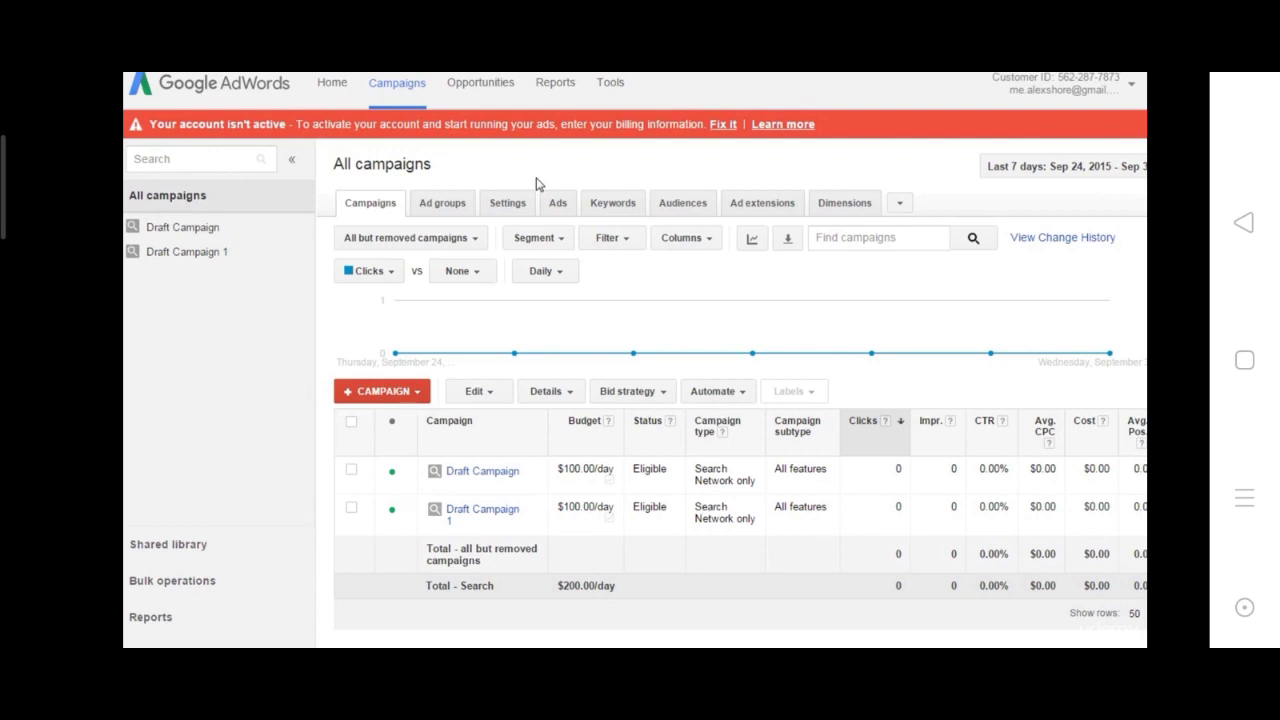
mouse_move(632, 95)
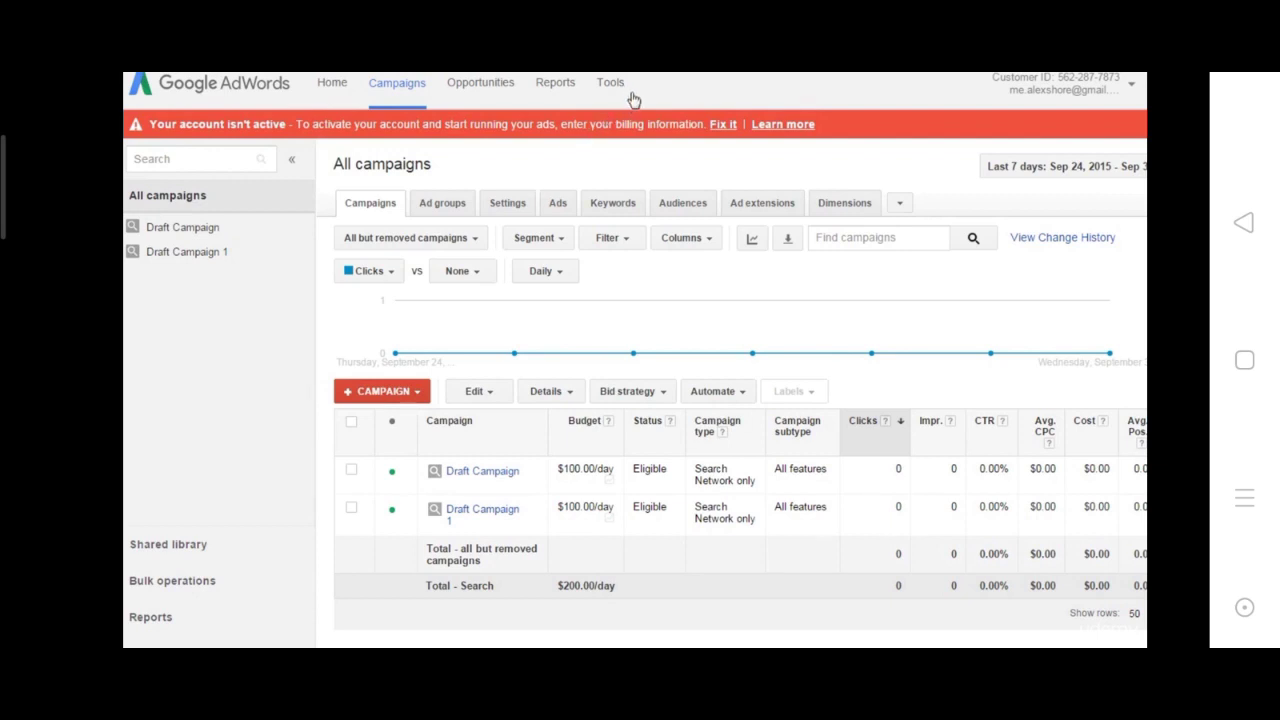
mouse_move(611, 85)
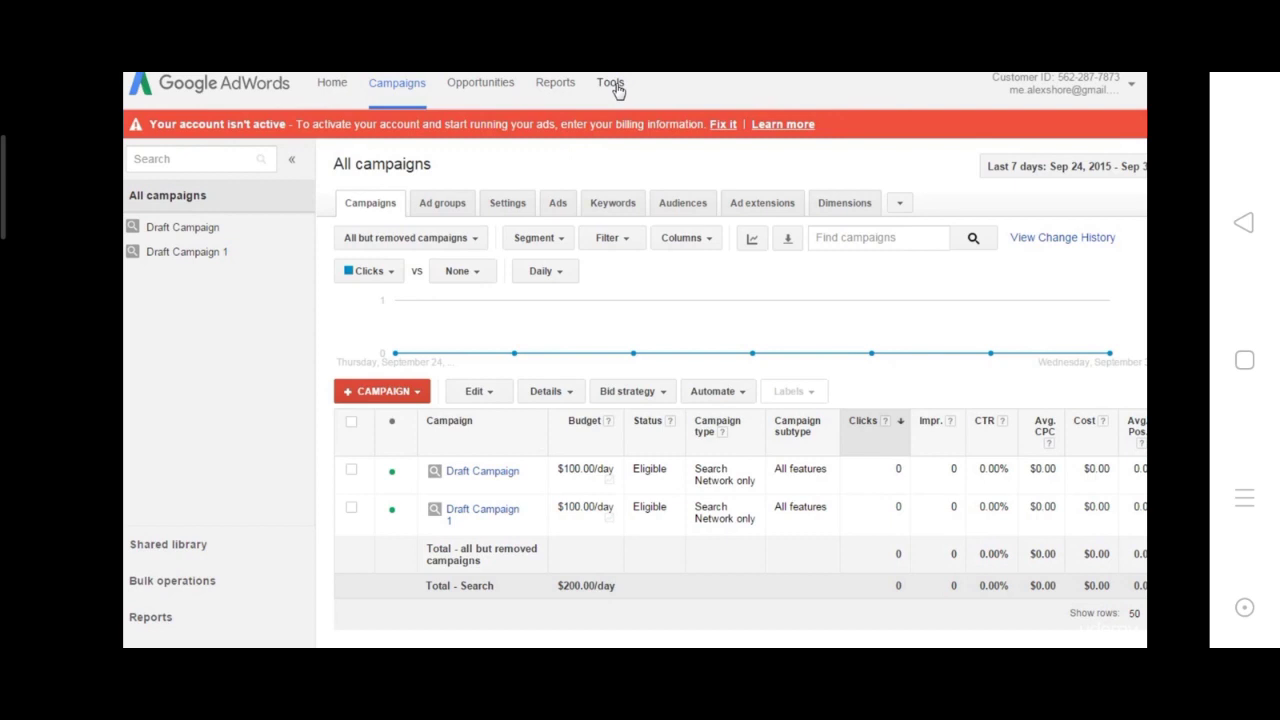
Step: Open Keyword Planner from the Tools menu
left_click(610, 82)
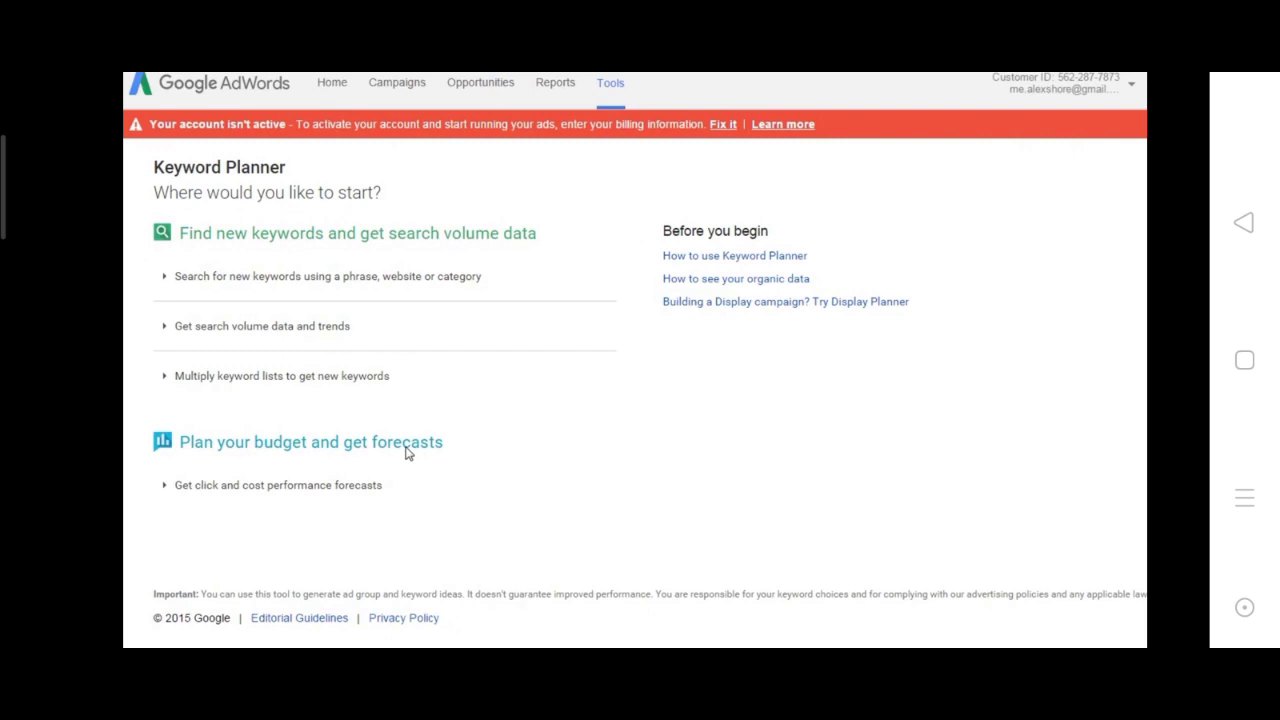
mouse_move(395, 485)
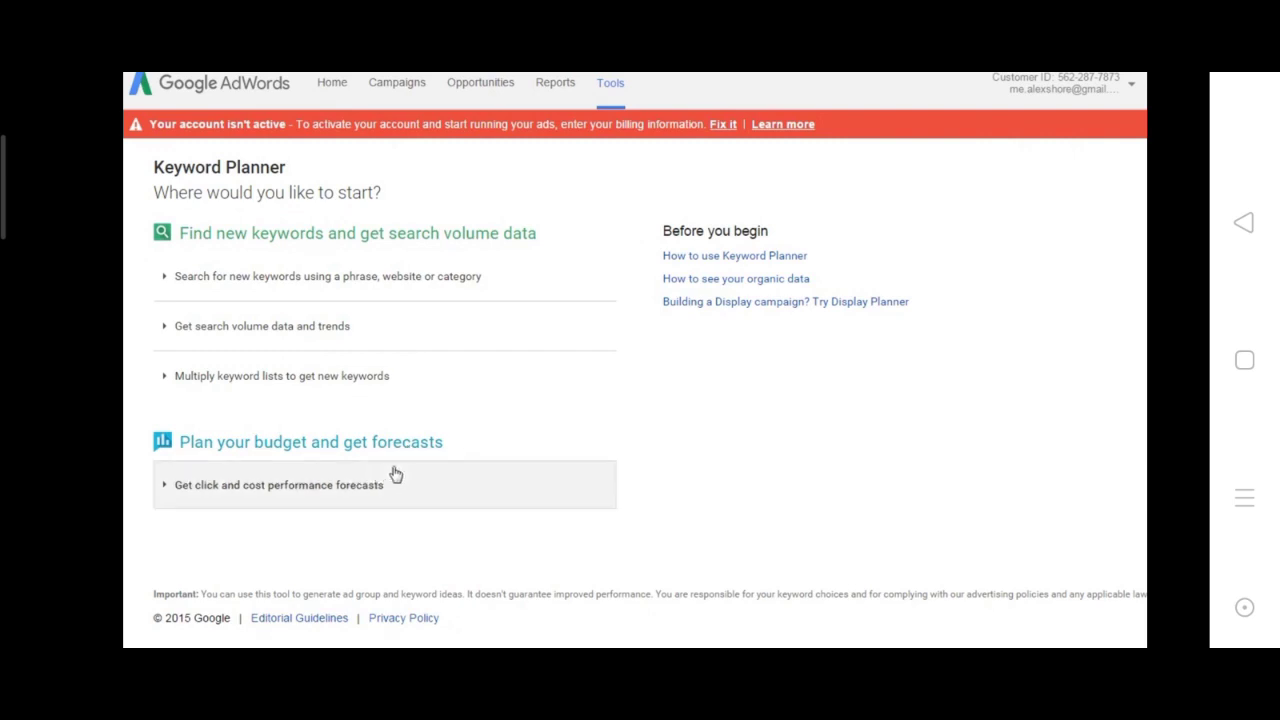
mouse_move(410, 466)
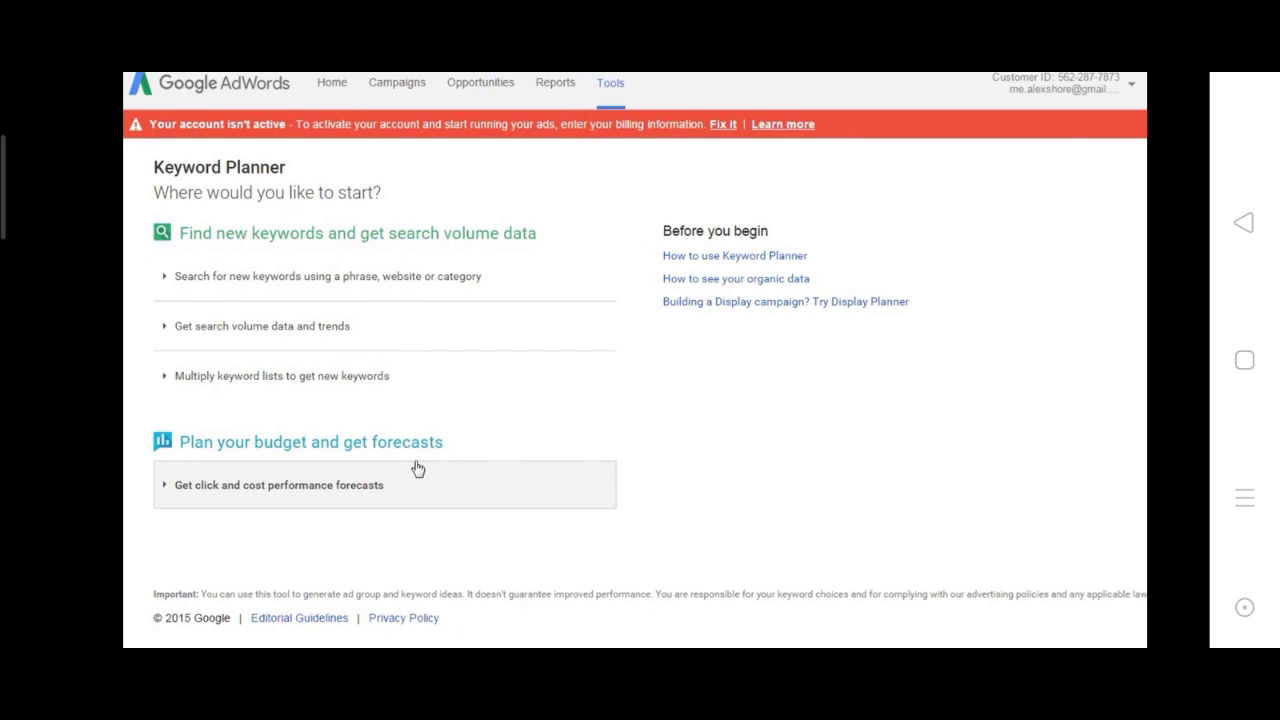
mouse_move(432, 458)
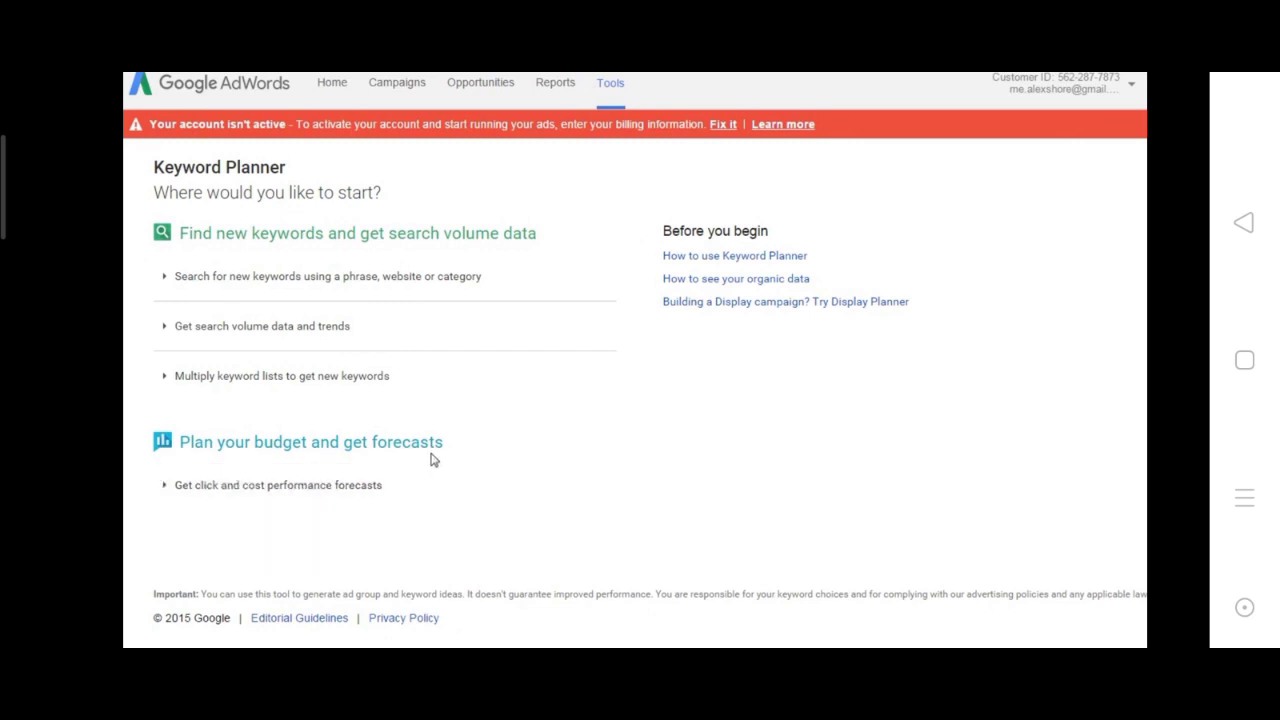
mouse_move(628, 297)
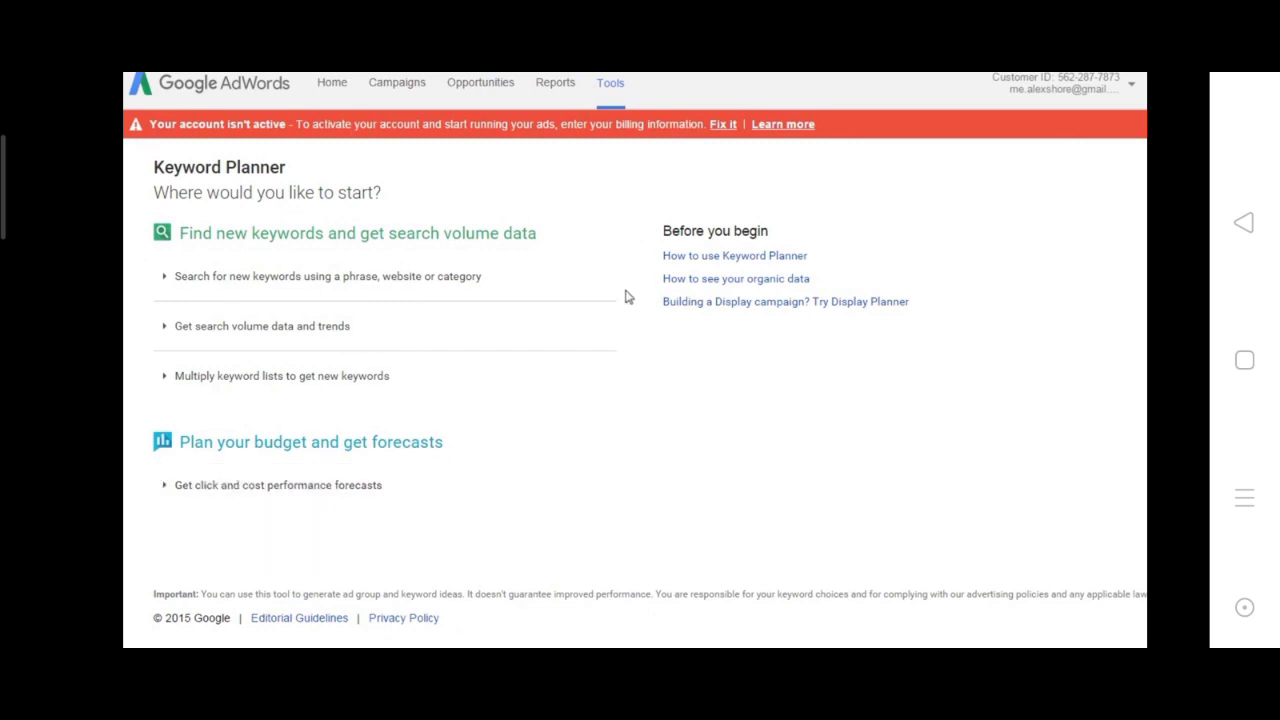
mouse_move(528, 413)
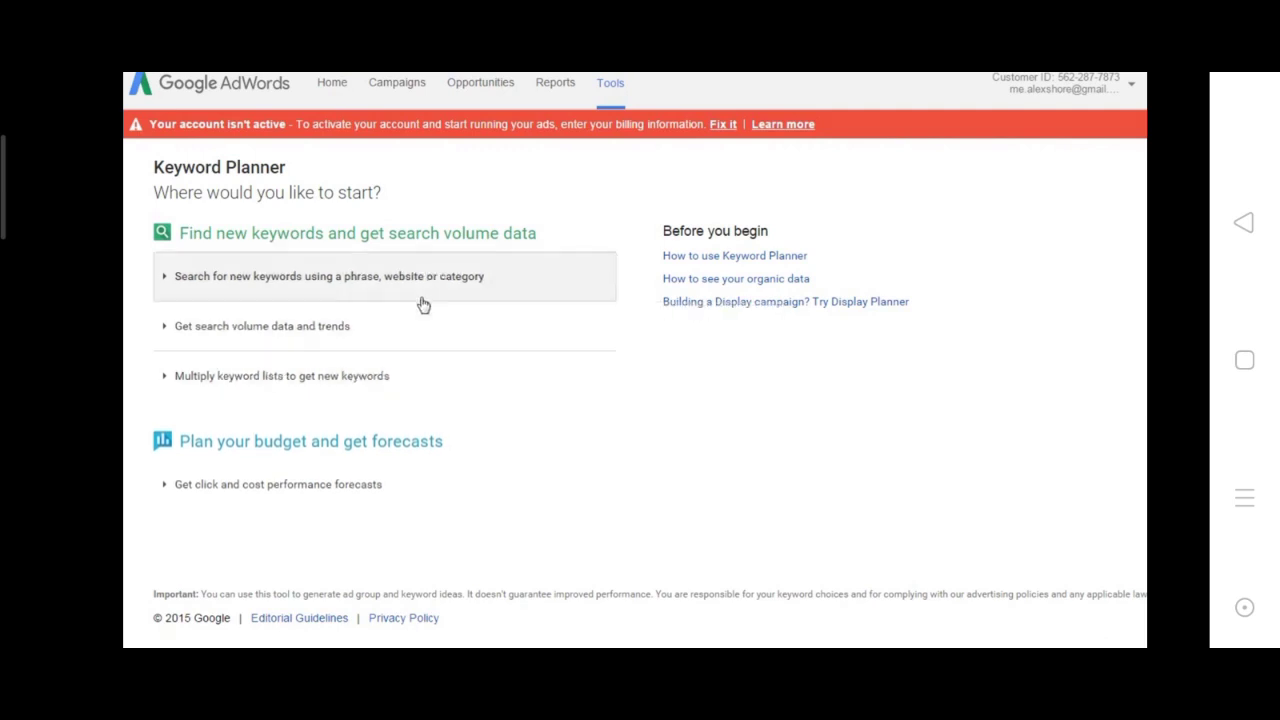
mouse_move(395, 287)
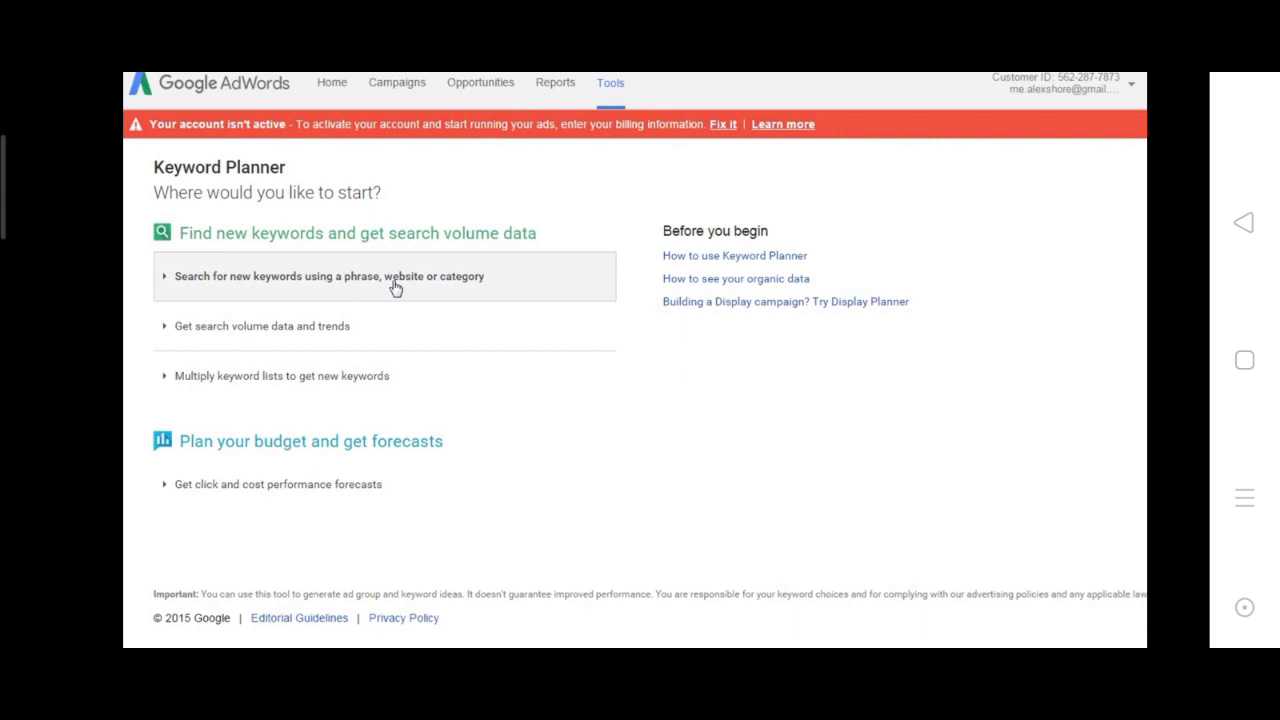
Step: Enter 'meditation' as the product or service and browse the product category list
left_click(330, 276)
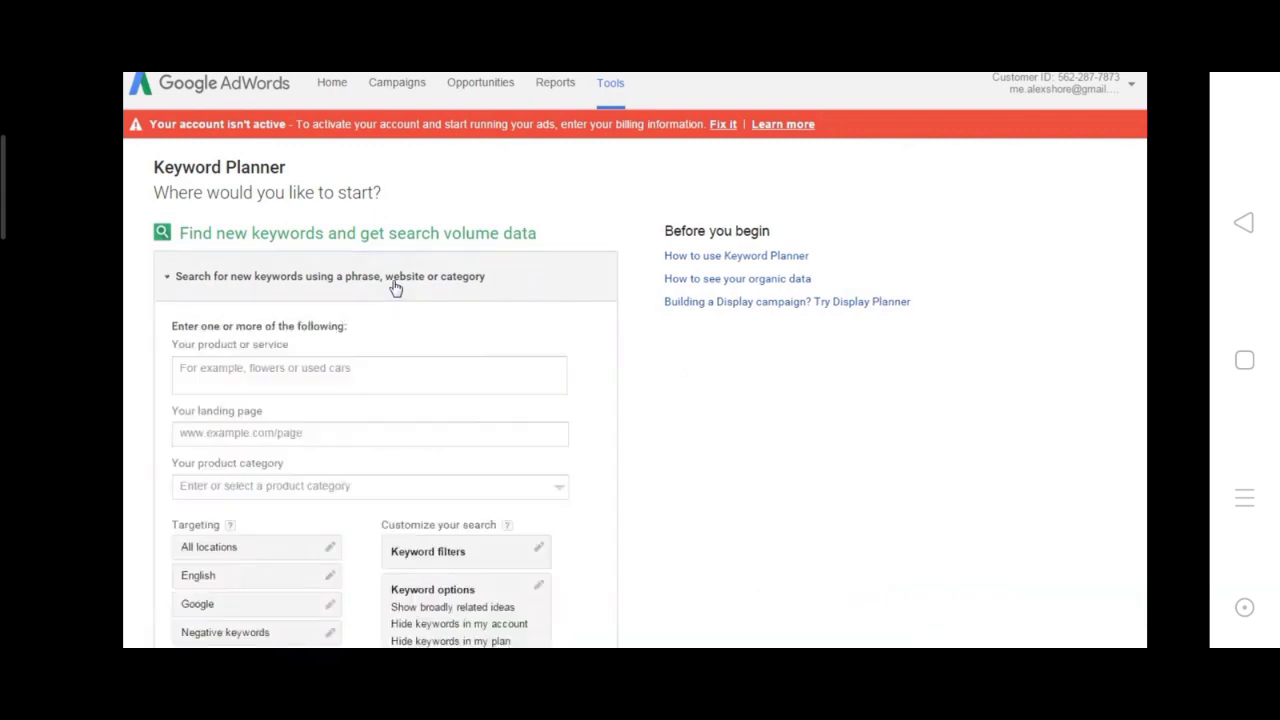
mouse_move(392, 344)
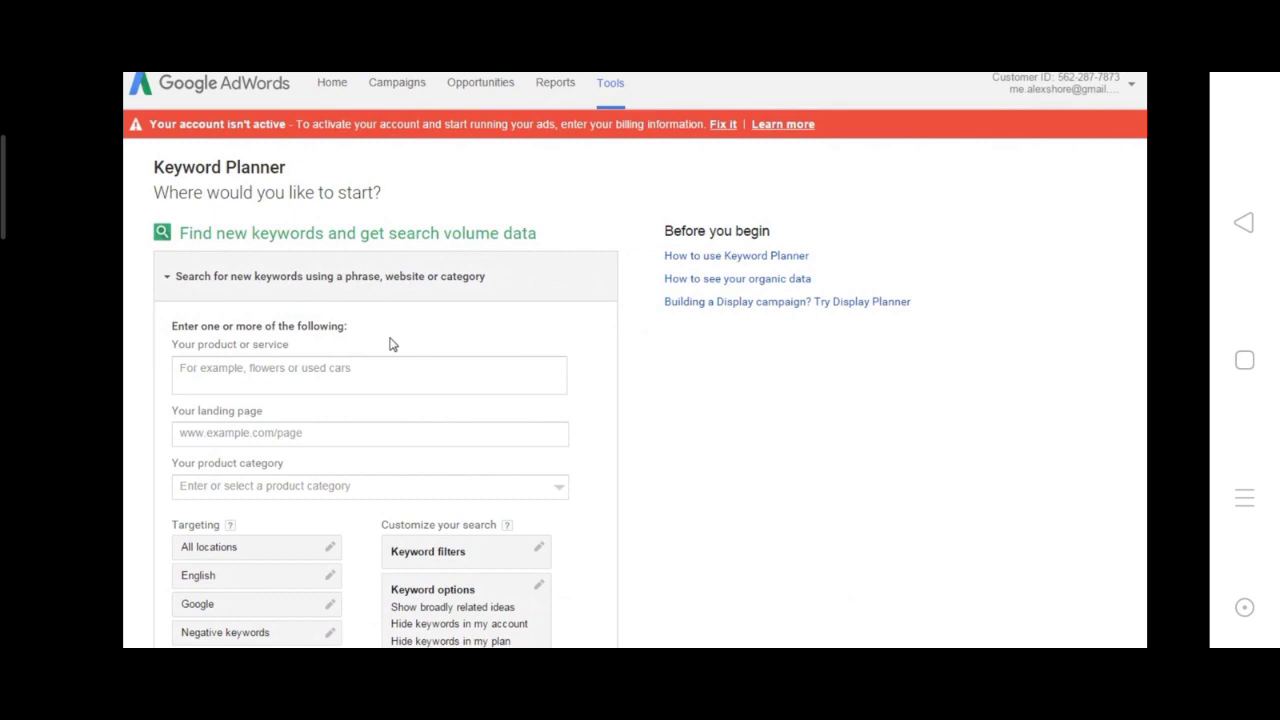
left_click(369, 375)
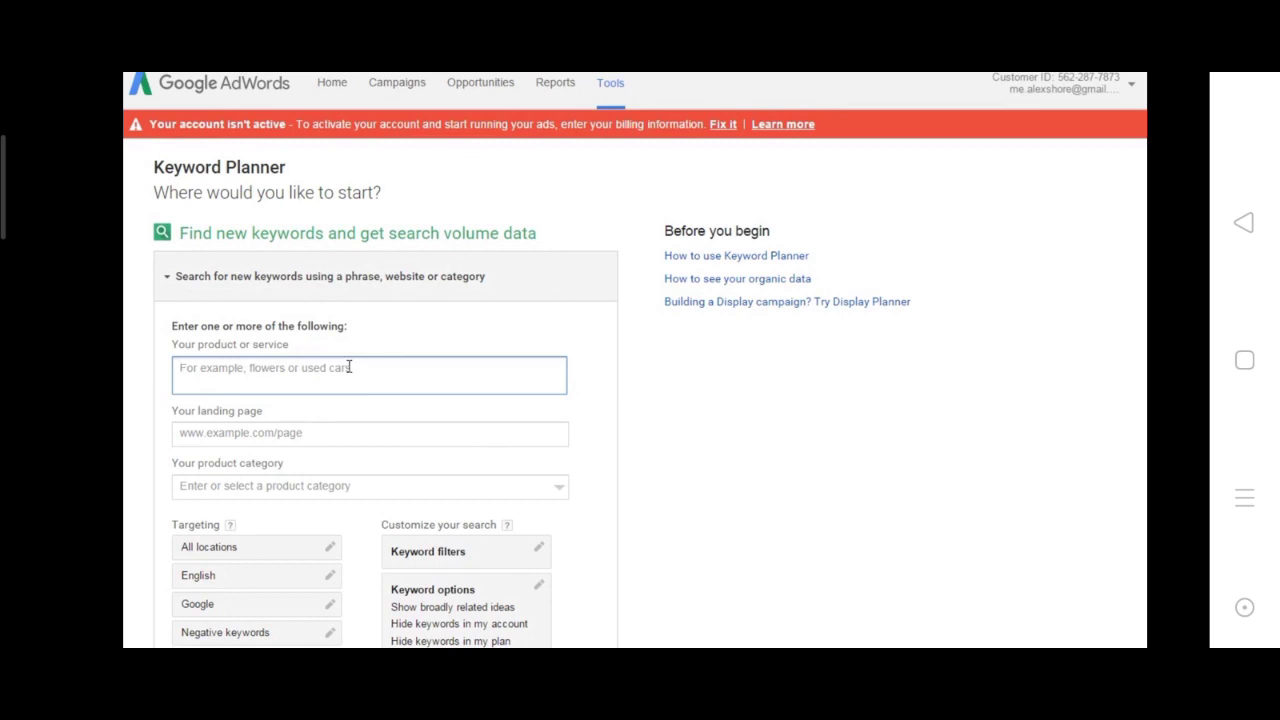
type("meditation")
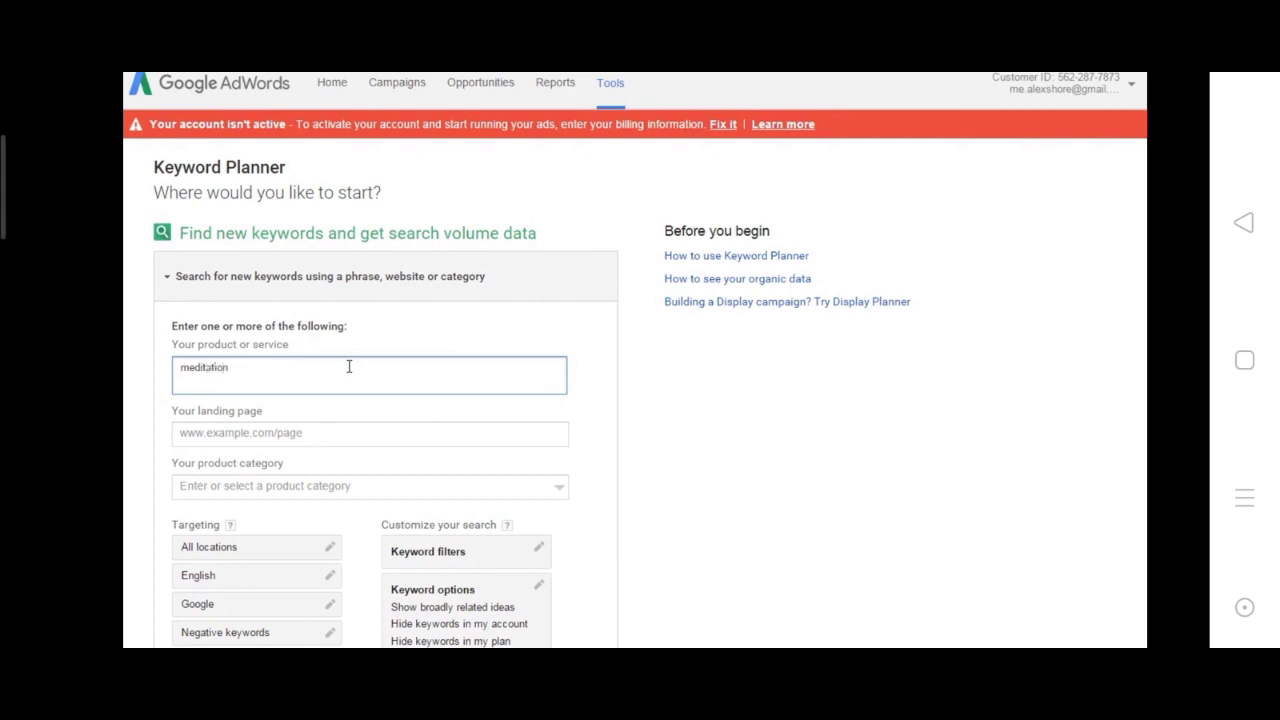
left_click(369, 433)
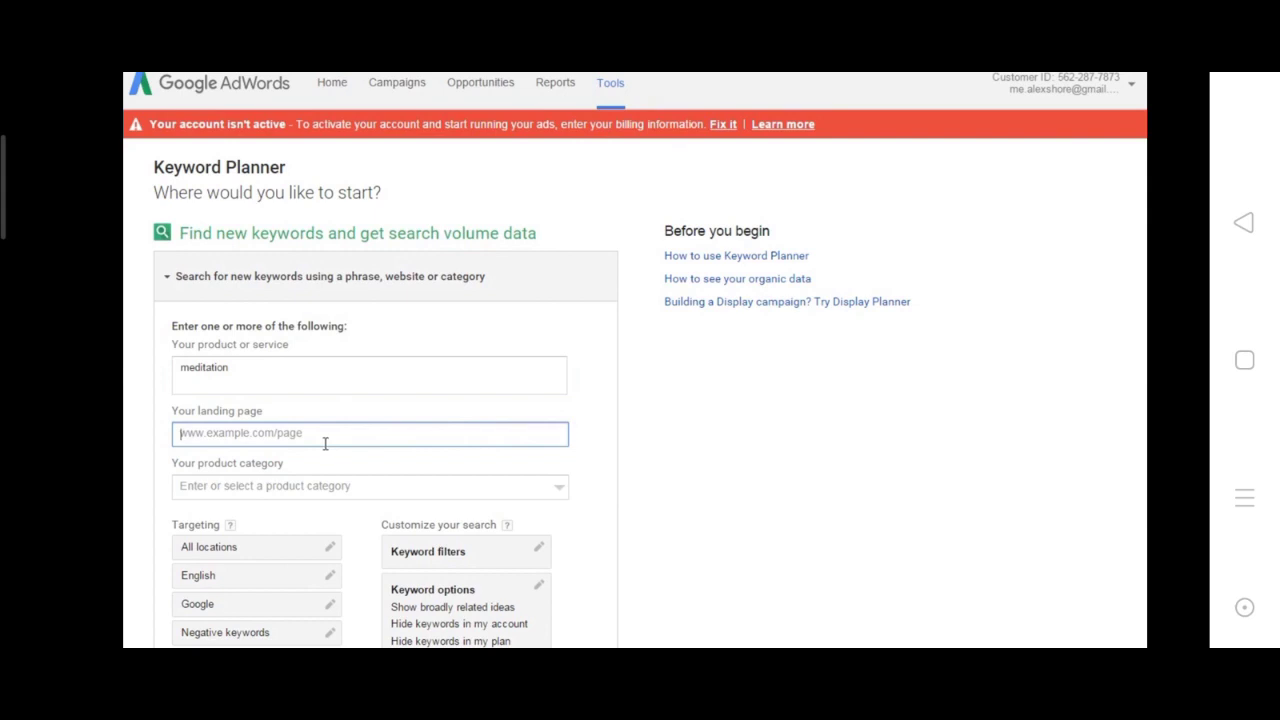
left_click(370, 485)
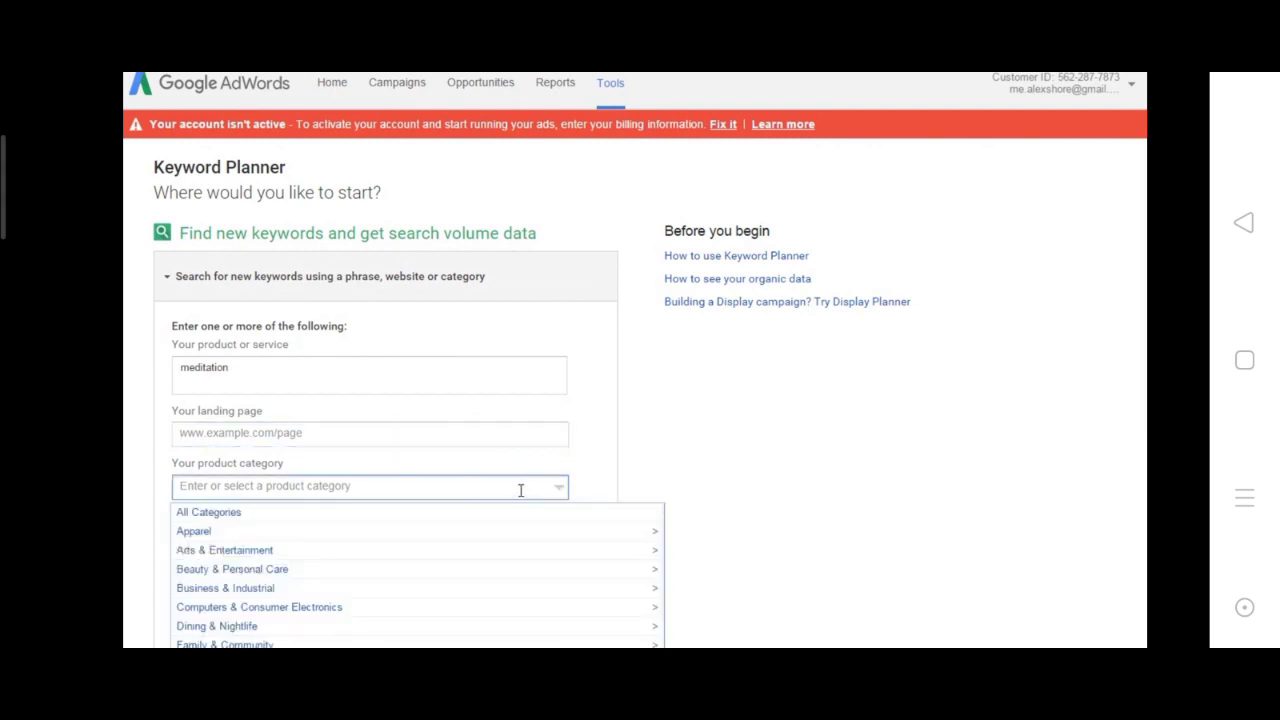
mouse_move(353, 588)
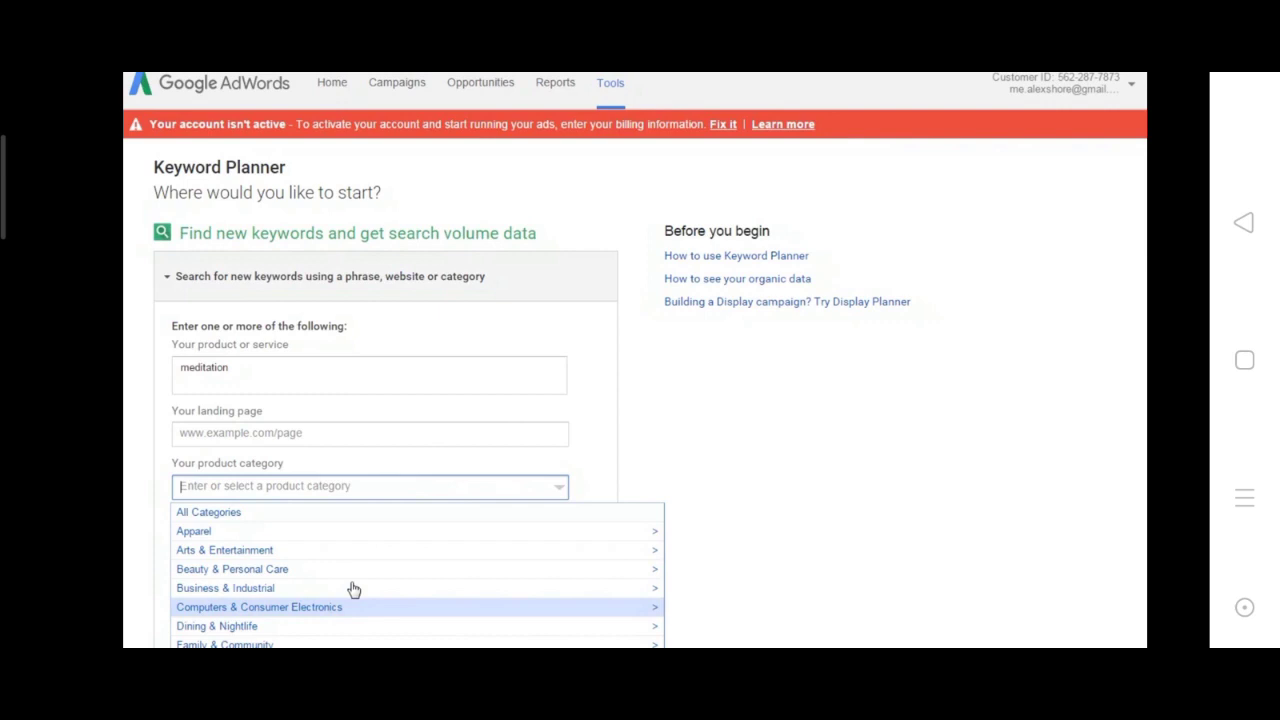
mouse_move(383, 637)
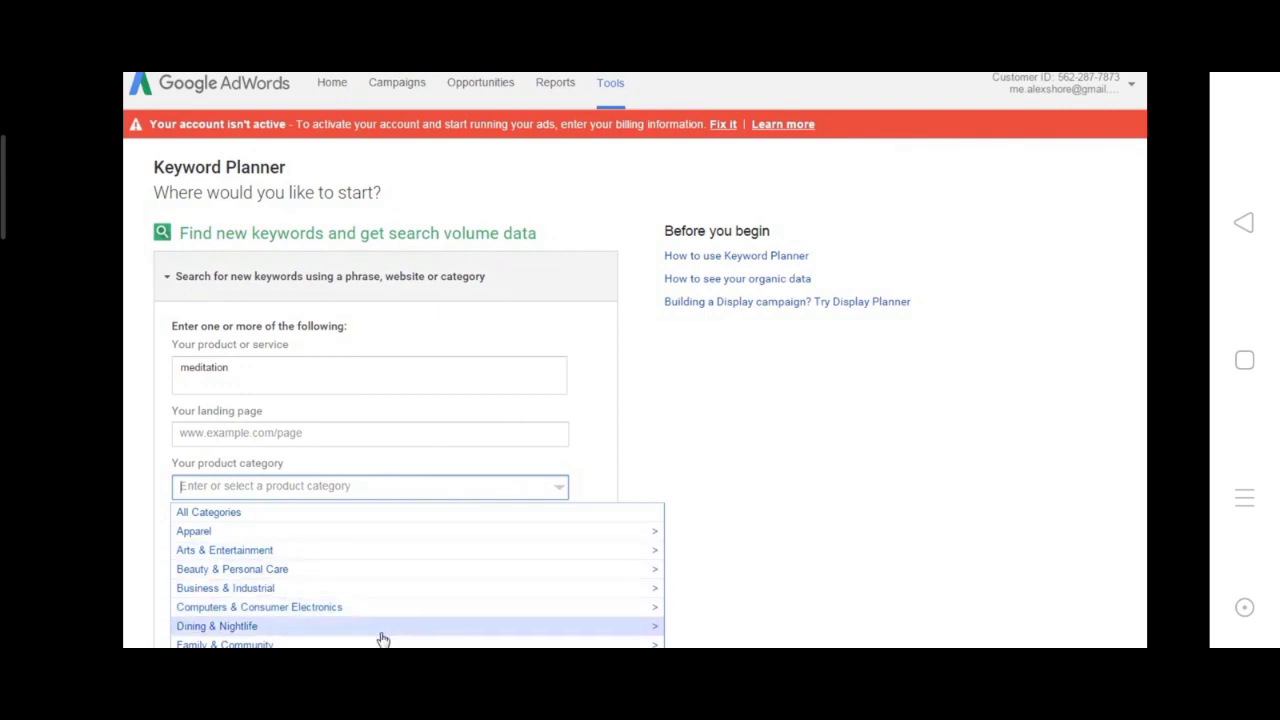
scroll("down", 3)
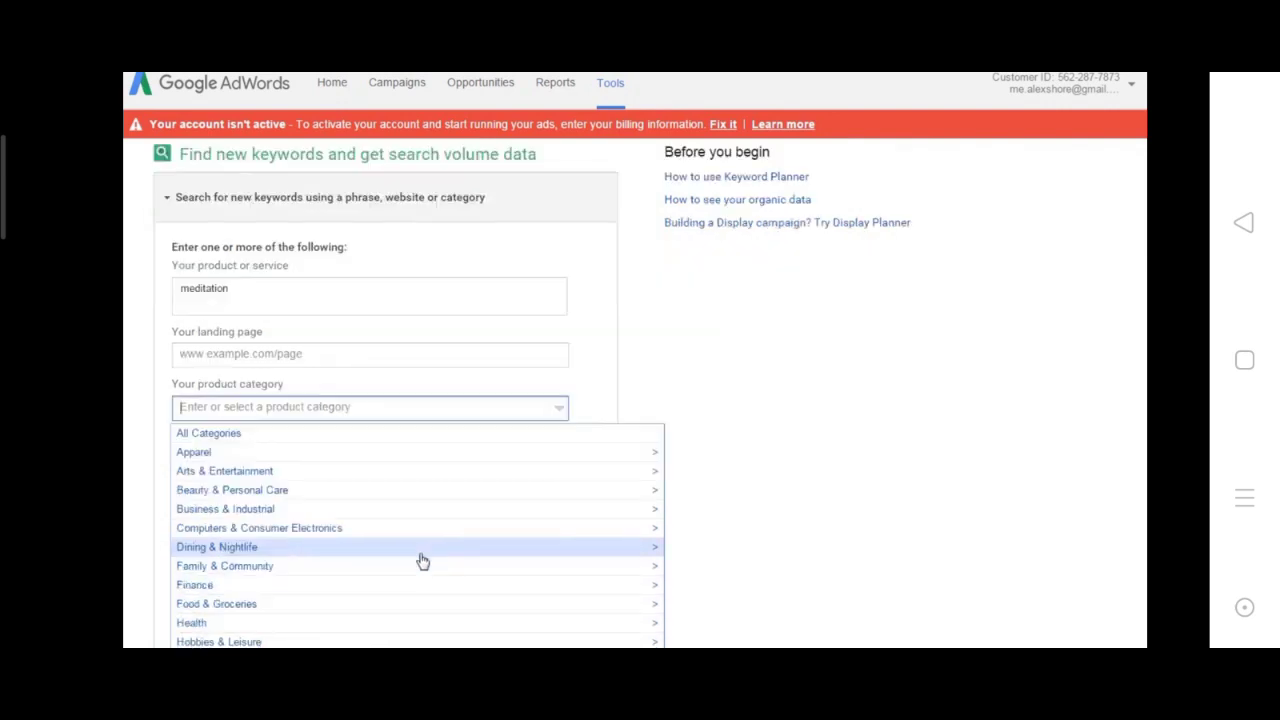
scroll("down", 3)
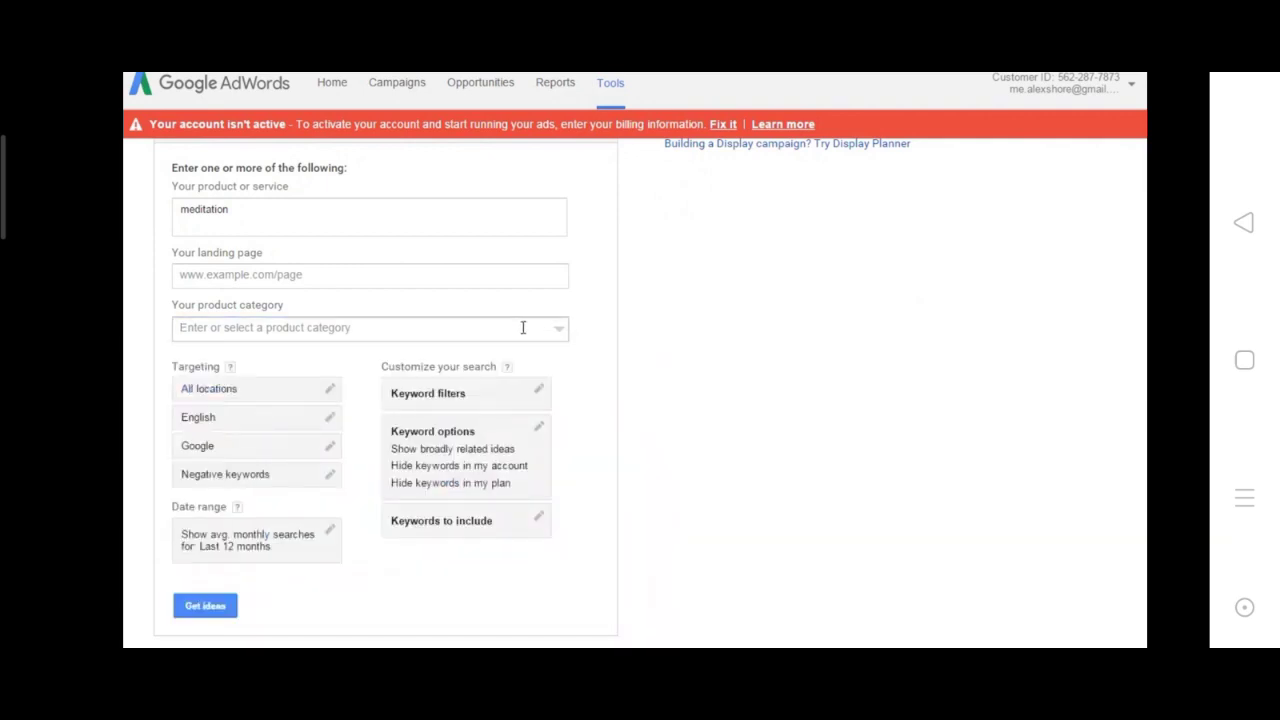
mouse_move(415, 317)
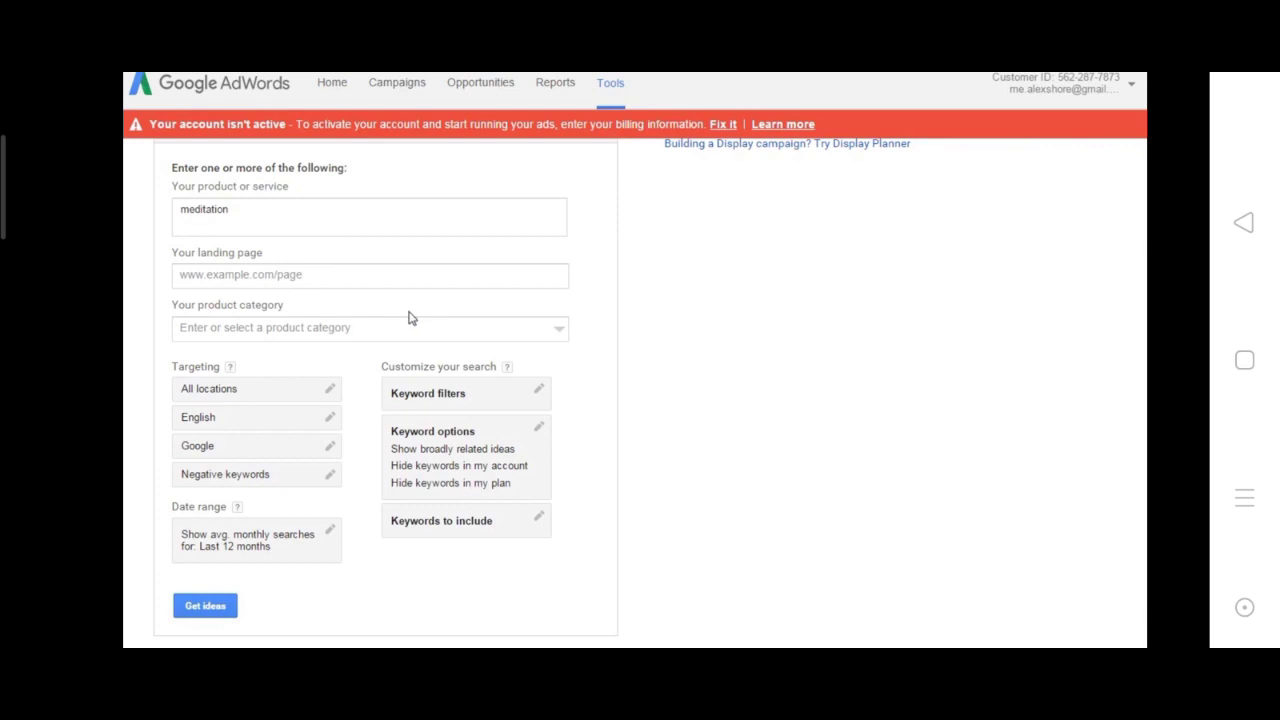
mouse_move(232, 372)
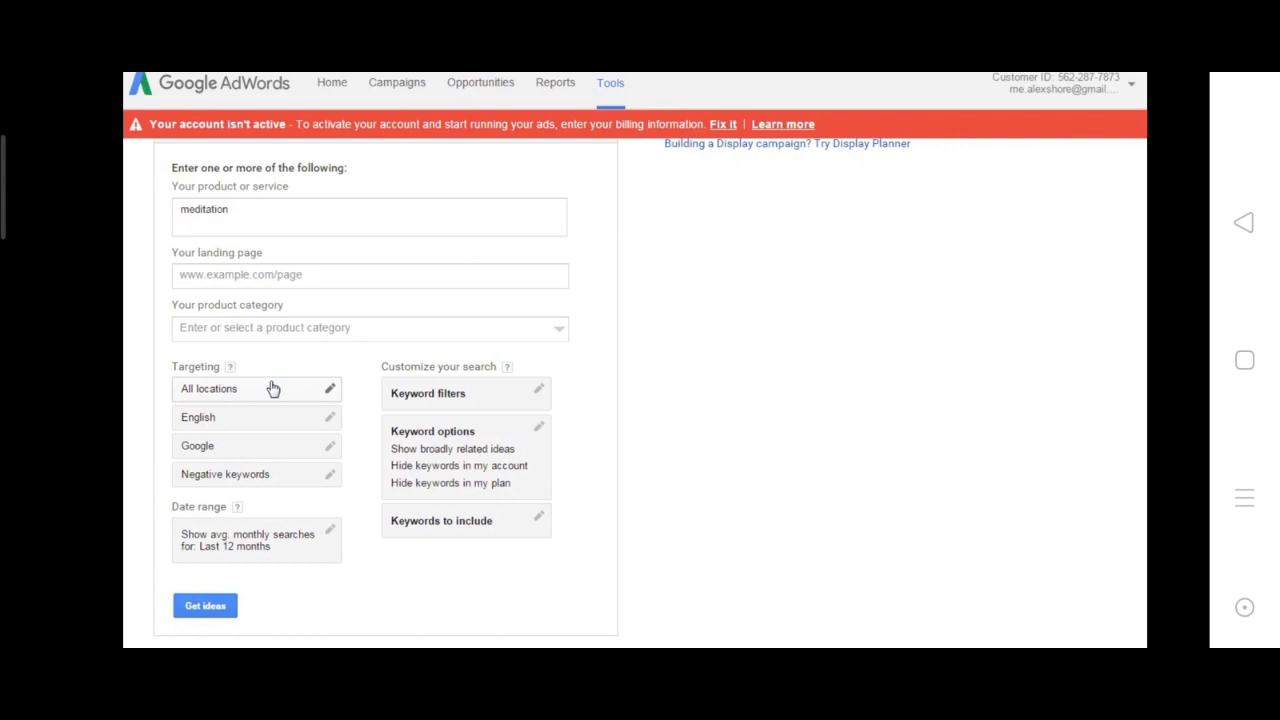
mouse_move(283, 393)
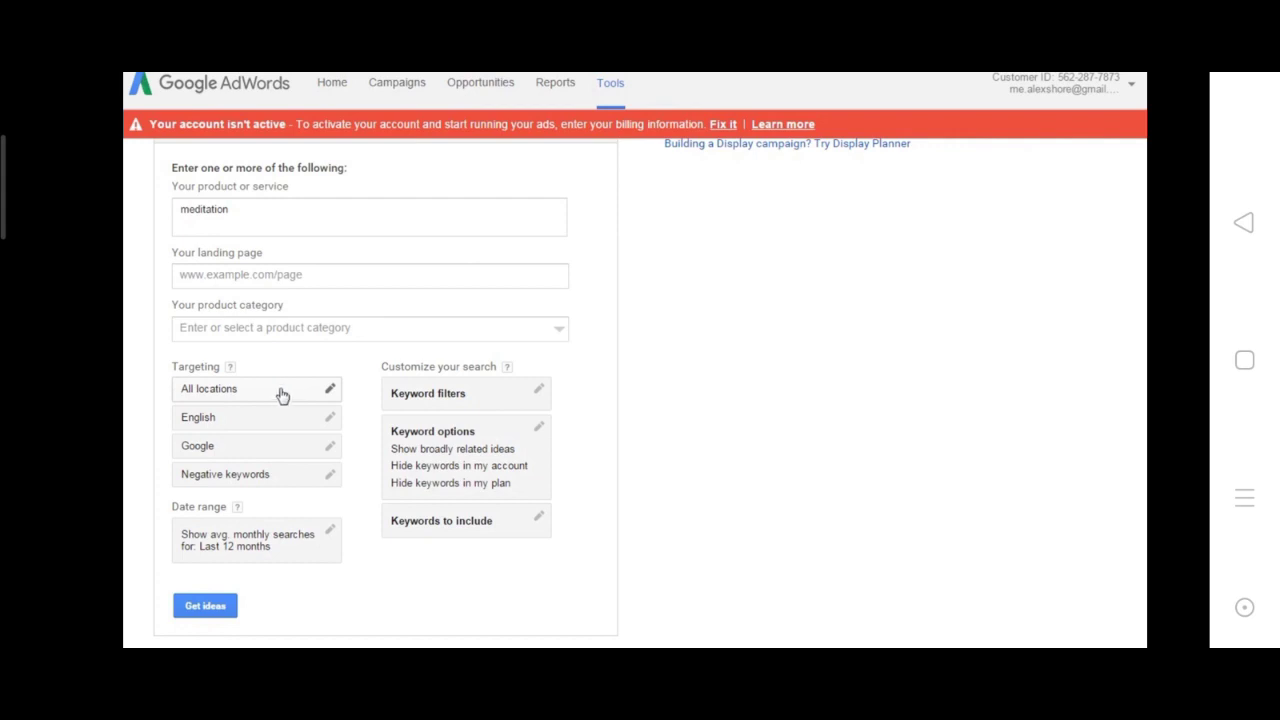
Step: Open the location targeting editor, still set to all locations, and its location field
left_click(329, 388)
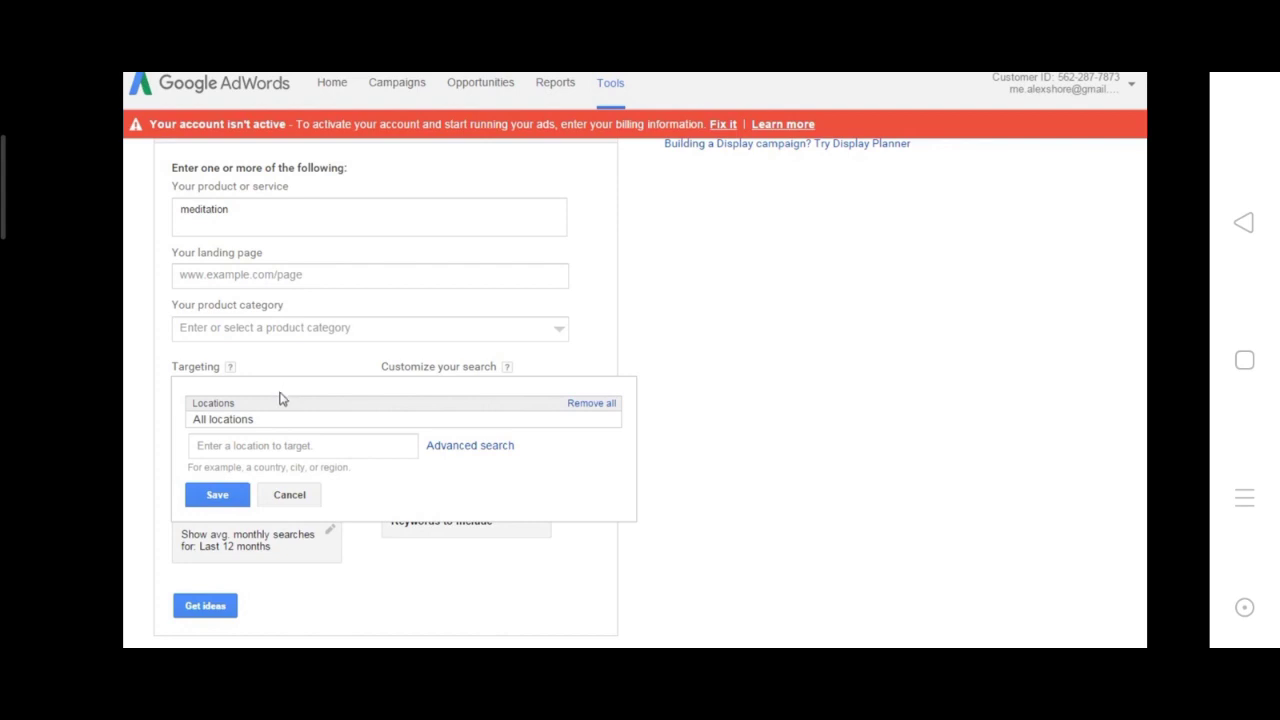
left_click(302, 445)
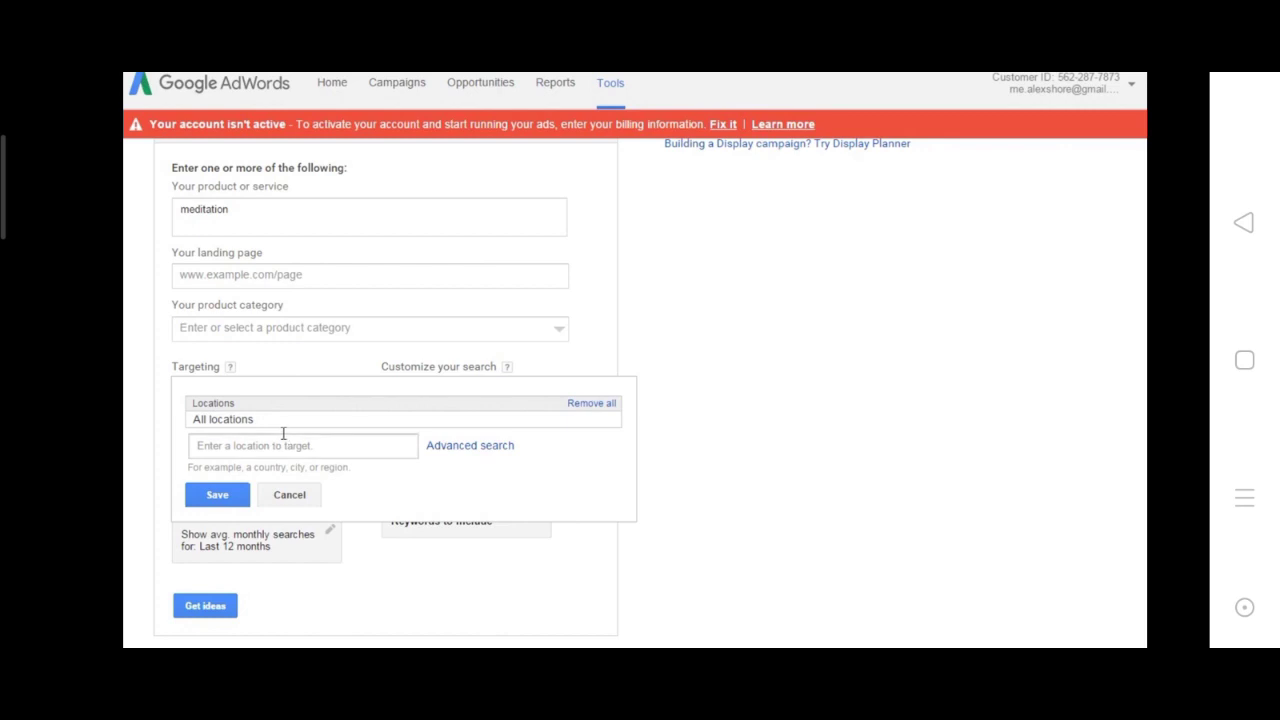
mouse_move(262, 421)
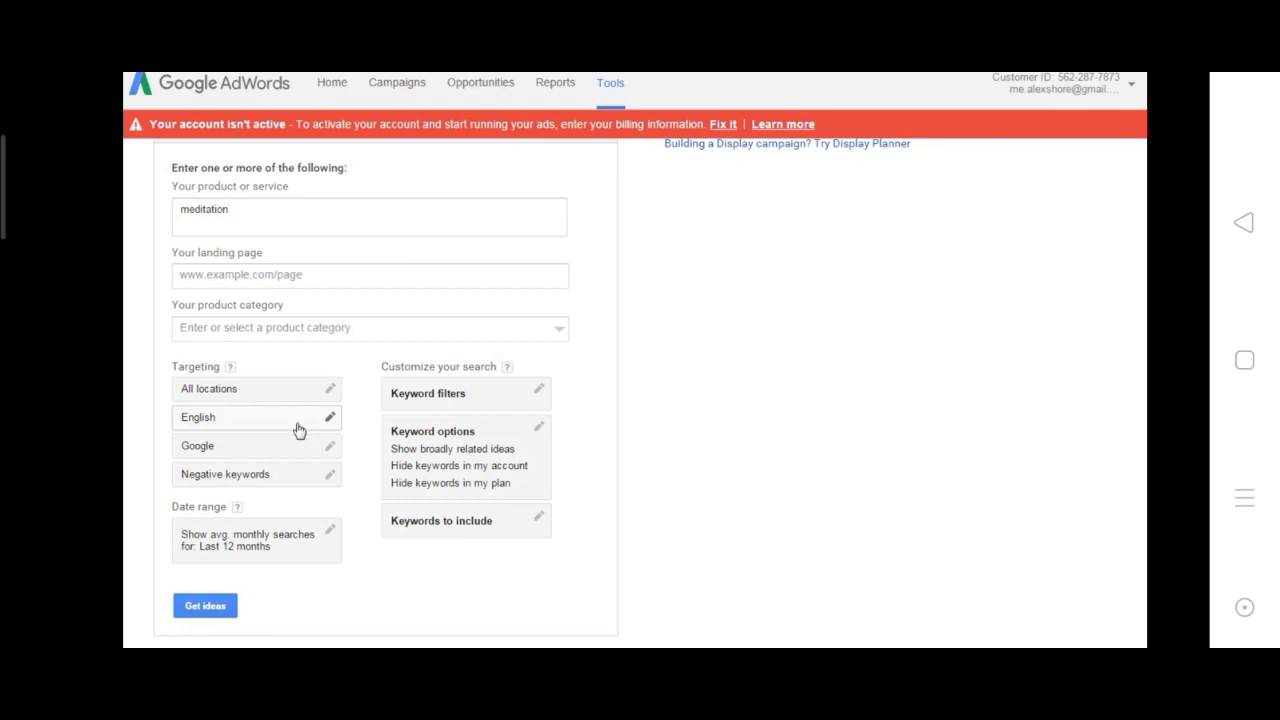
mouse_move(300, 473)
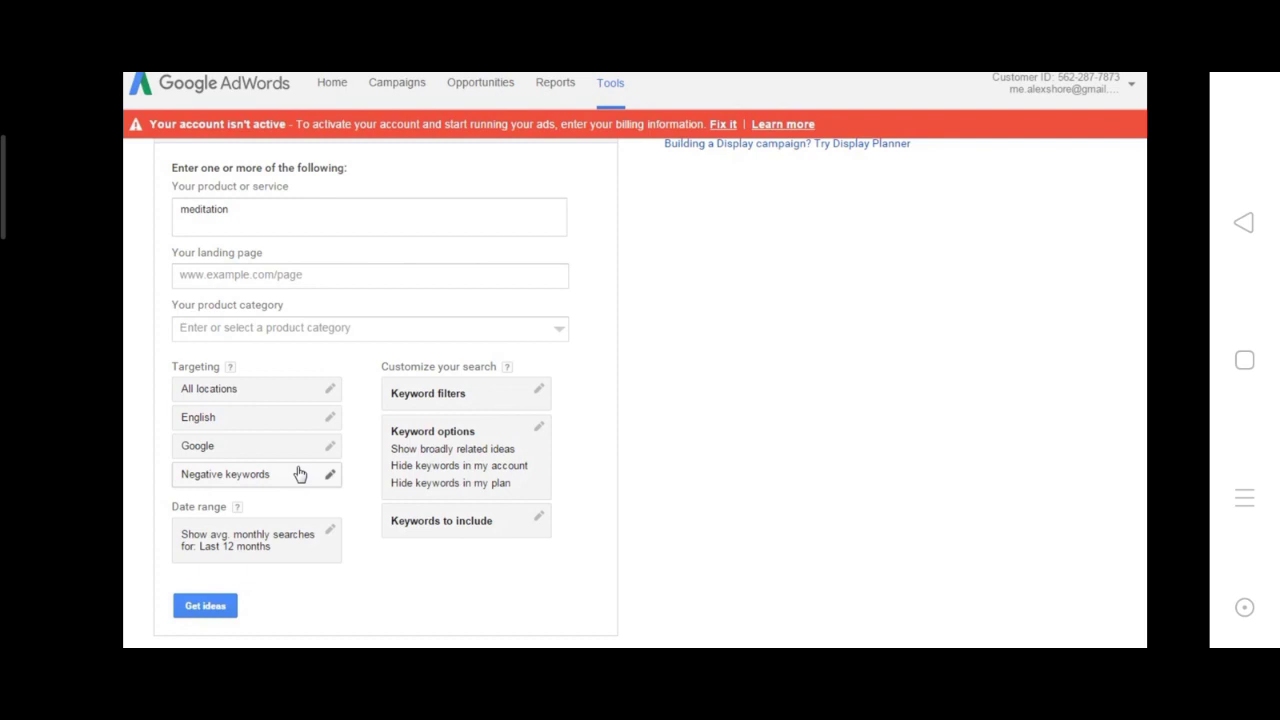
mouse_move(316, 487)
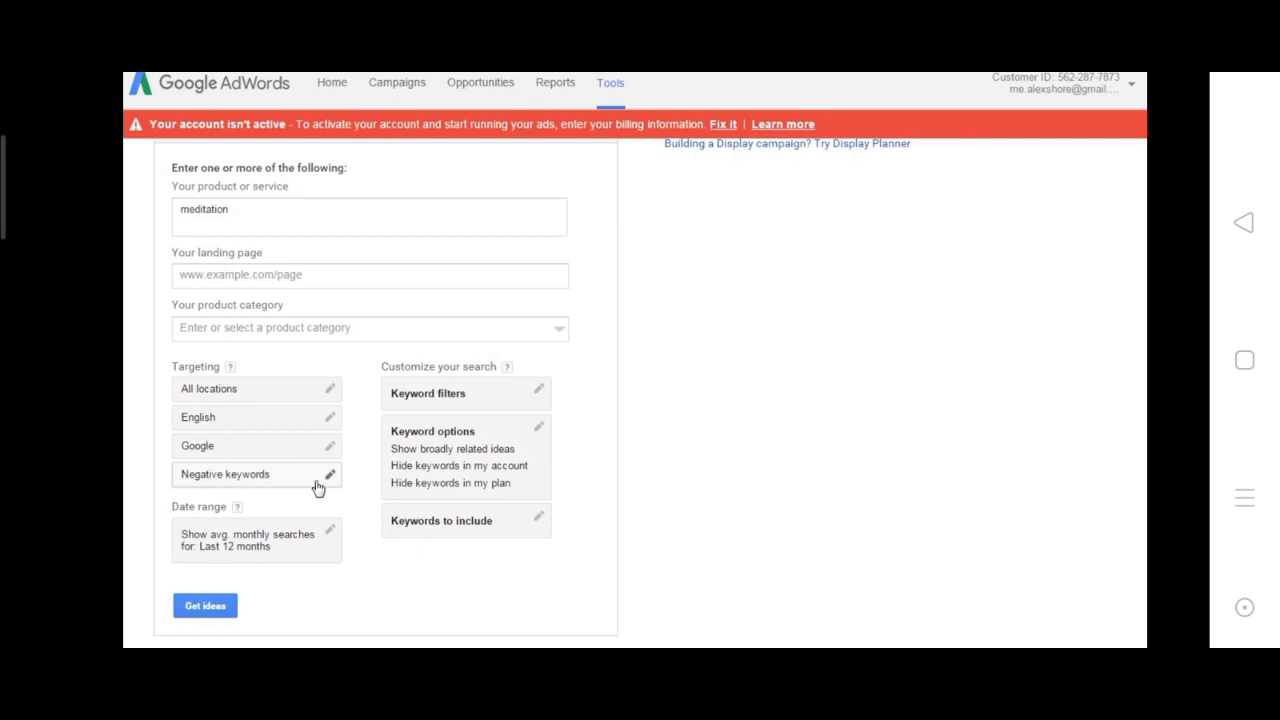
mouse_move(284, 444)
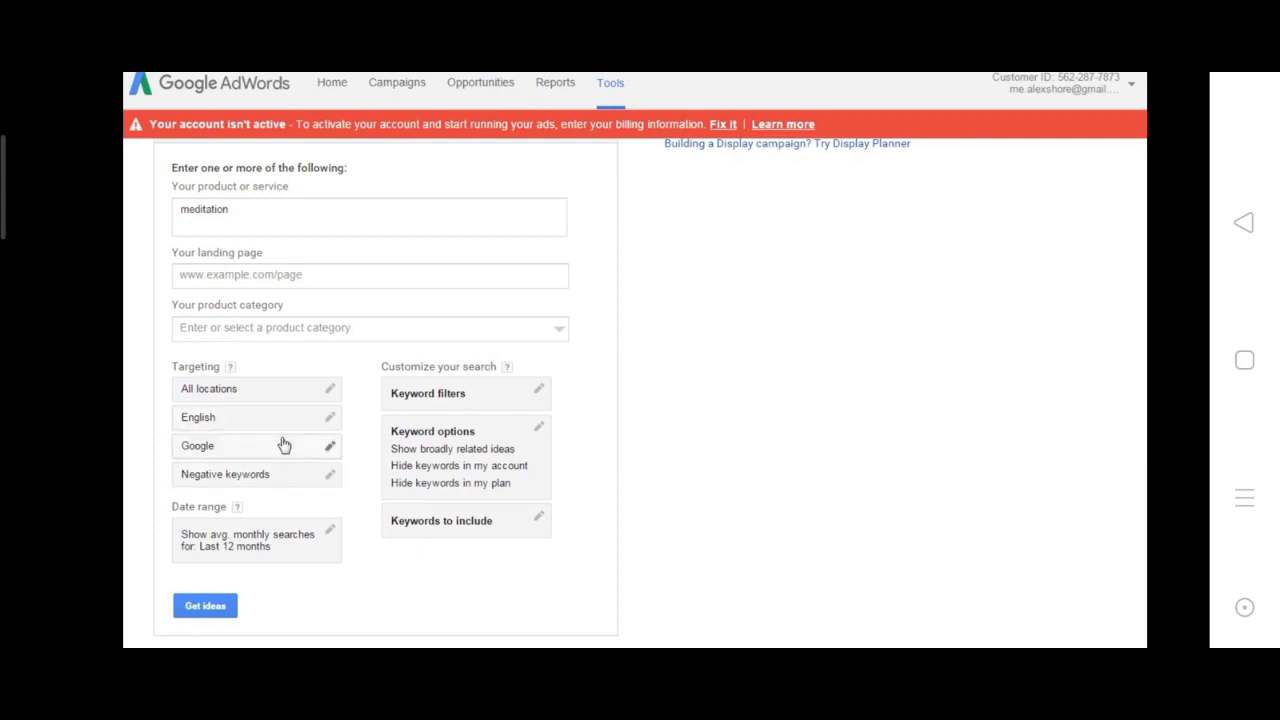
mouse_move(320, 537)
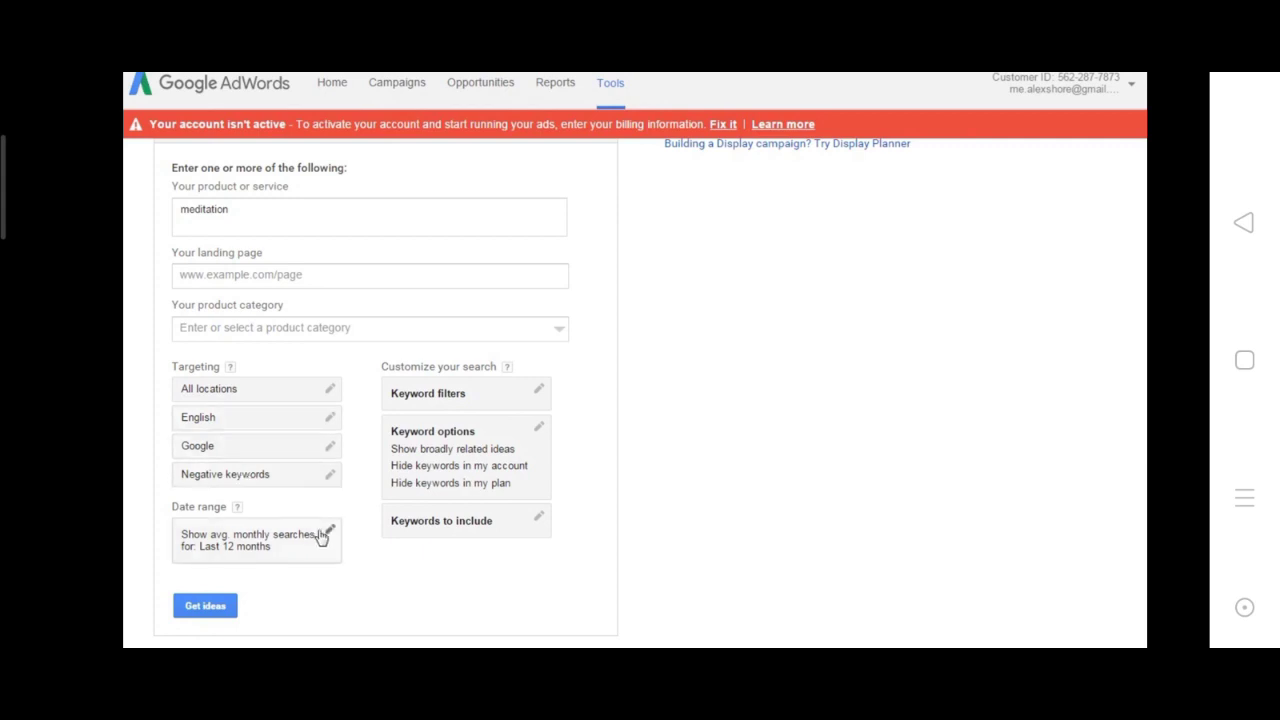
mouse_move(322, 537)
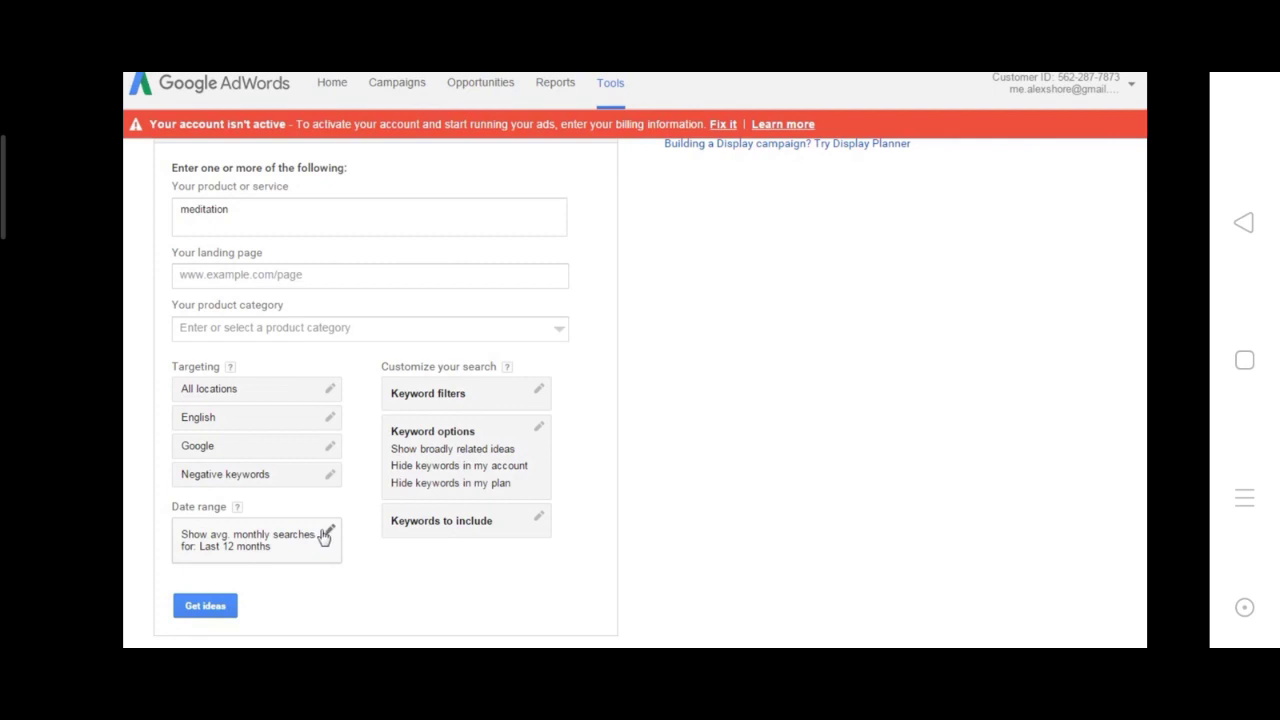
Step: Keep the date range at the last 12 months and run the meditation idea search
left_click(256, 539)
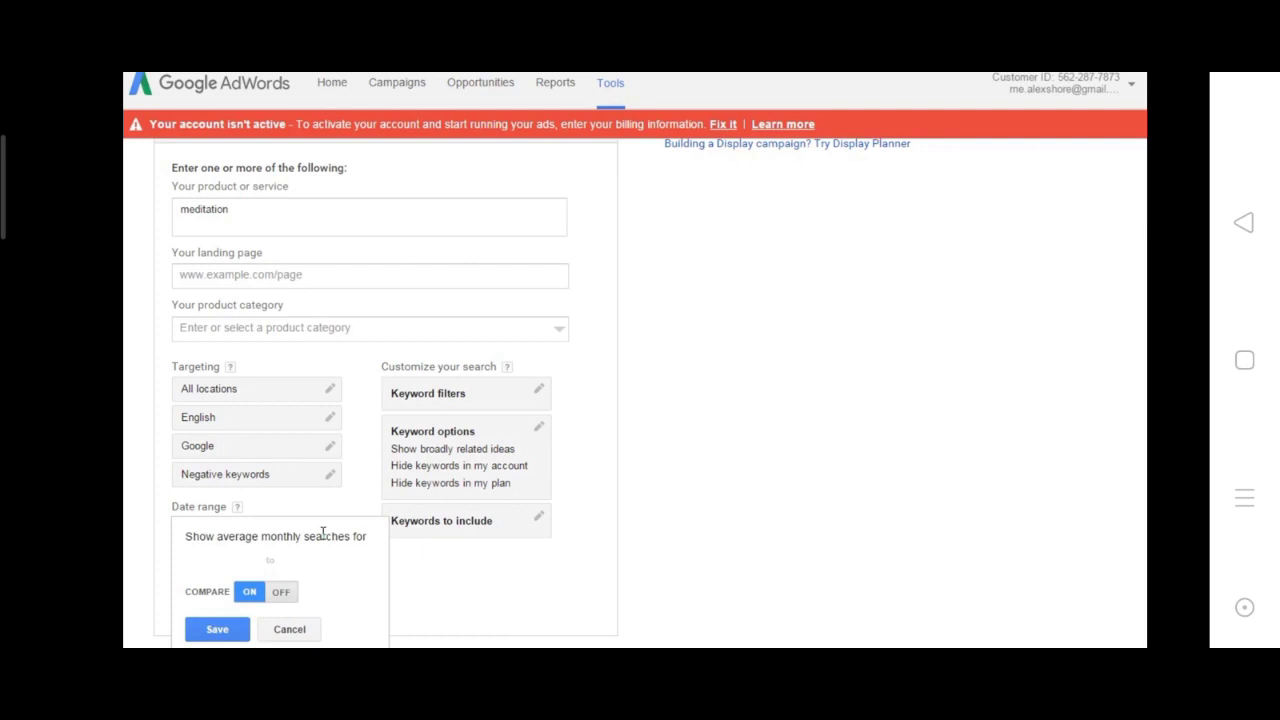
left_click(281, 591)
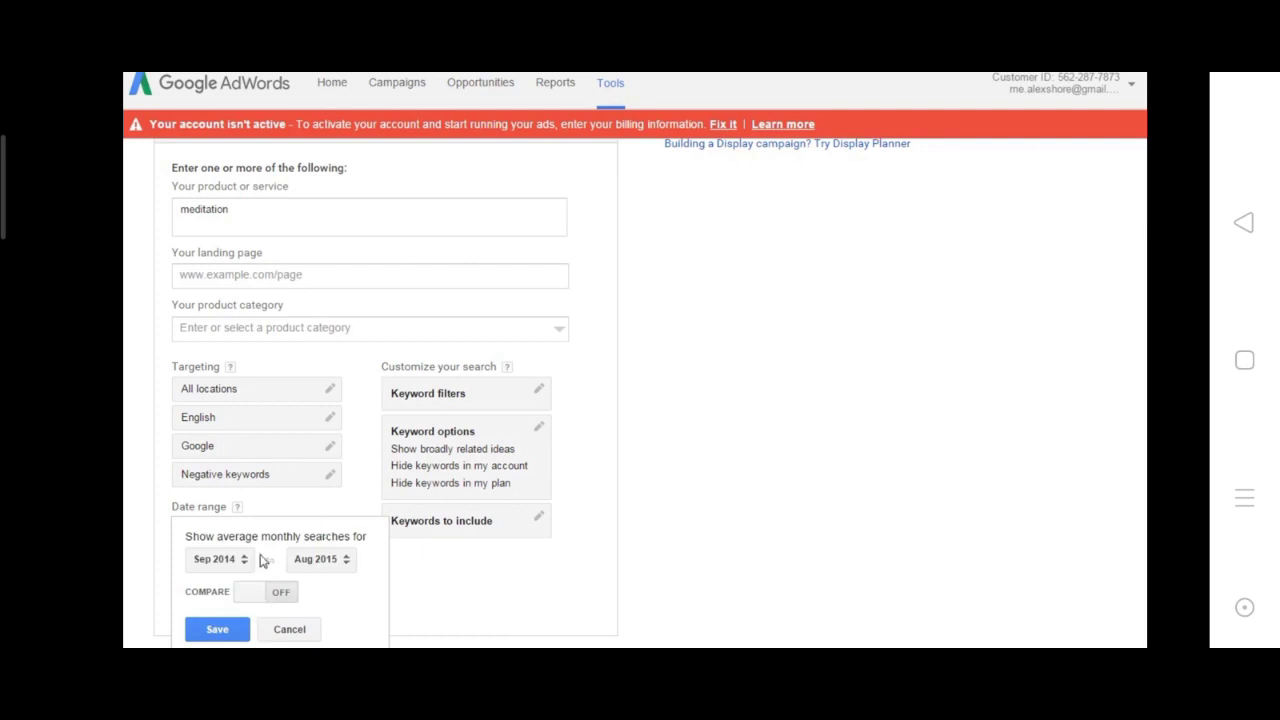
mouse_move(290, 629)
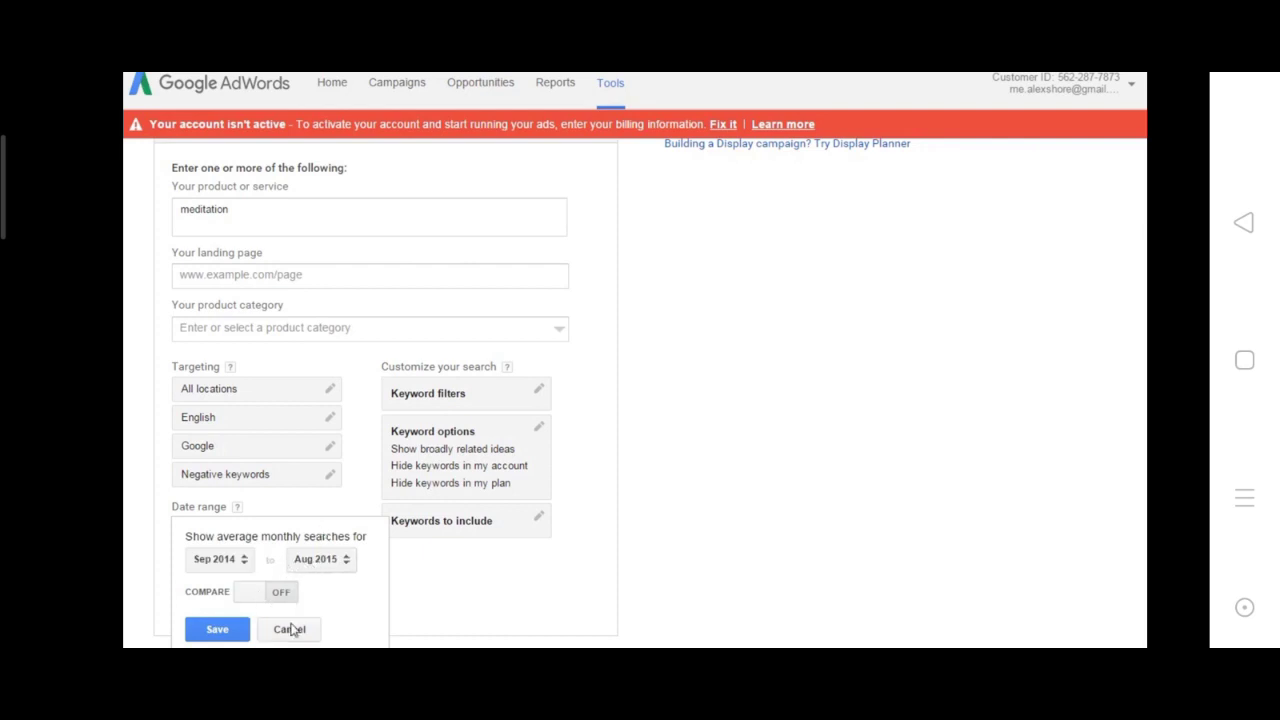
left_click(289, 629)
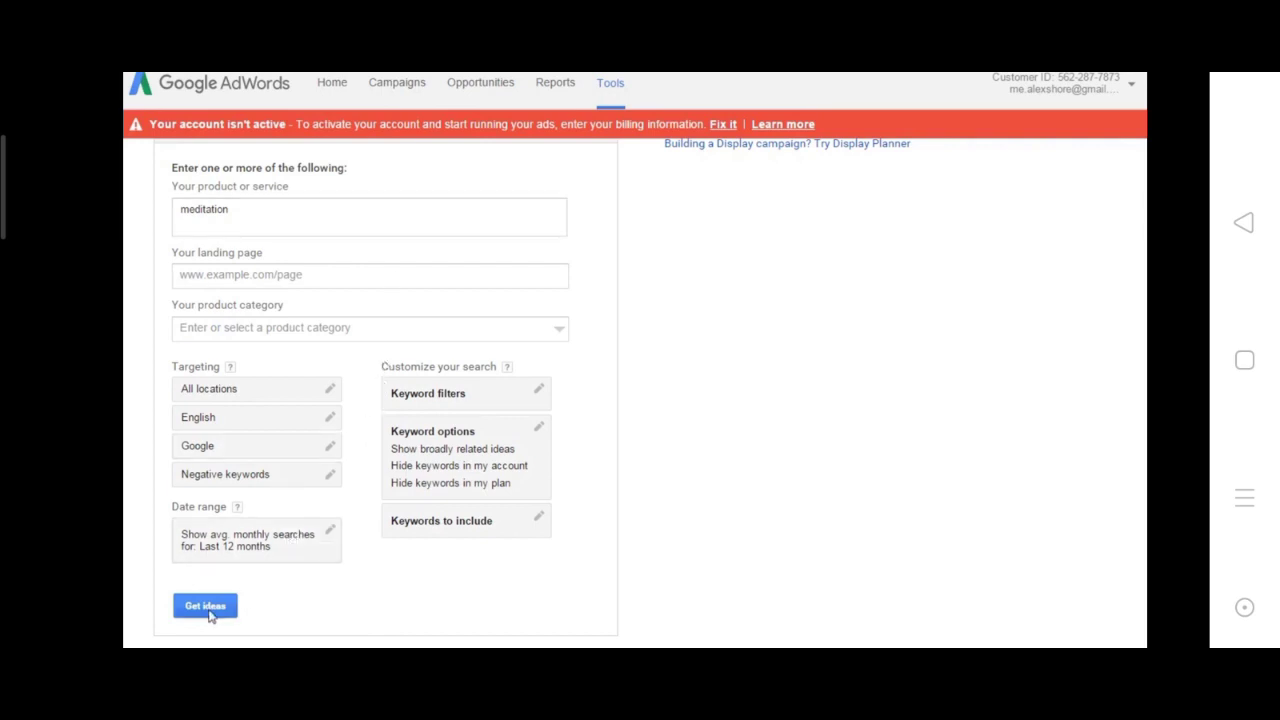
left_click(204, 605)
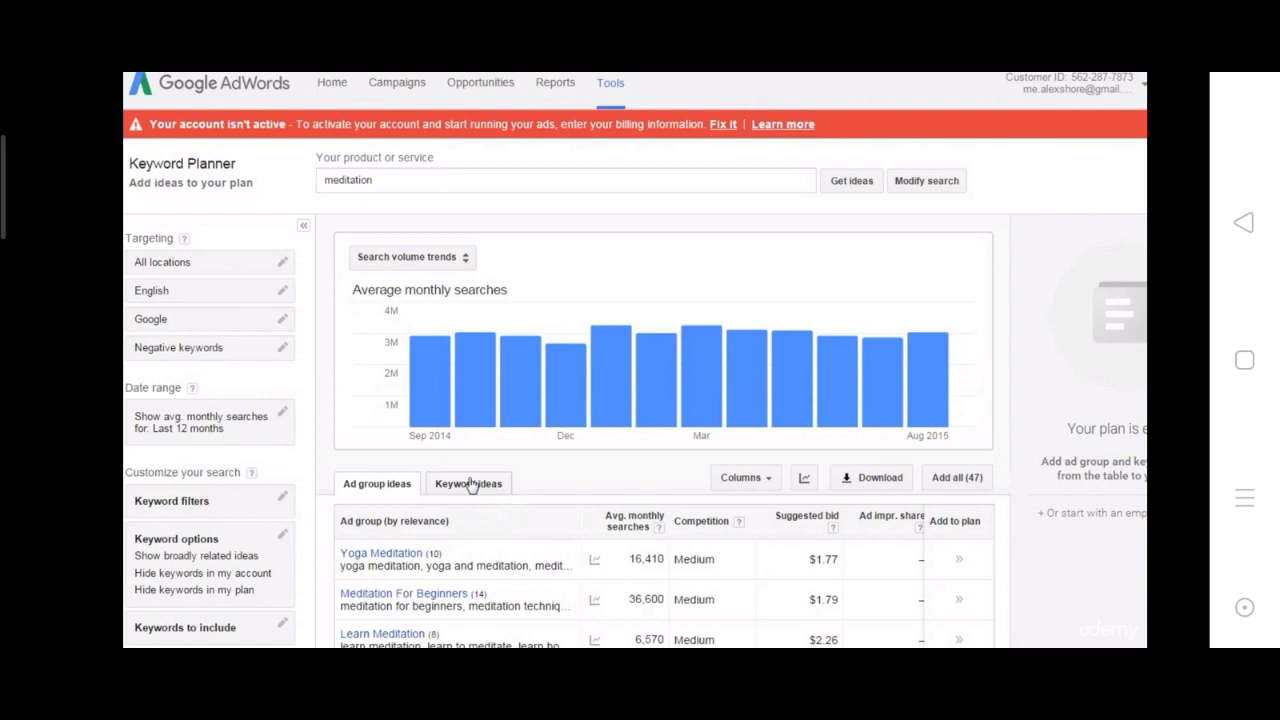
mouse_move(479, 491)
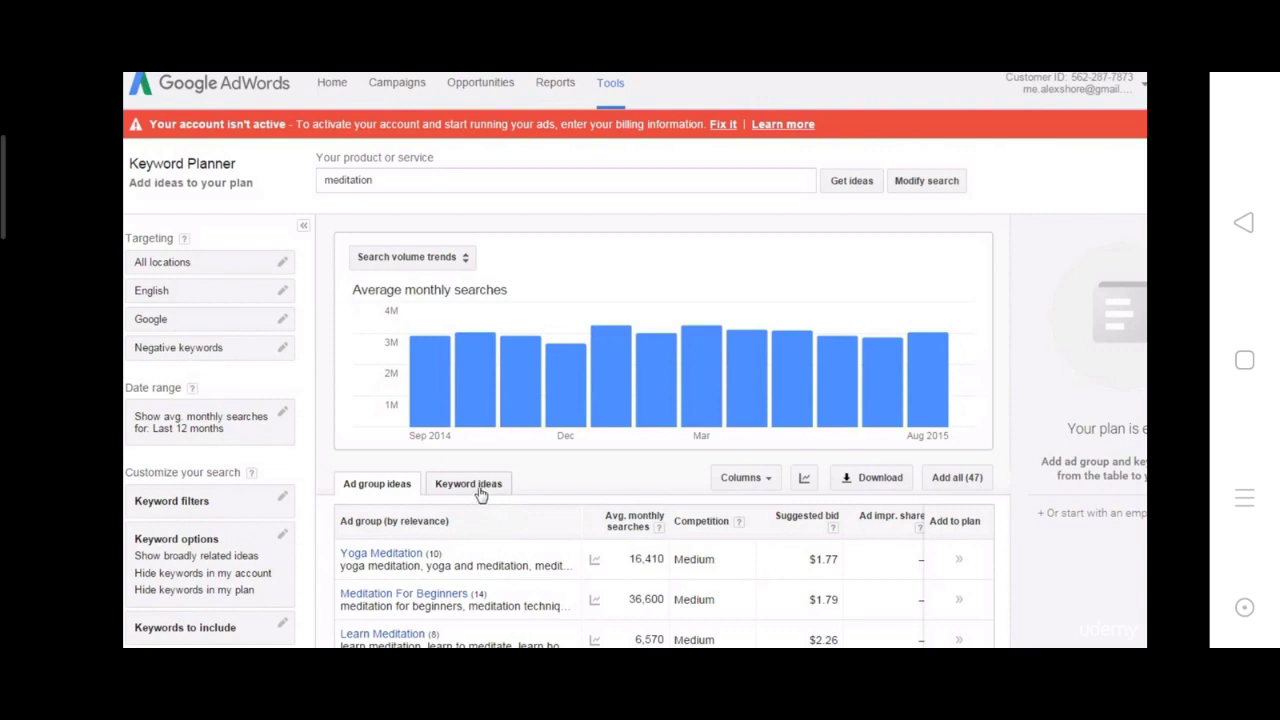
Step: Review keyword ideas' monthly searches, competition and suggested bids
left_click(468, 483)
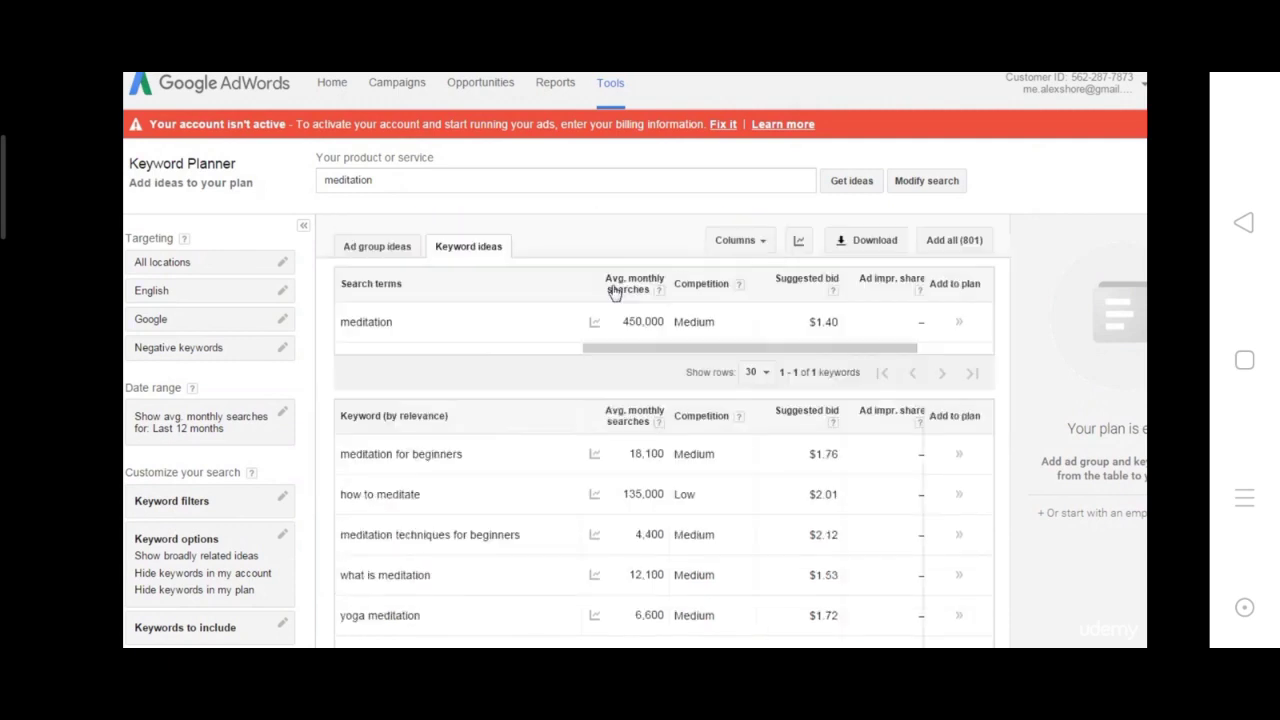
mouse_move(620, 443)
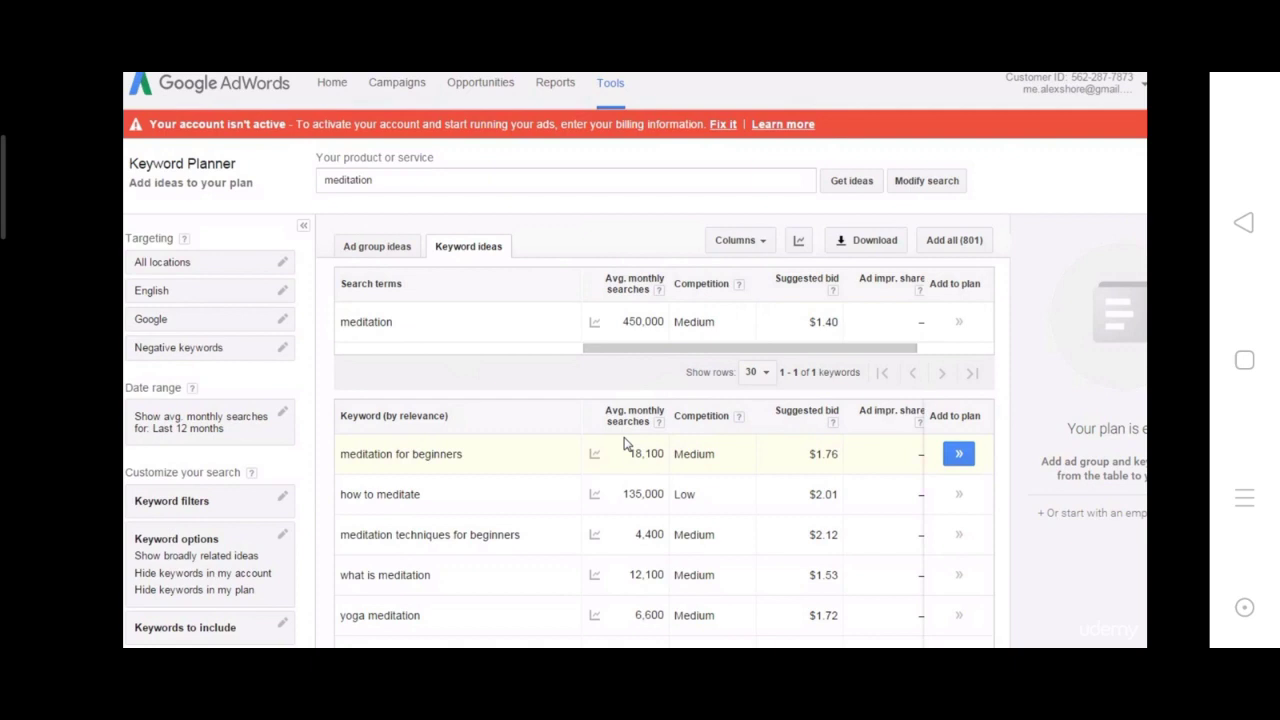
mouse_move(622, 438)
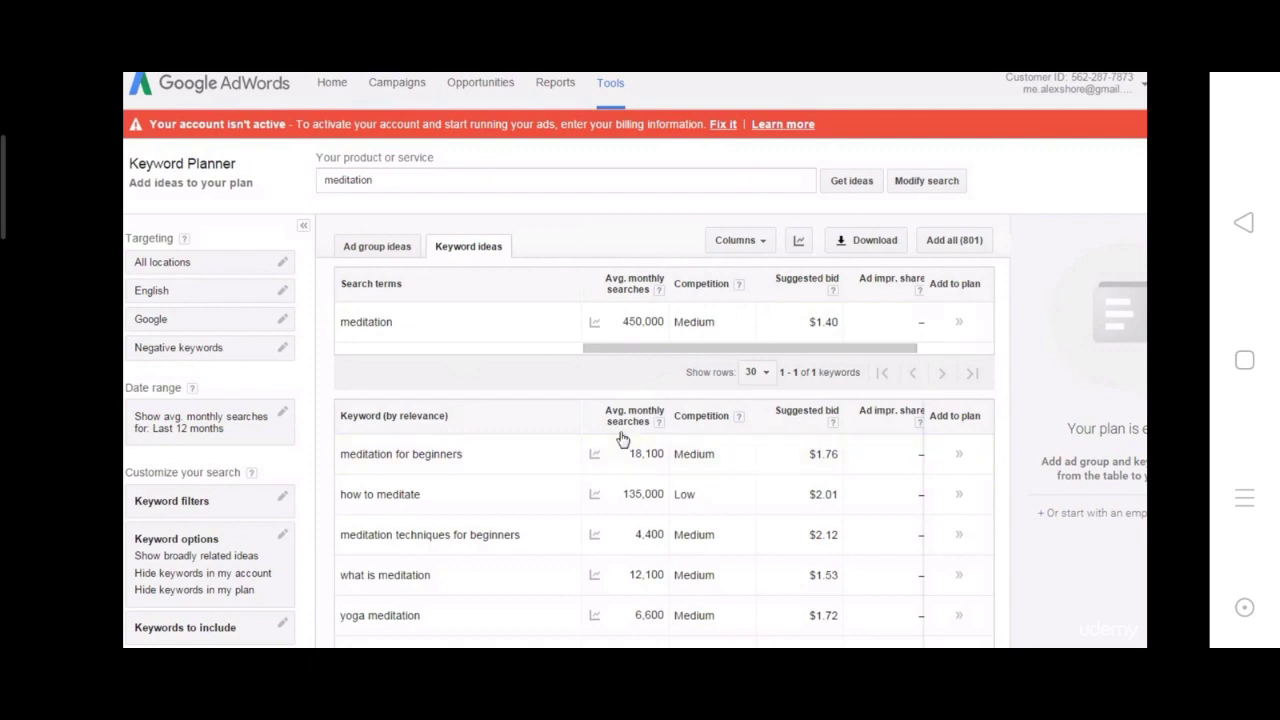
scroll("down", 3)
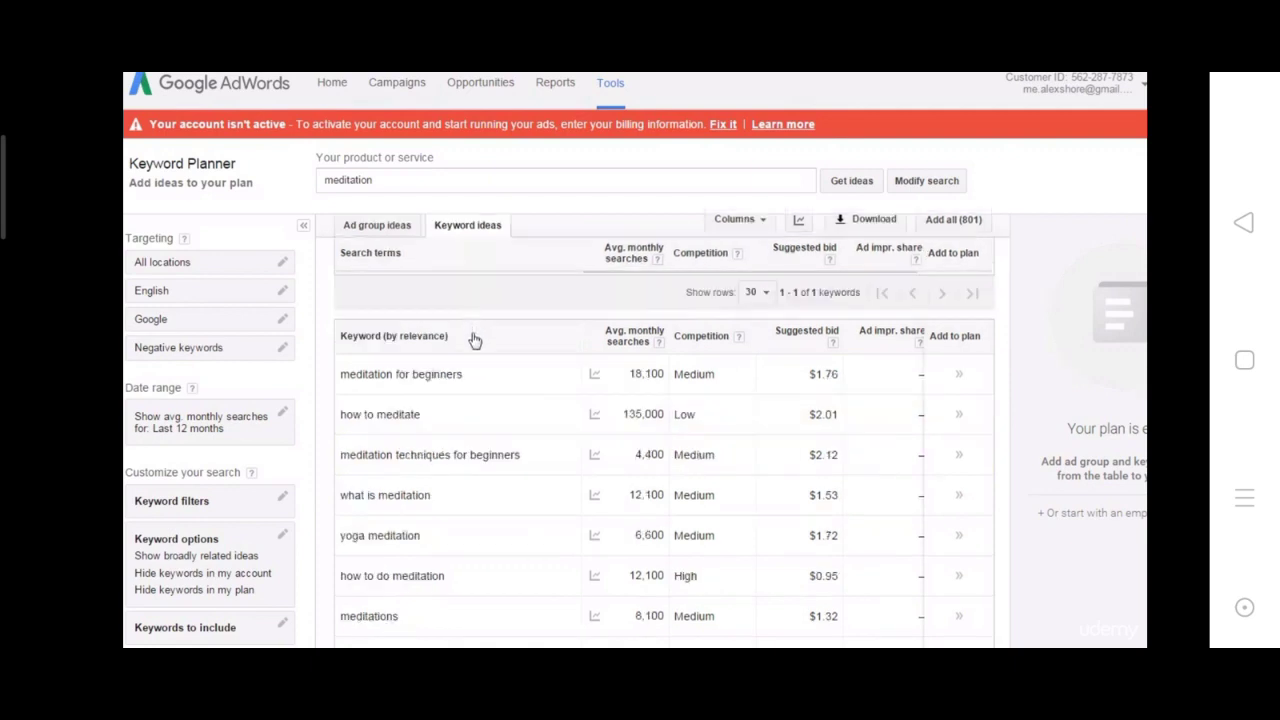
mouse_move(645, 338)
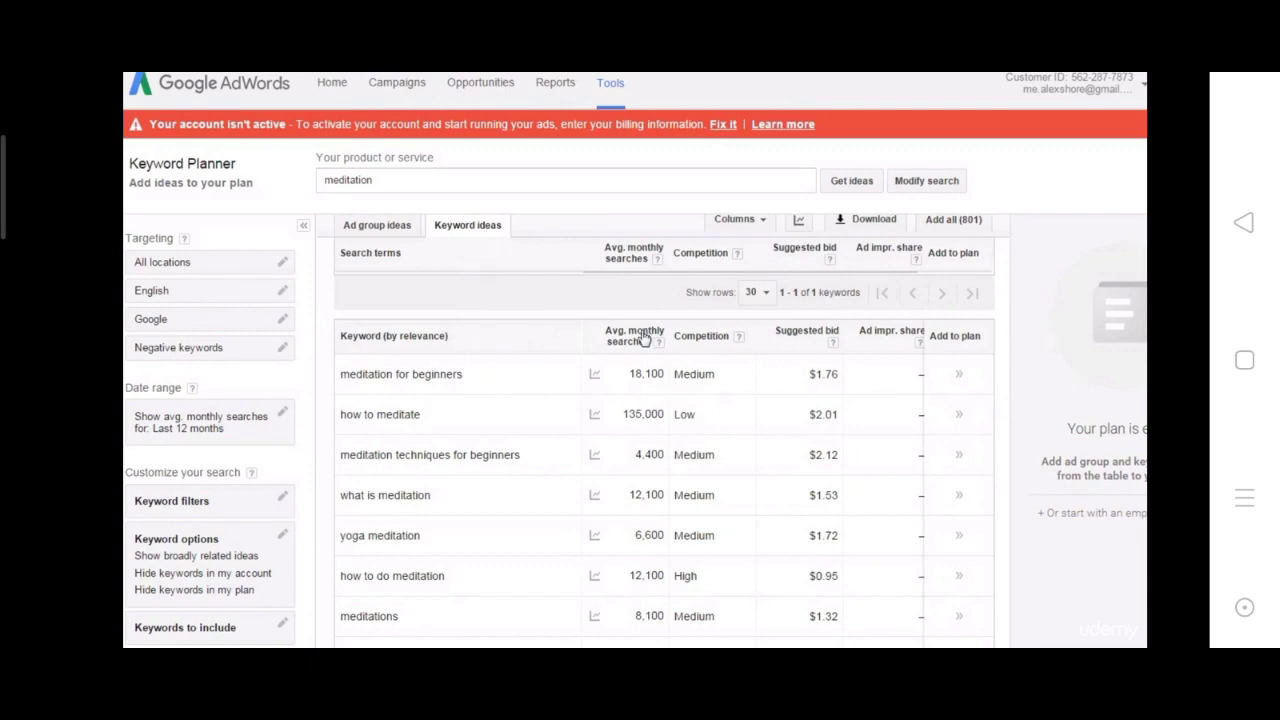
mouse_move(637, 341)
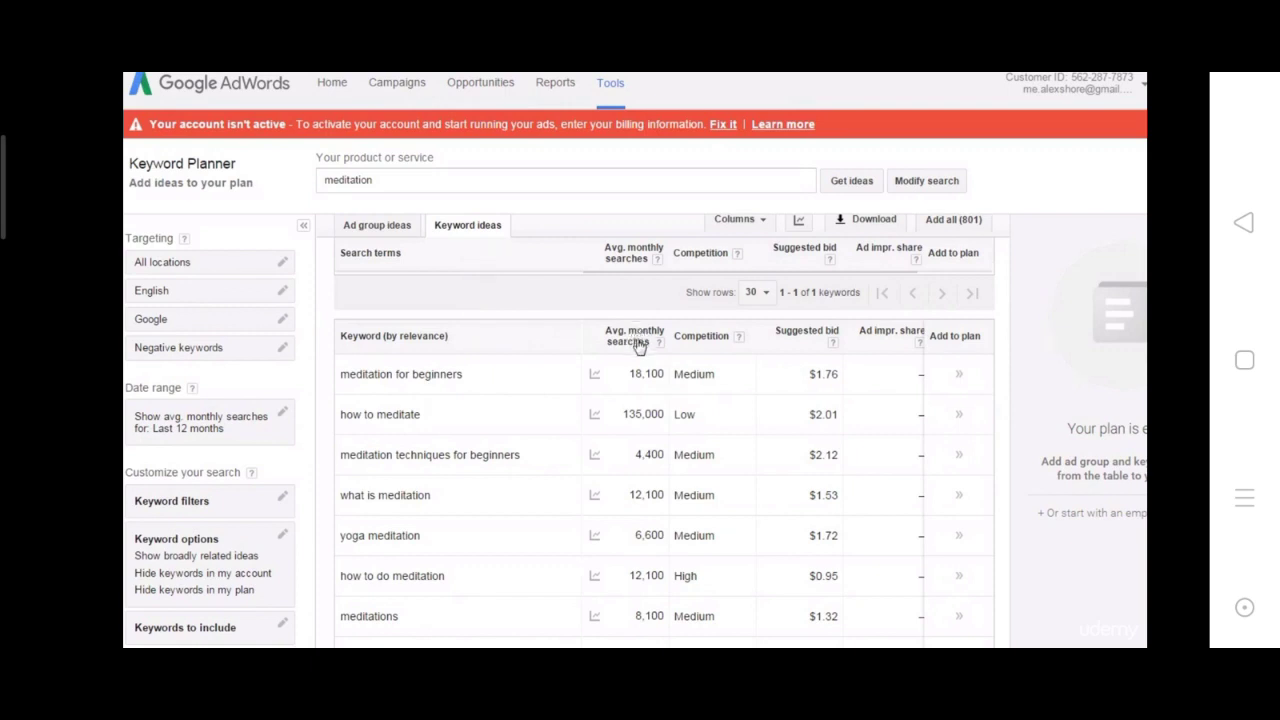
mouse_move(655, 373)
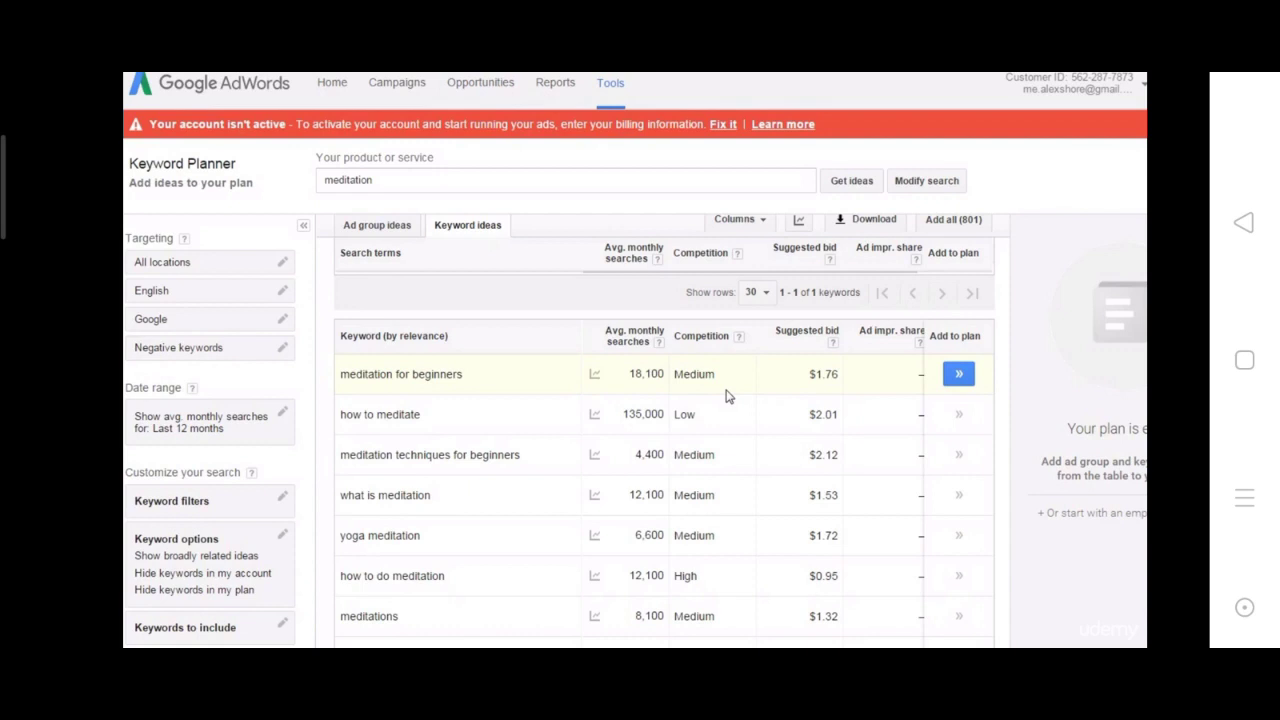
mouse_move(742, 390)
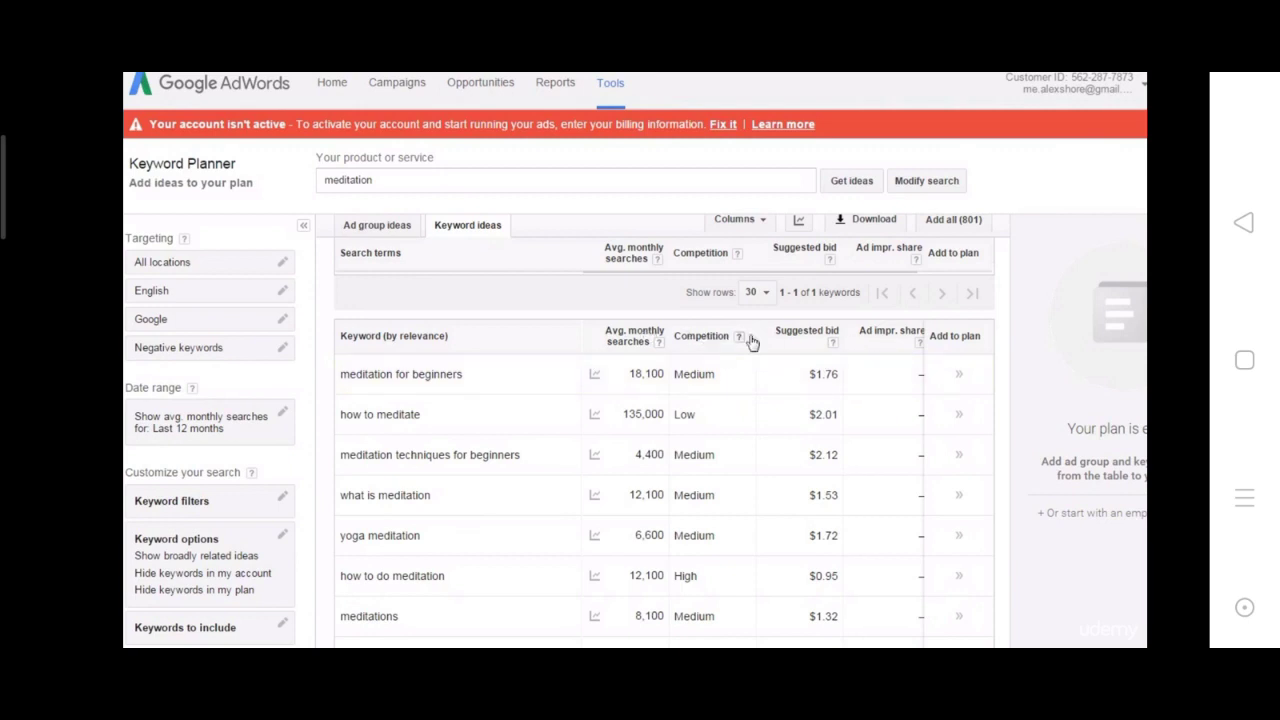
mouse_move(810, 335)
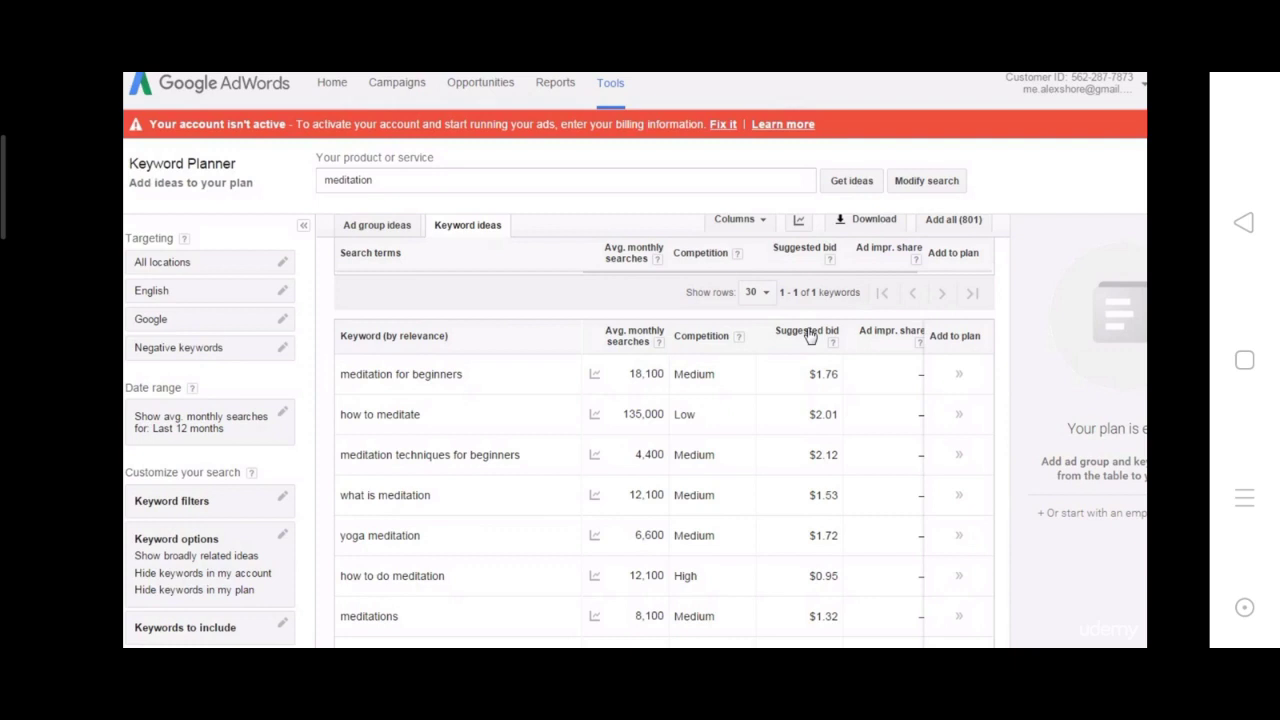
mouse_move(808, 353)
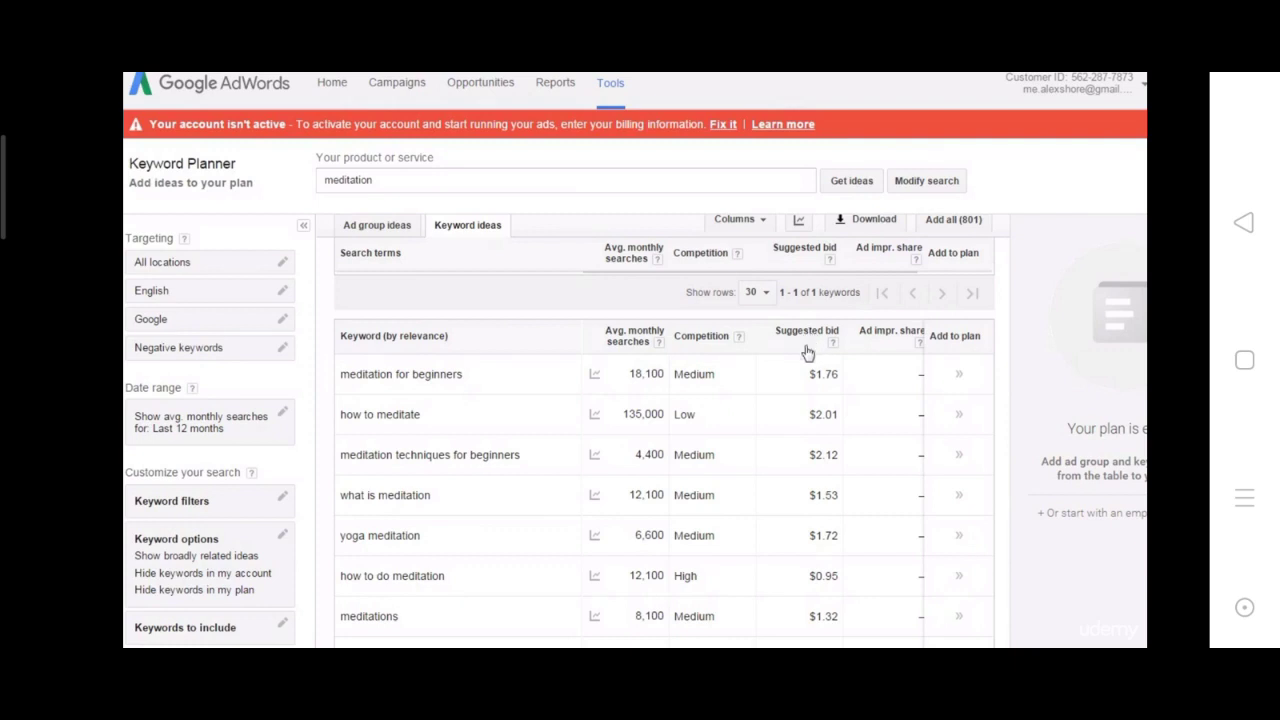
mouse_move(822, 414)
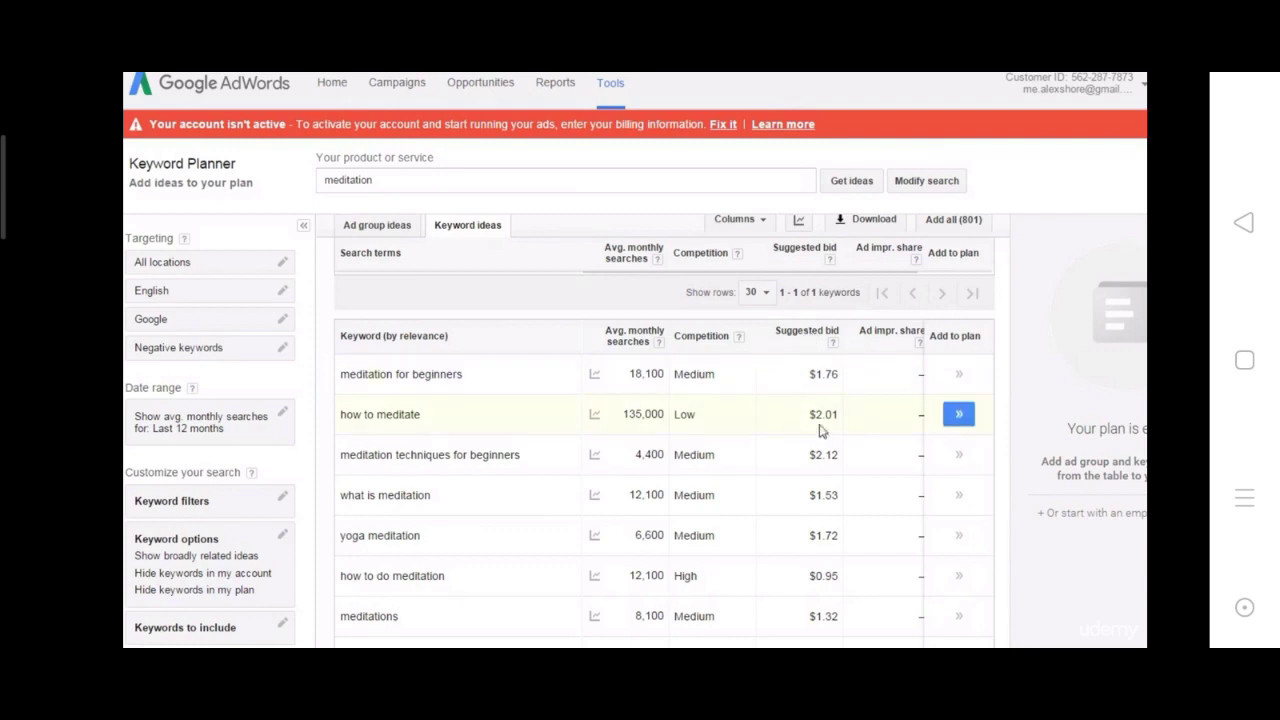
mouse_move(843, 437)
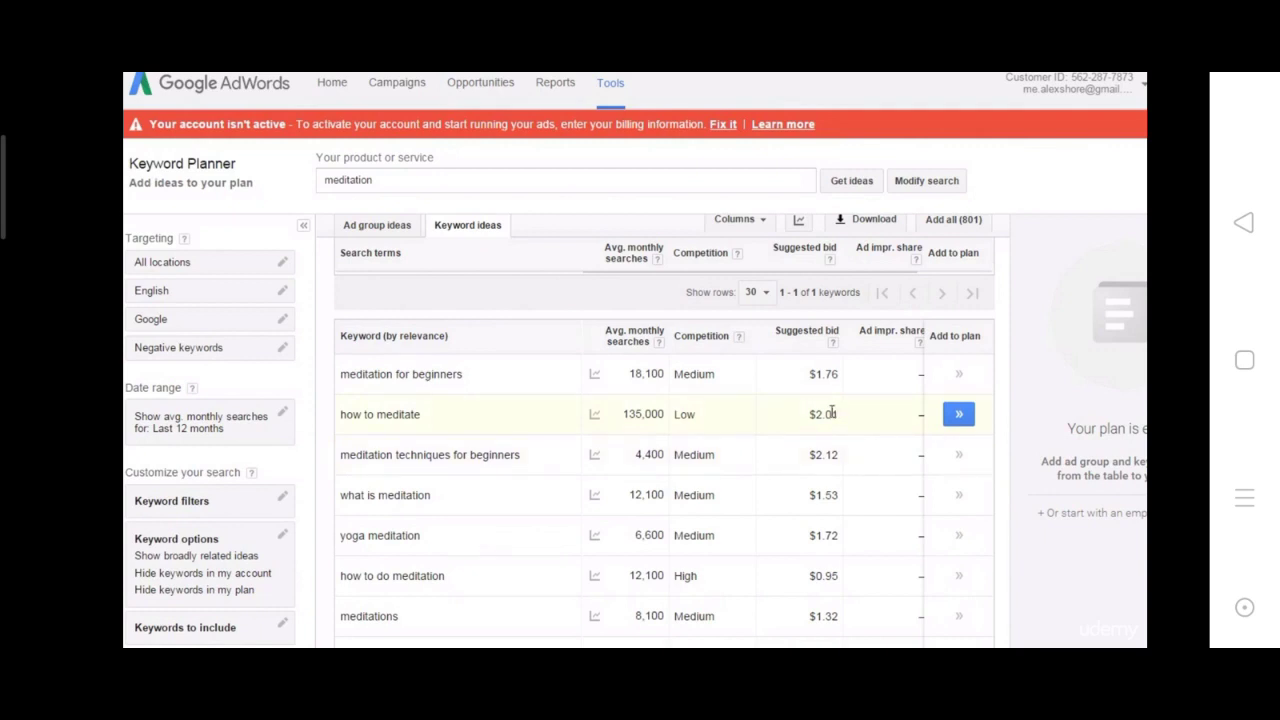
mouse_move(825, 390)
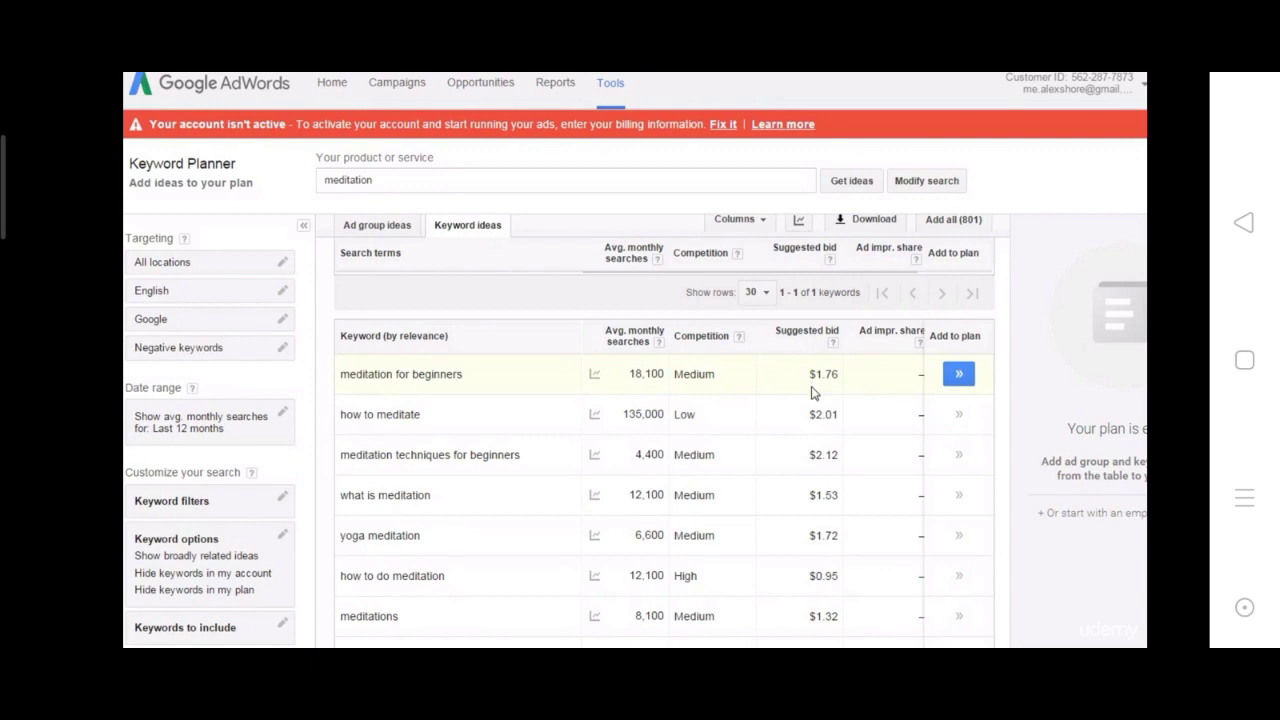
scroll("down", 3)
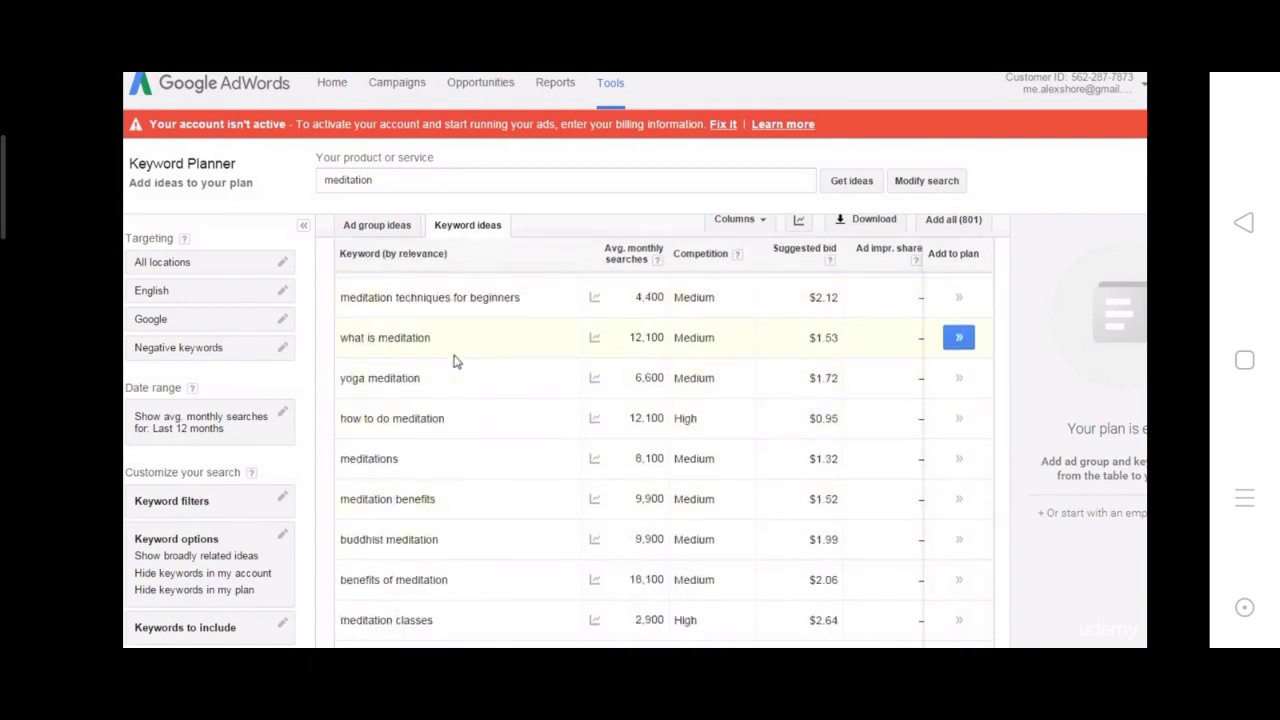
scroll("down", 3)
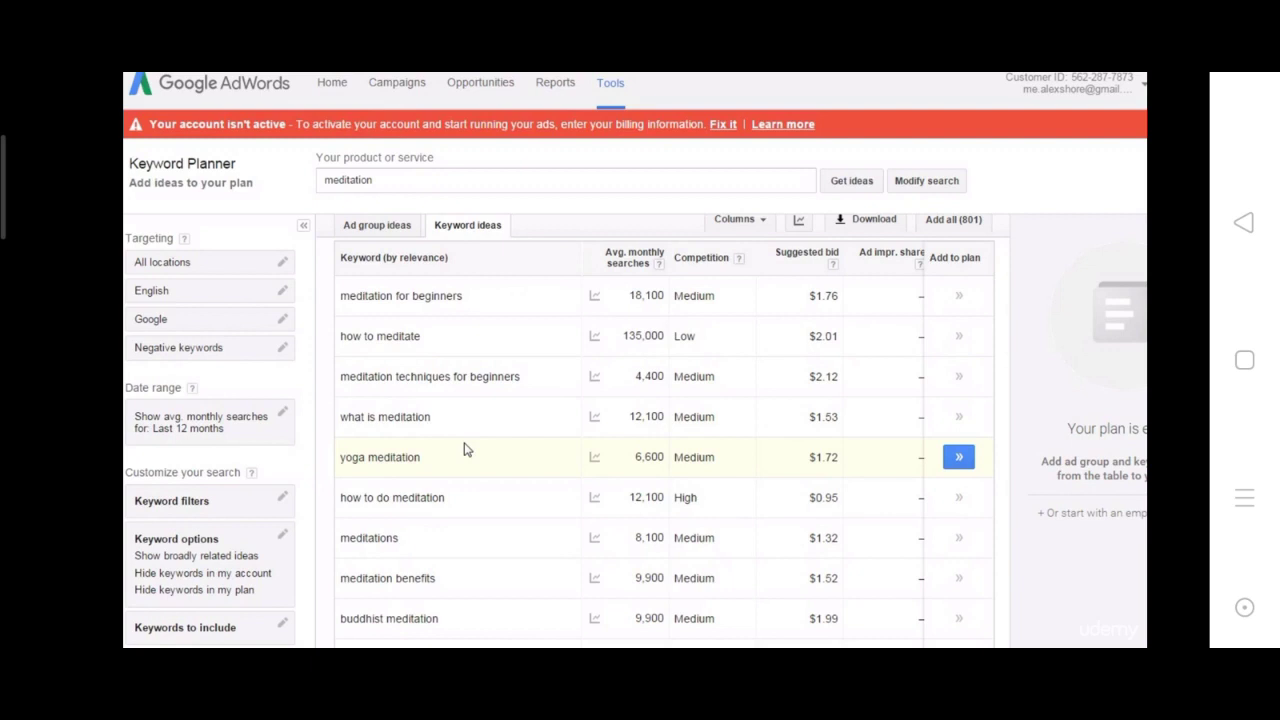
mouse_move(512, 417)
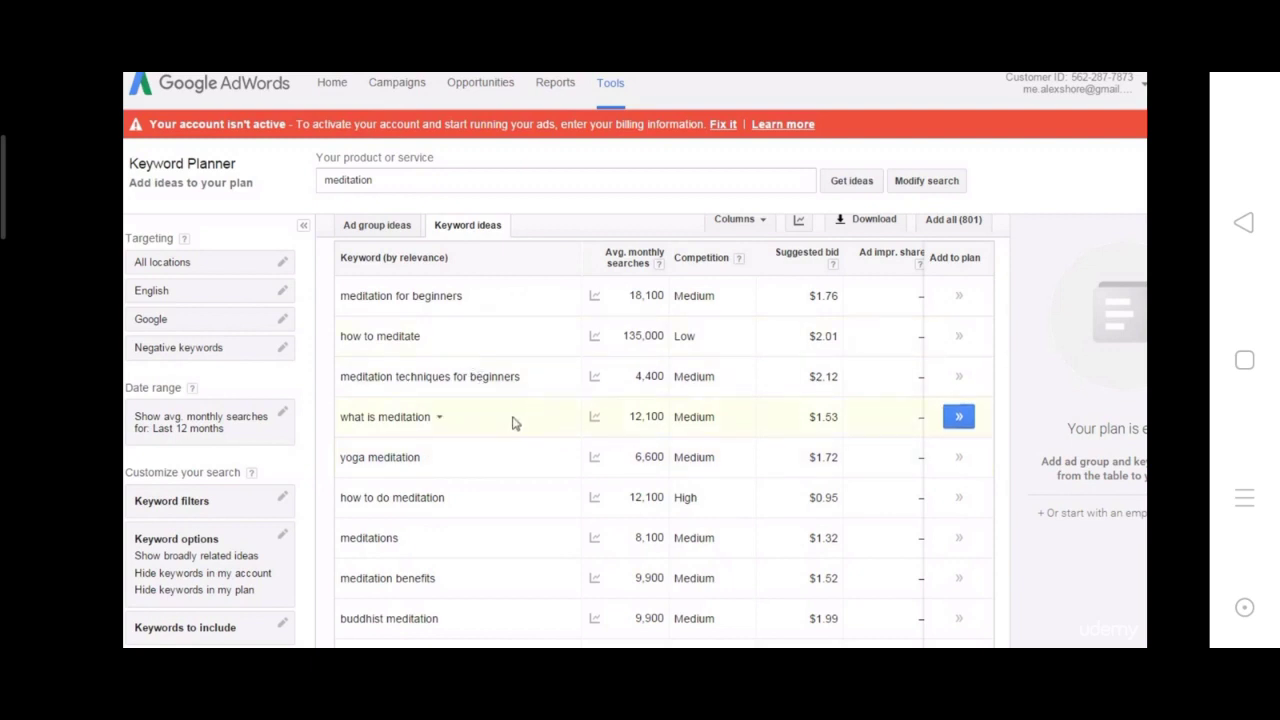
mouse_move(513, 422)
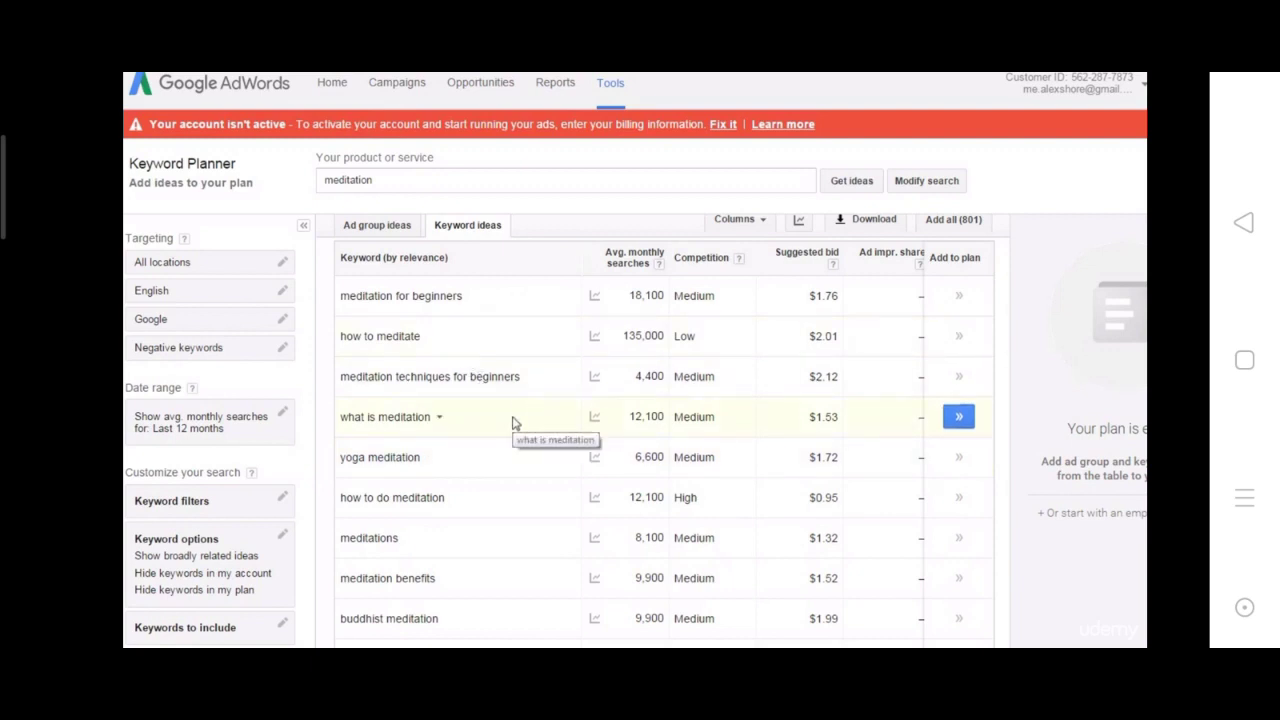
mouse_move(527, 418)
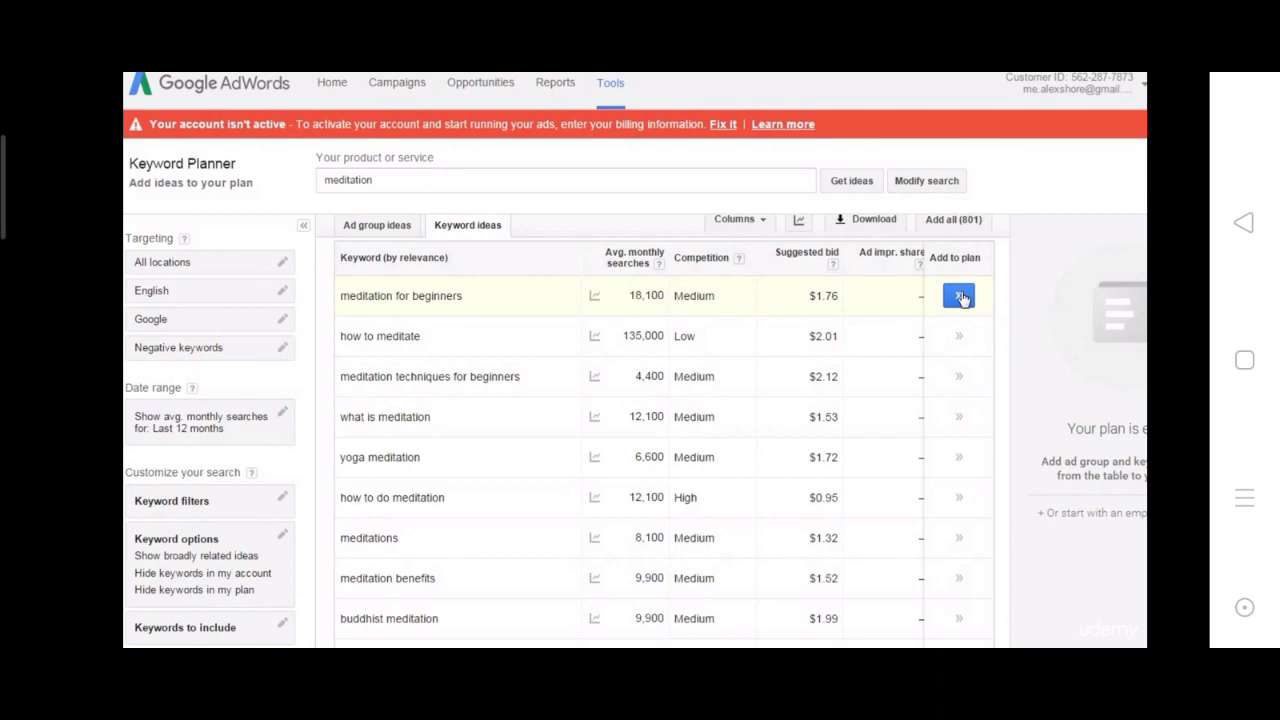
Step: Add 'meditation for beginners' to the plan
left_click(958, 296)
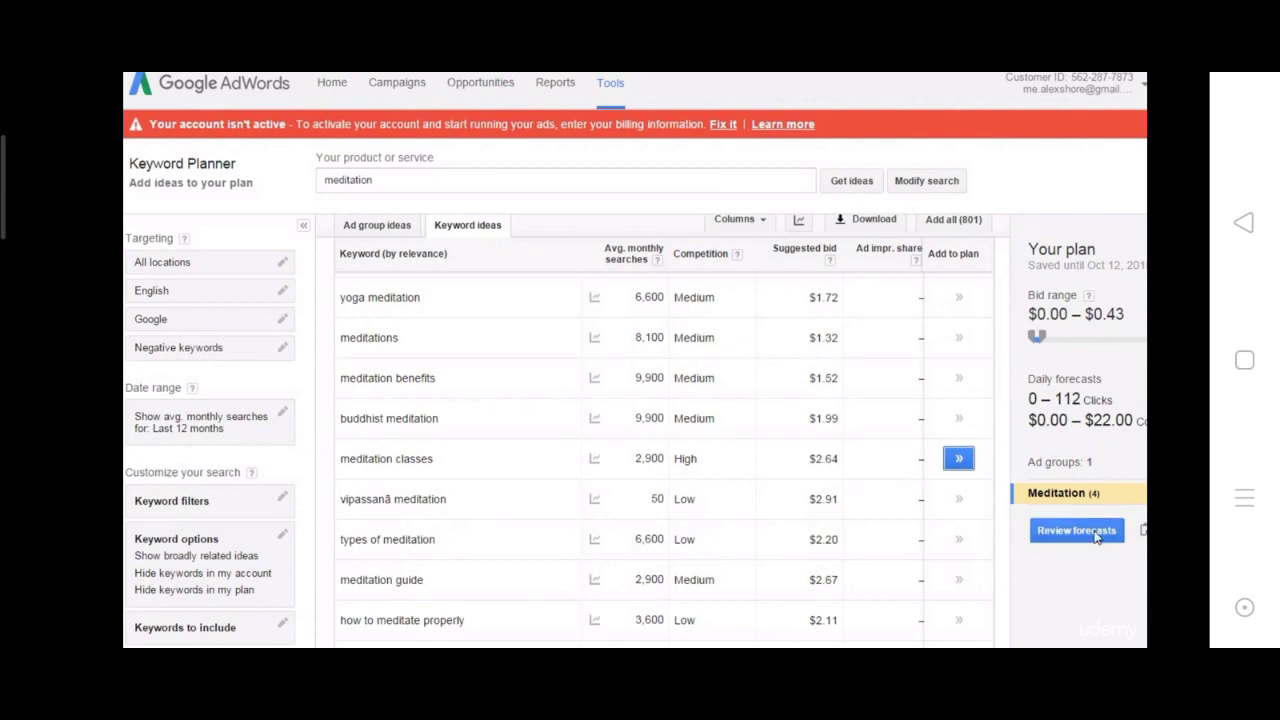
Step: Forecast the plan with a $5.00 bid and $100 daily budget
left_click(1076, 530)
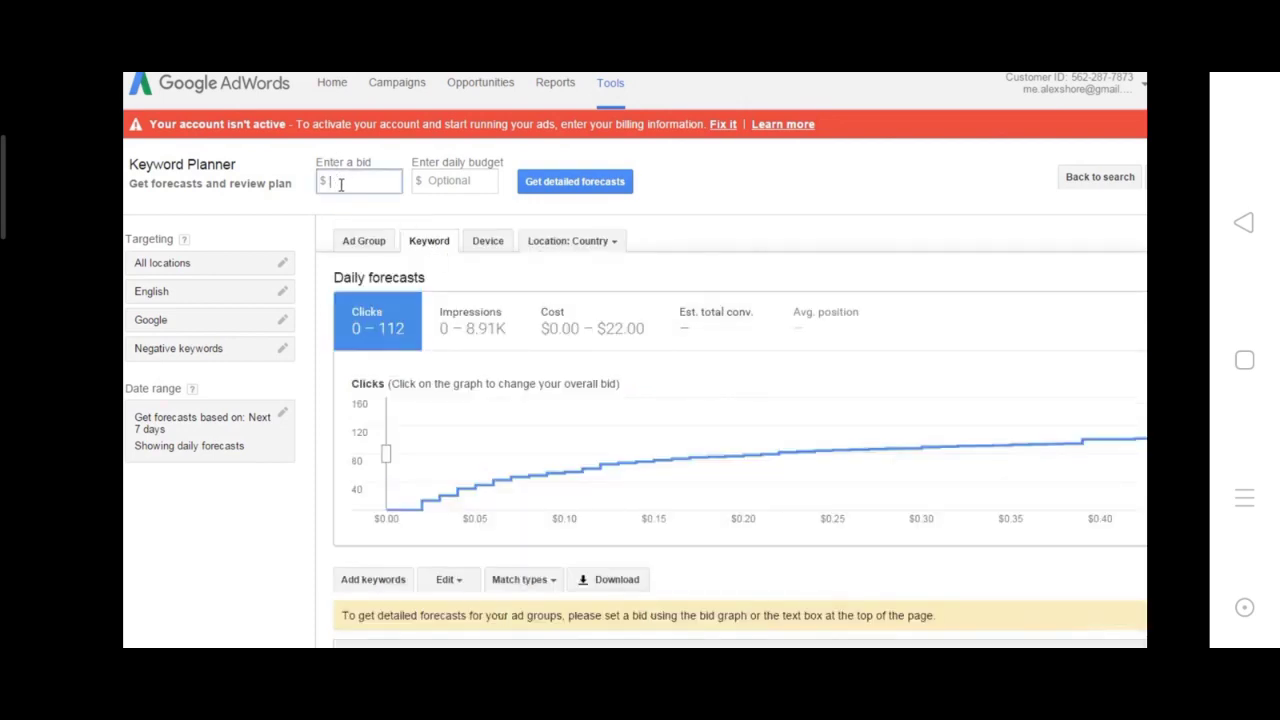
key("Backspace")
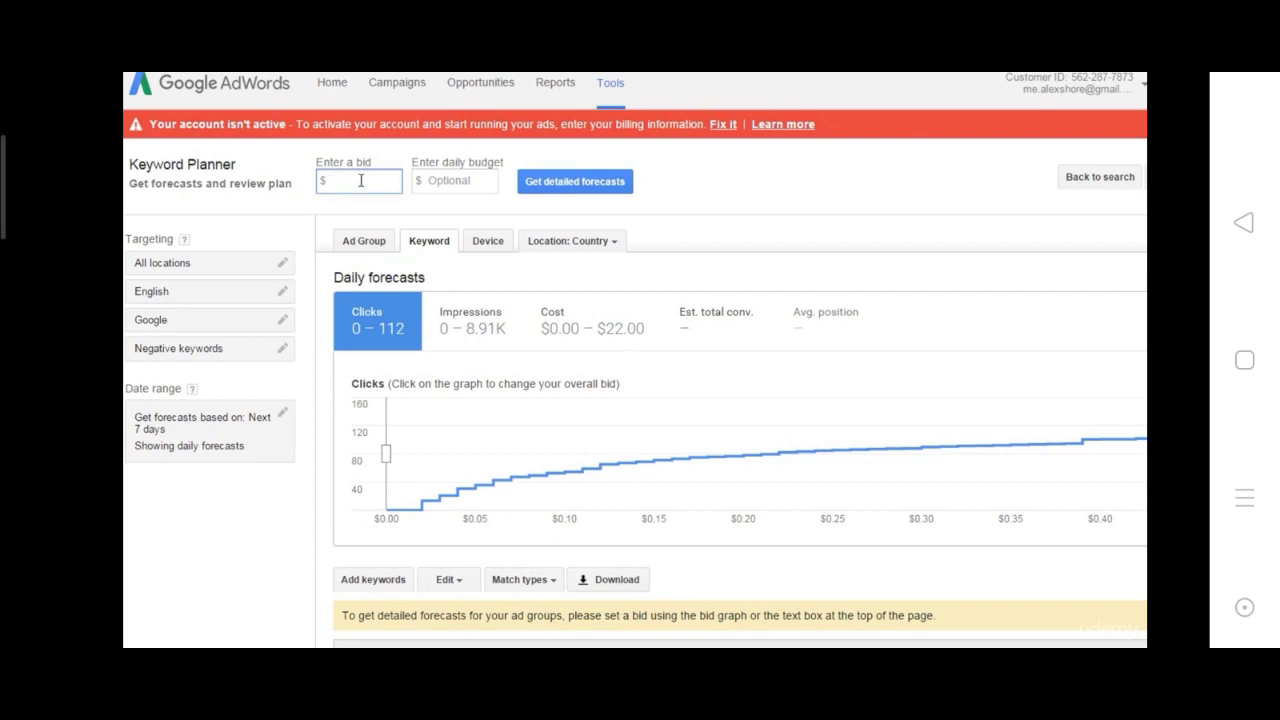
type("5.00")
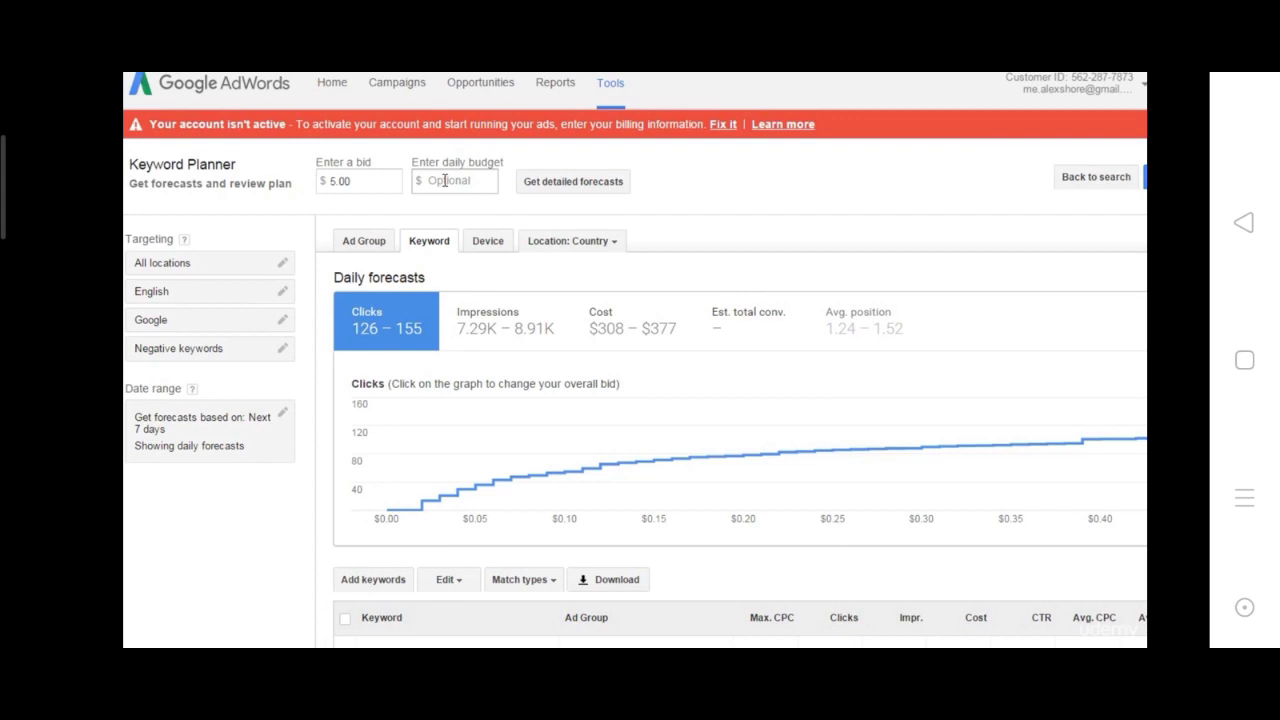
type("100.00")
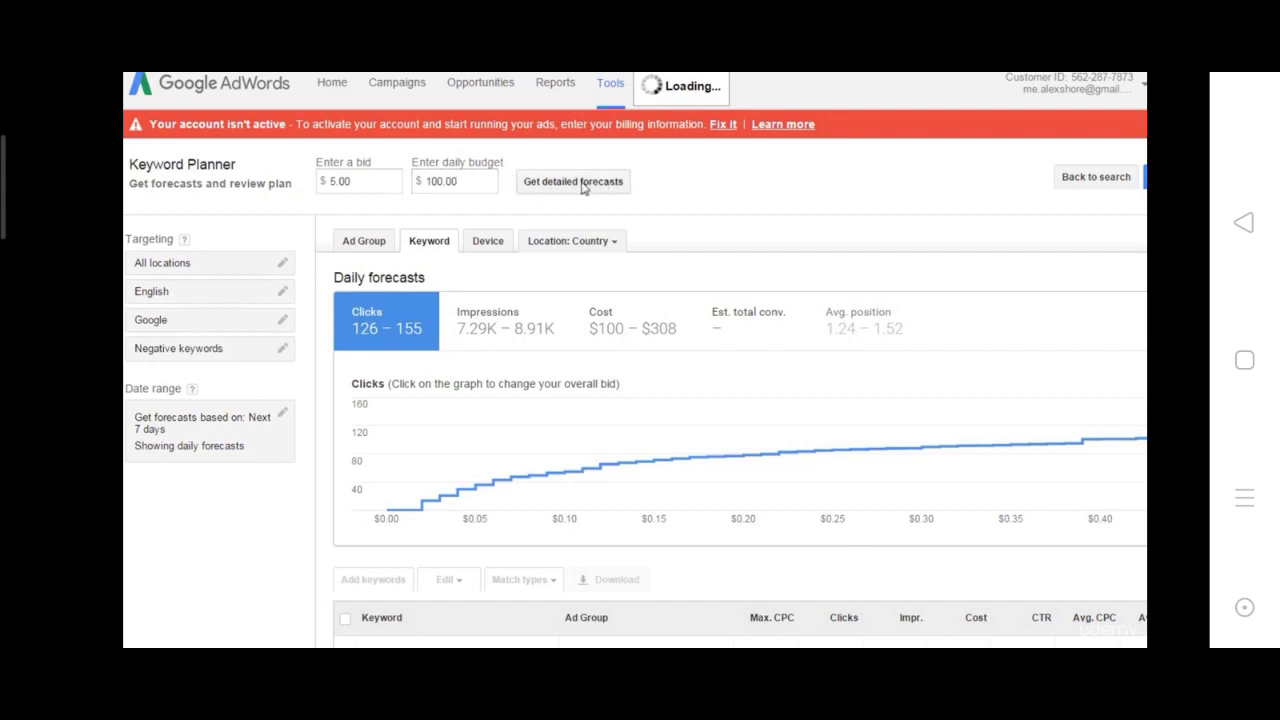
left_click(572, 181)
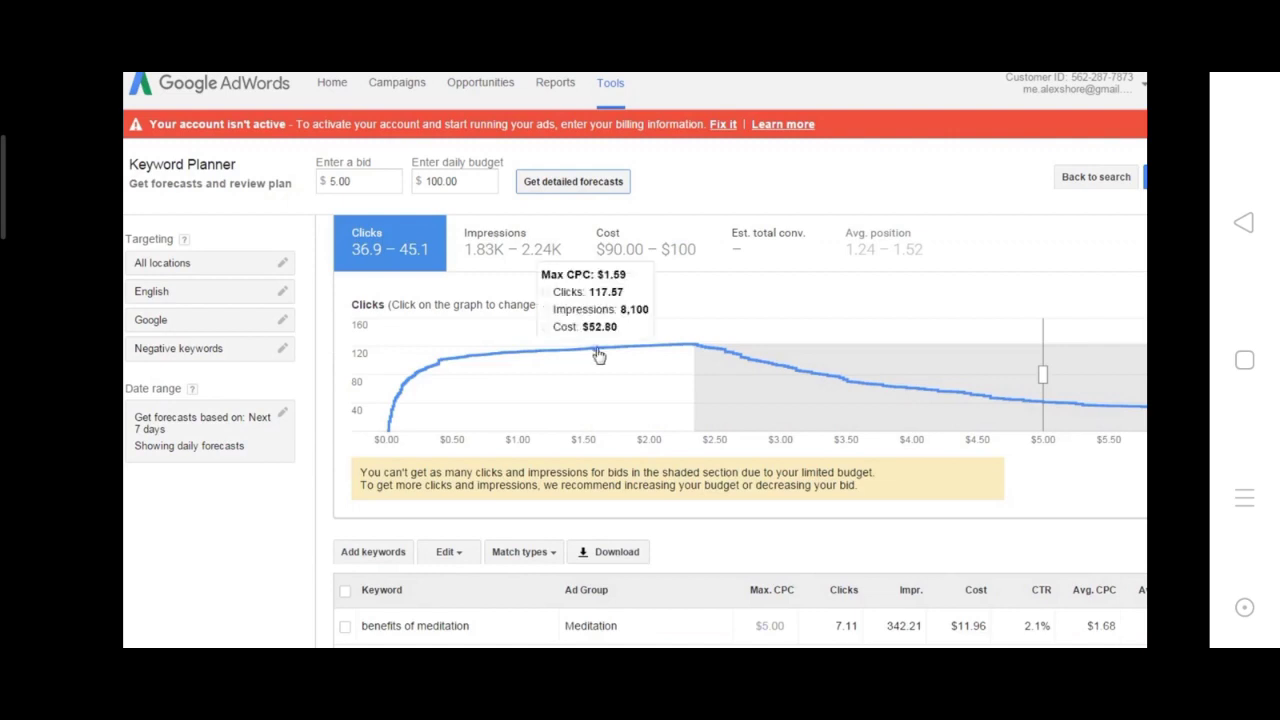
scroll("down", 3)
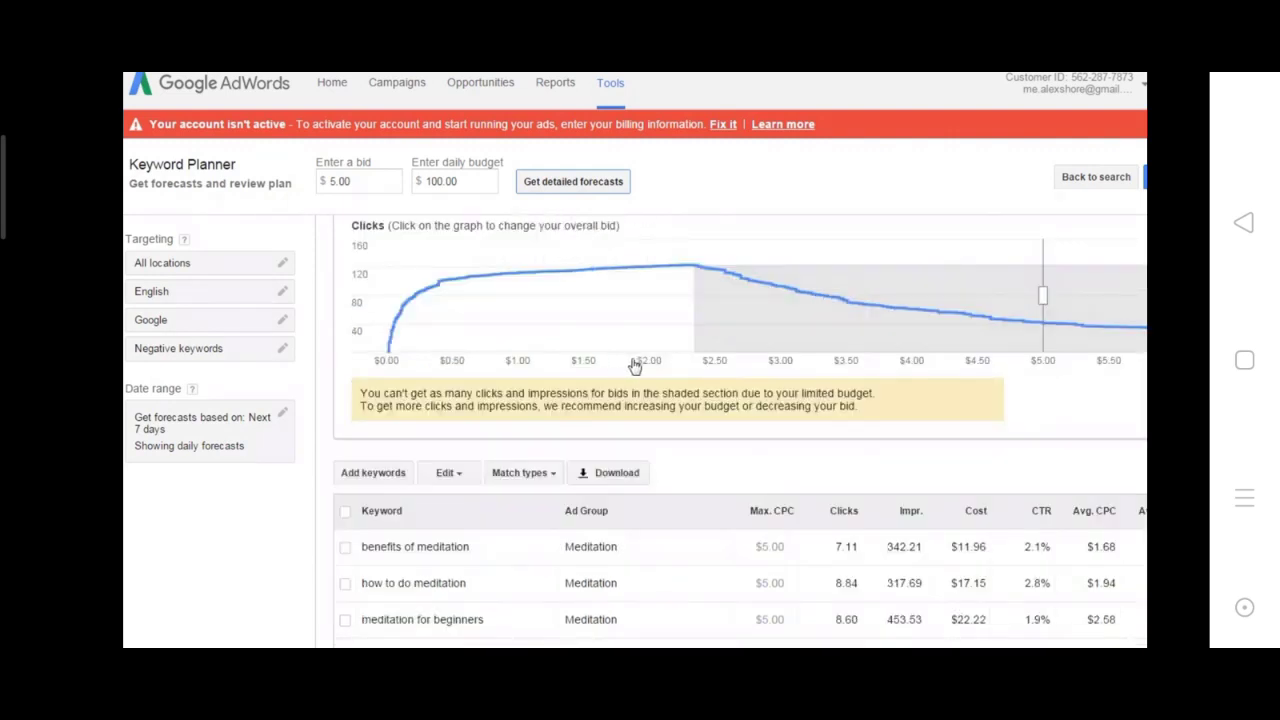
left_click(769, 546)
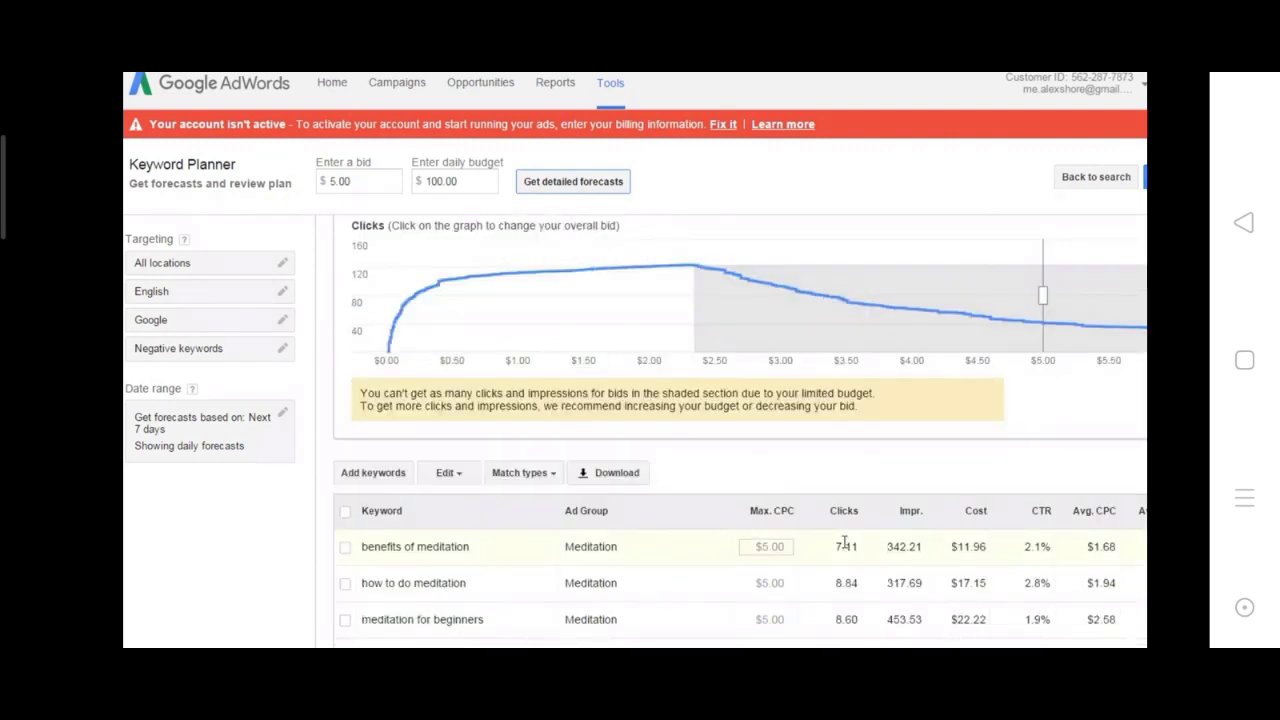
scroll("down", 3)
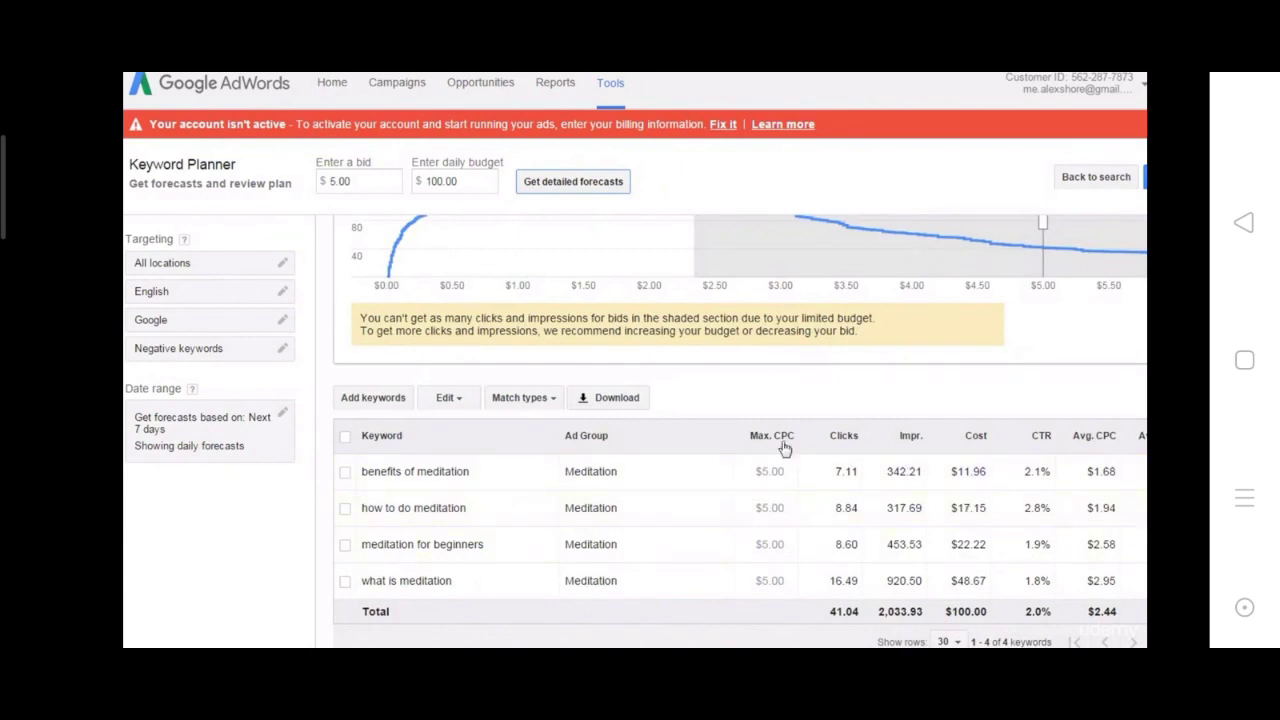
mouse_move(865, 448)
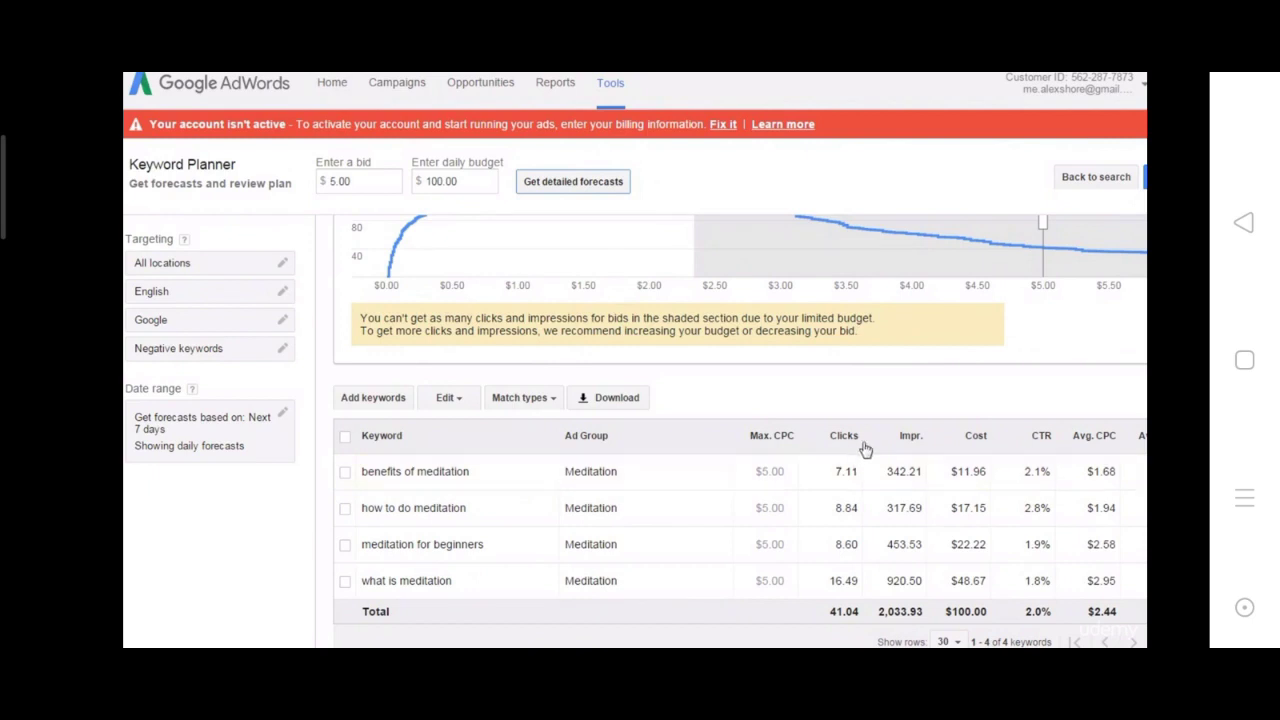
mouse_move(912, 445)
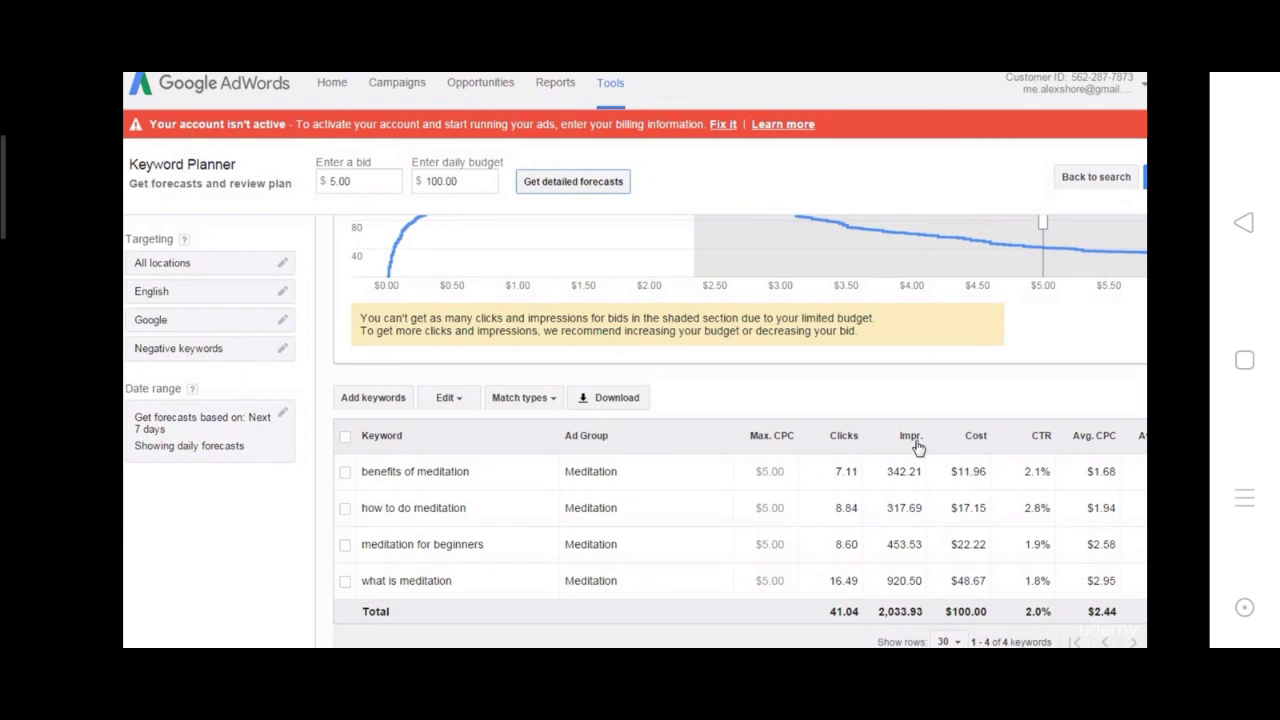
left_click(769, 507)
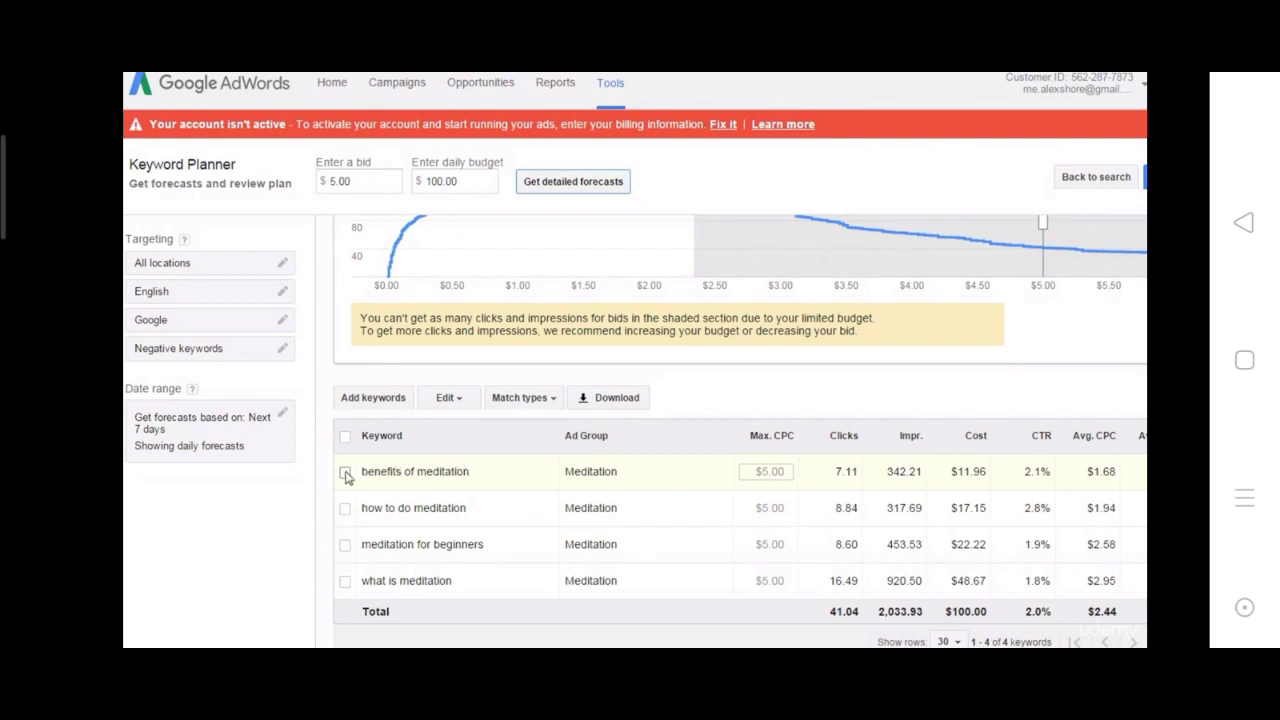
Step: Delete the selected 'benefits of meditation' keyword from the plan
left_click(345, 471)
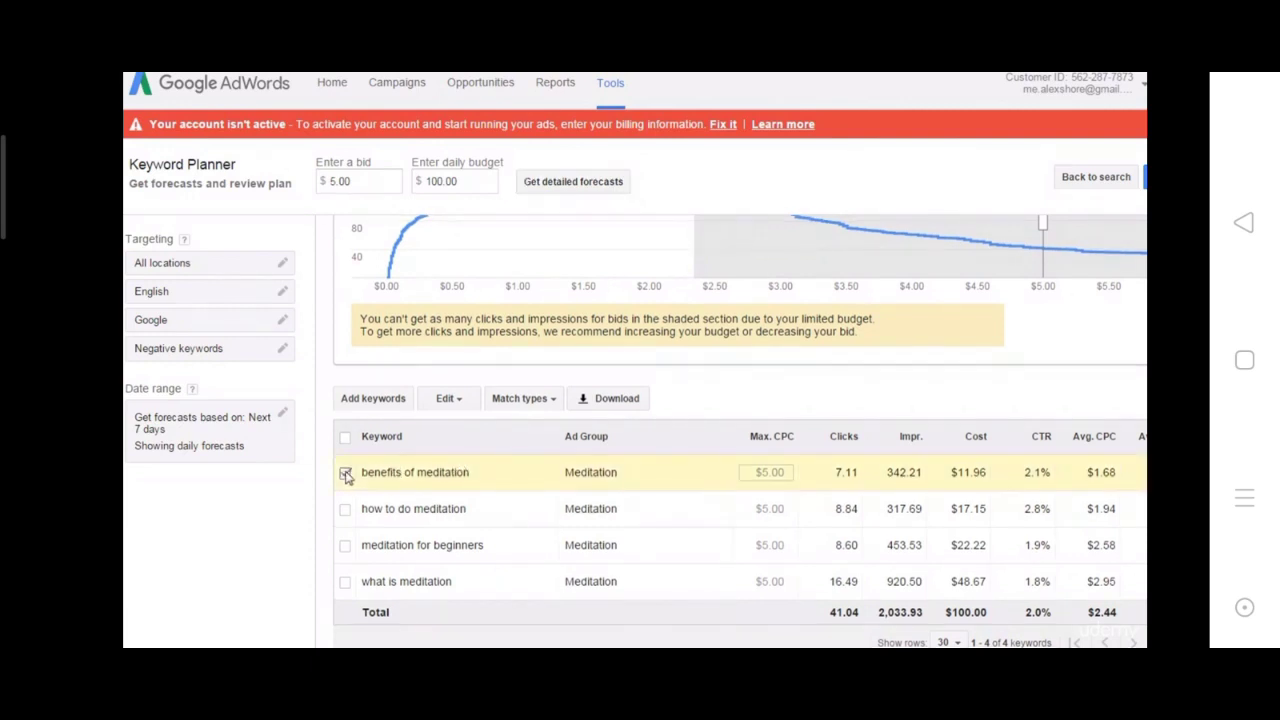
left_click(447, 398)
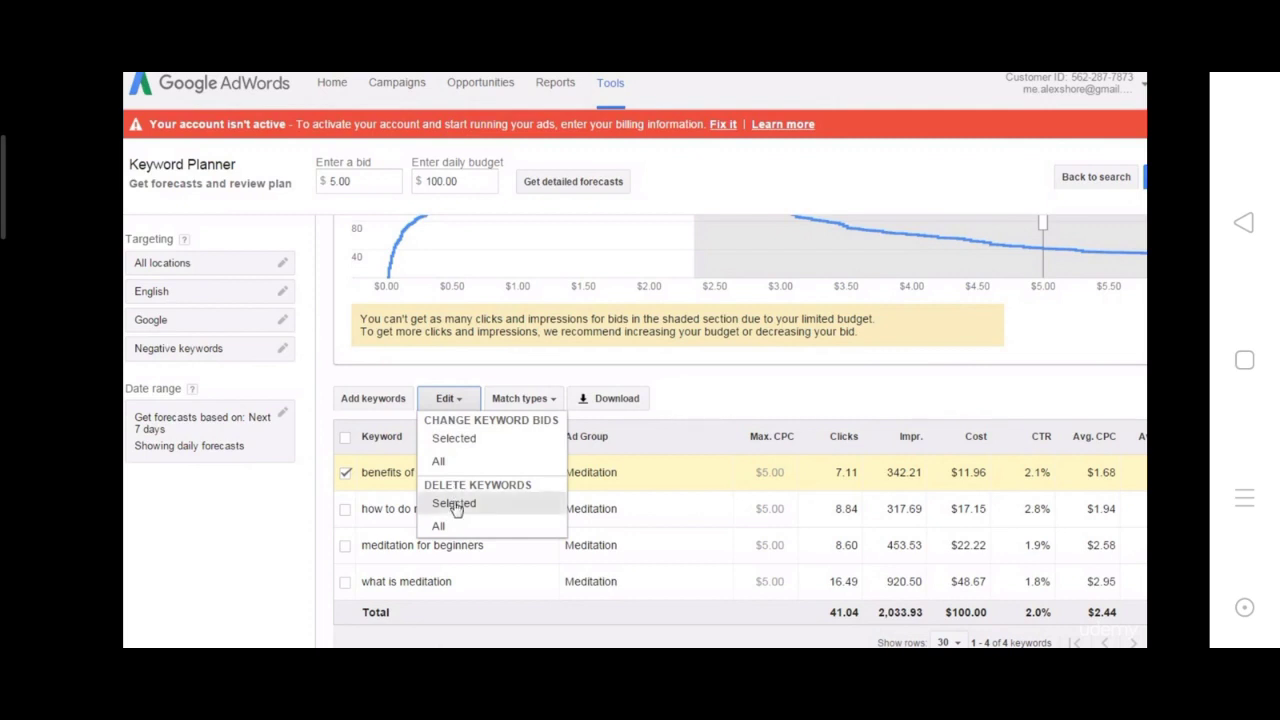
left_click(454, 503)
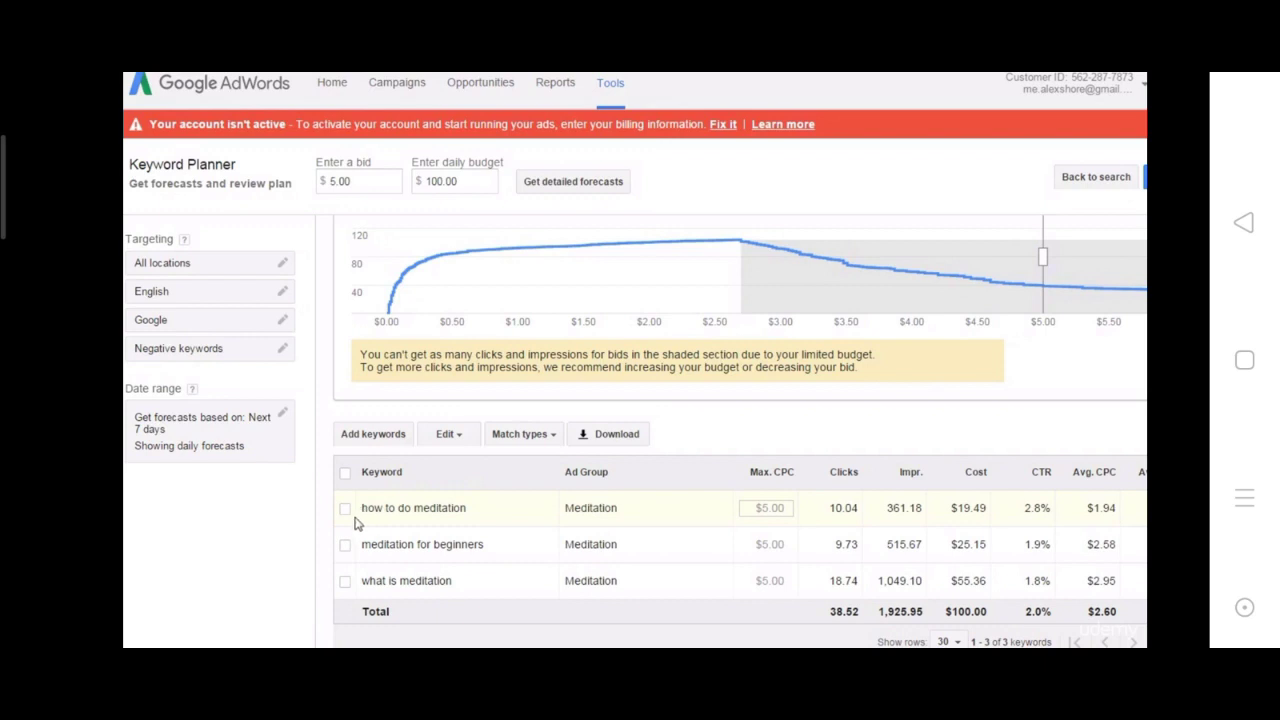
Step: Set the bid for 'how to do meditation' to exactly $3.00
left_click(345, 508)
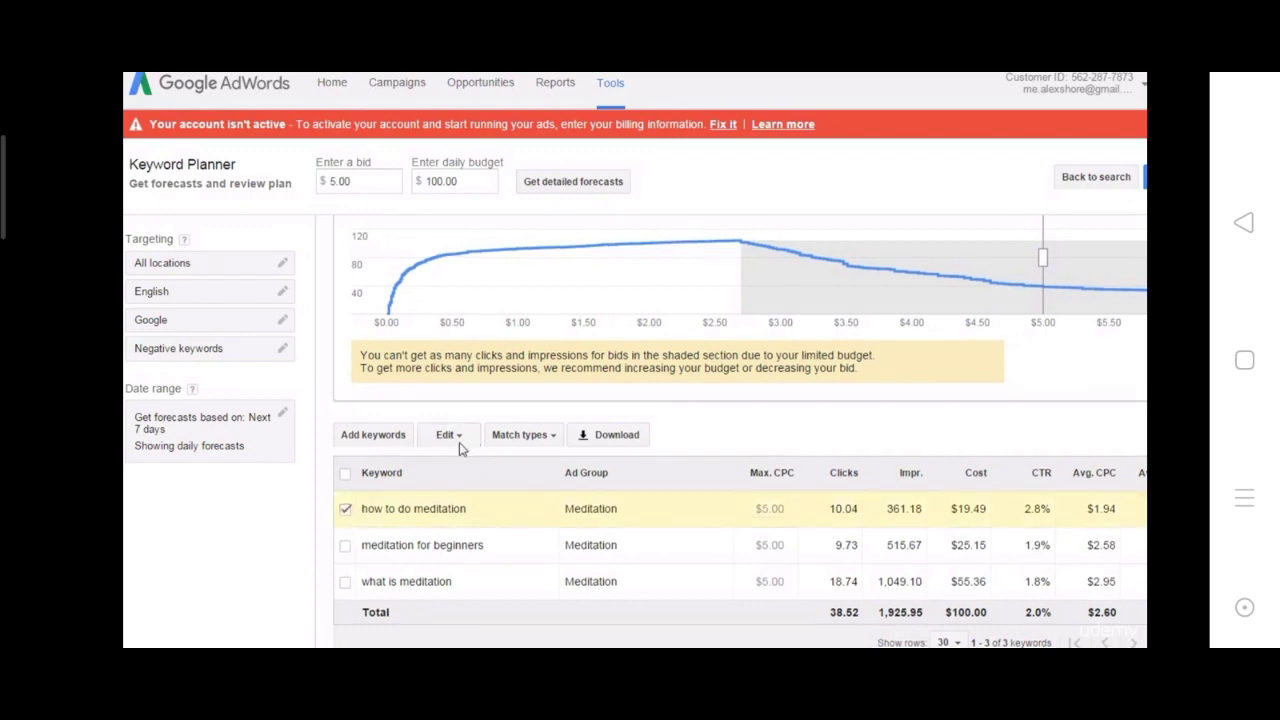
left_click(448, 434)
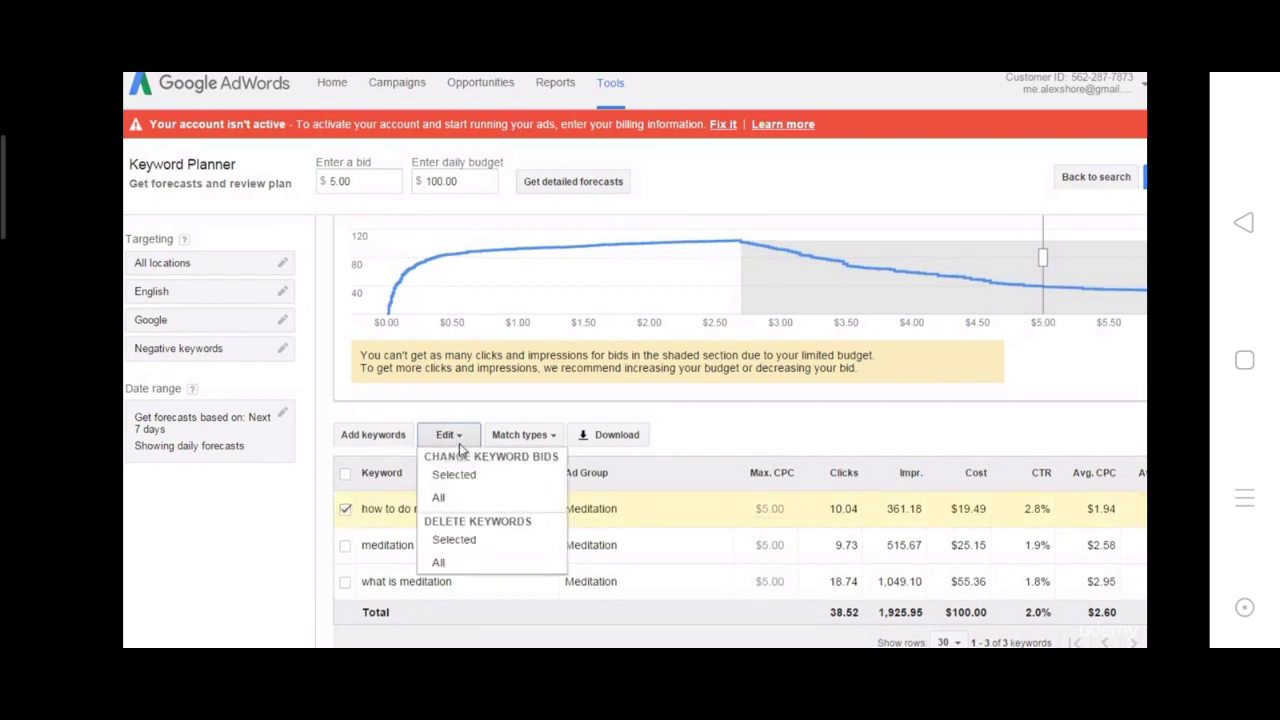
mouse_move(453, 478)
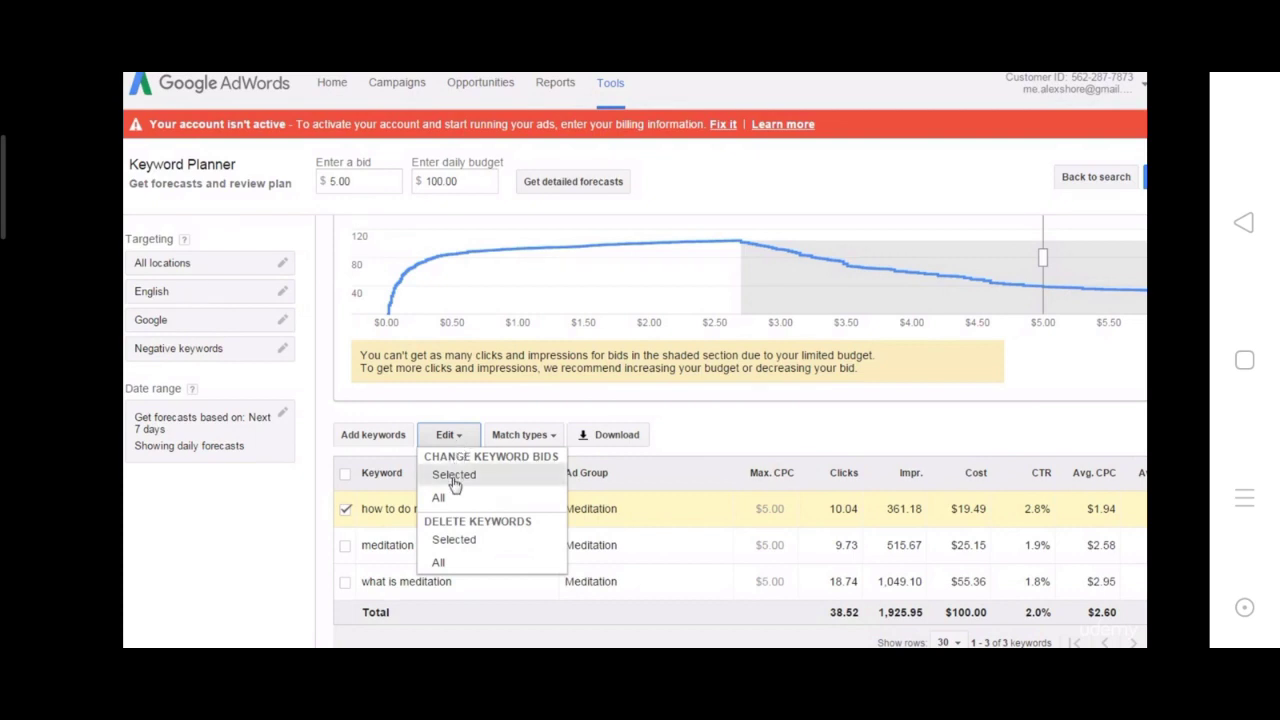
left_click(453, 474)
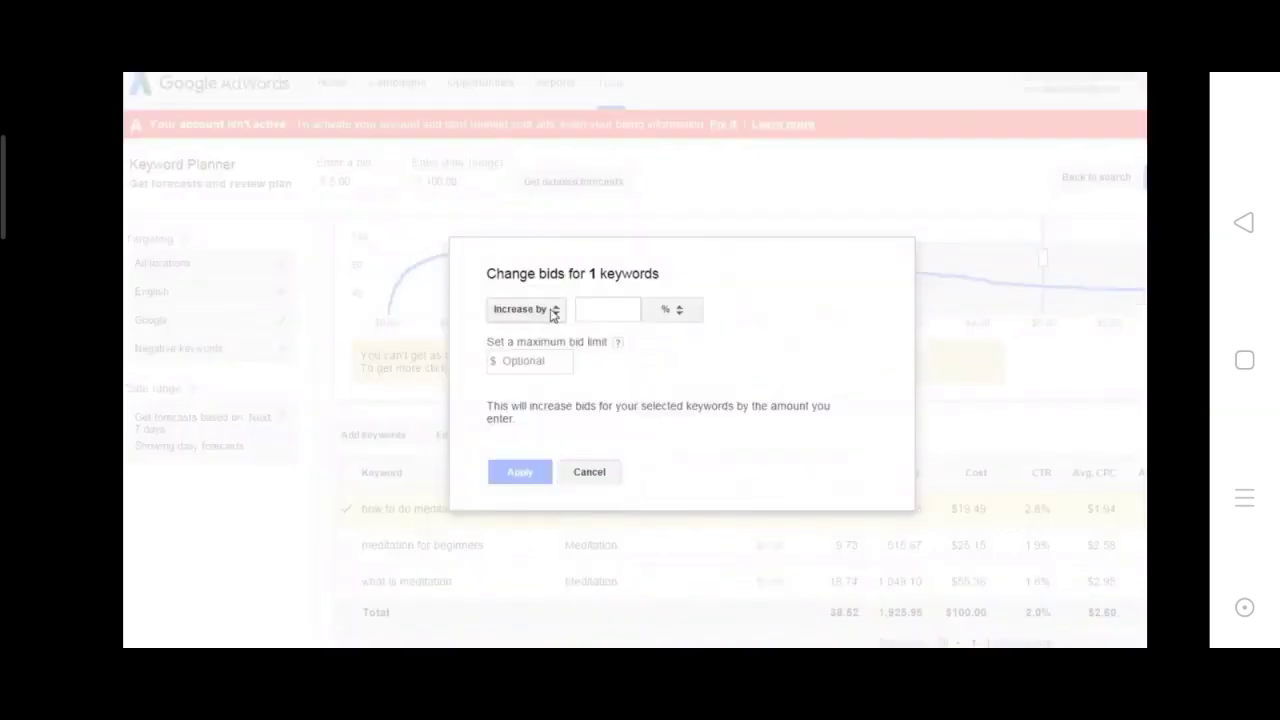
left_click(525, 308)
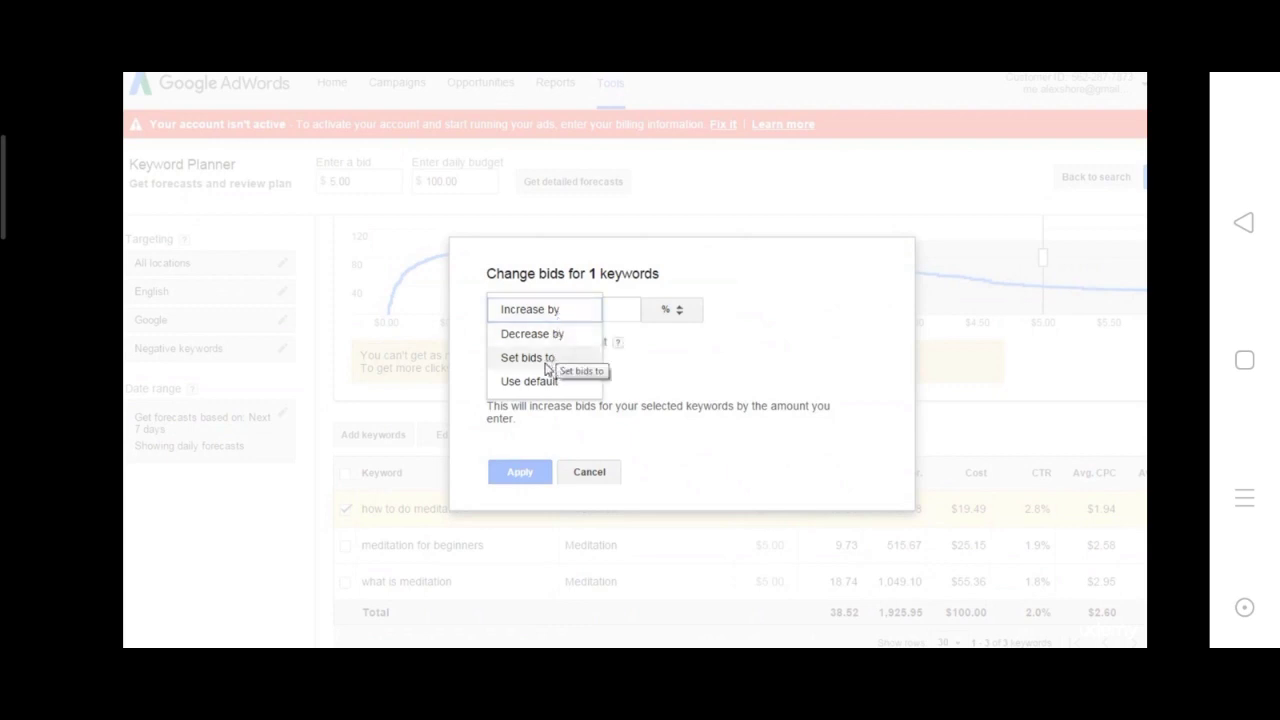
left_click(527, 357)
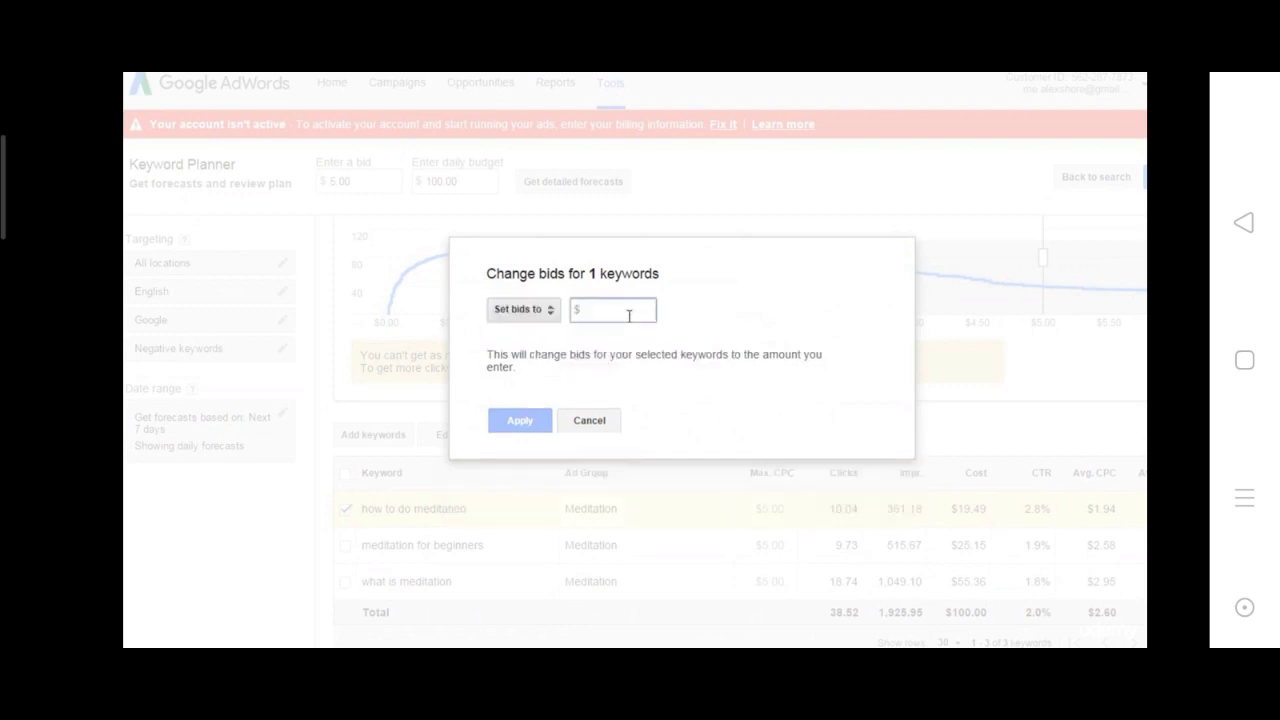
left_click(612, 309)
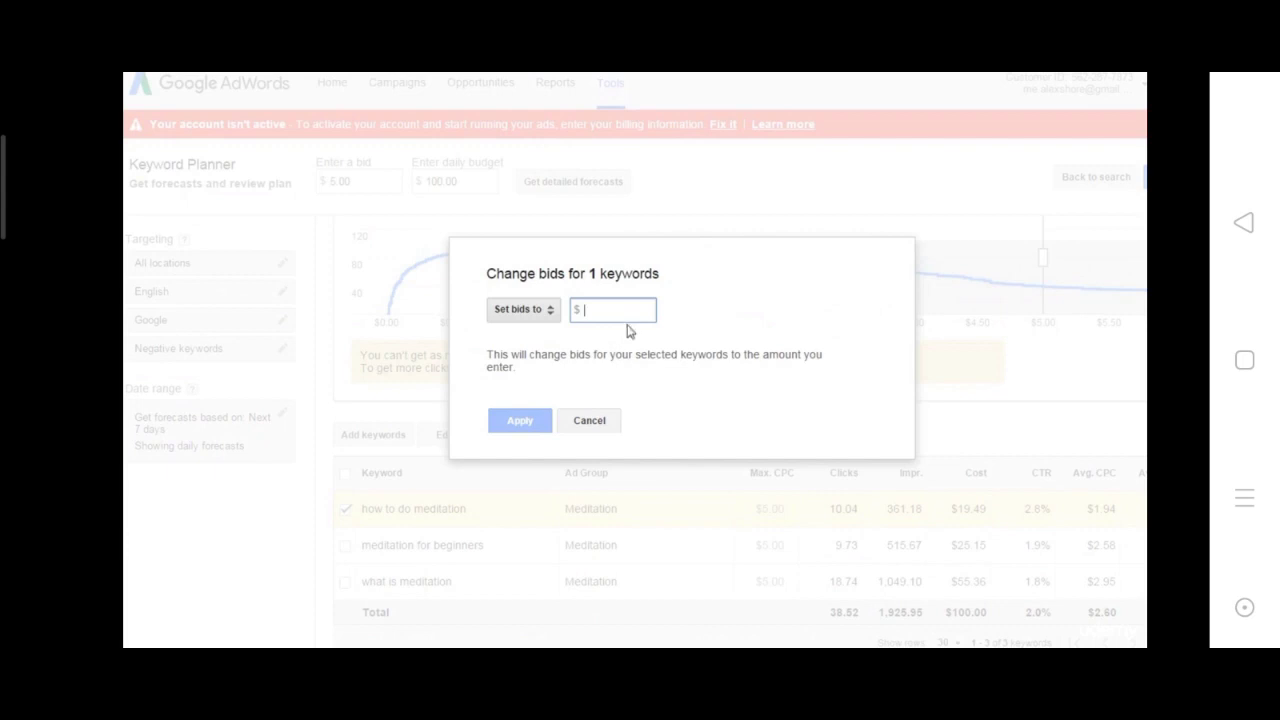
type("3 00")
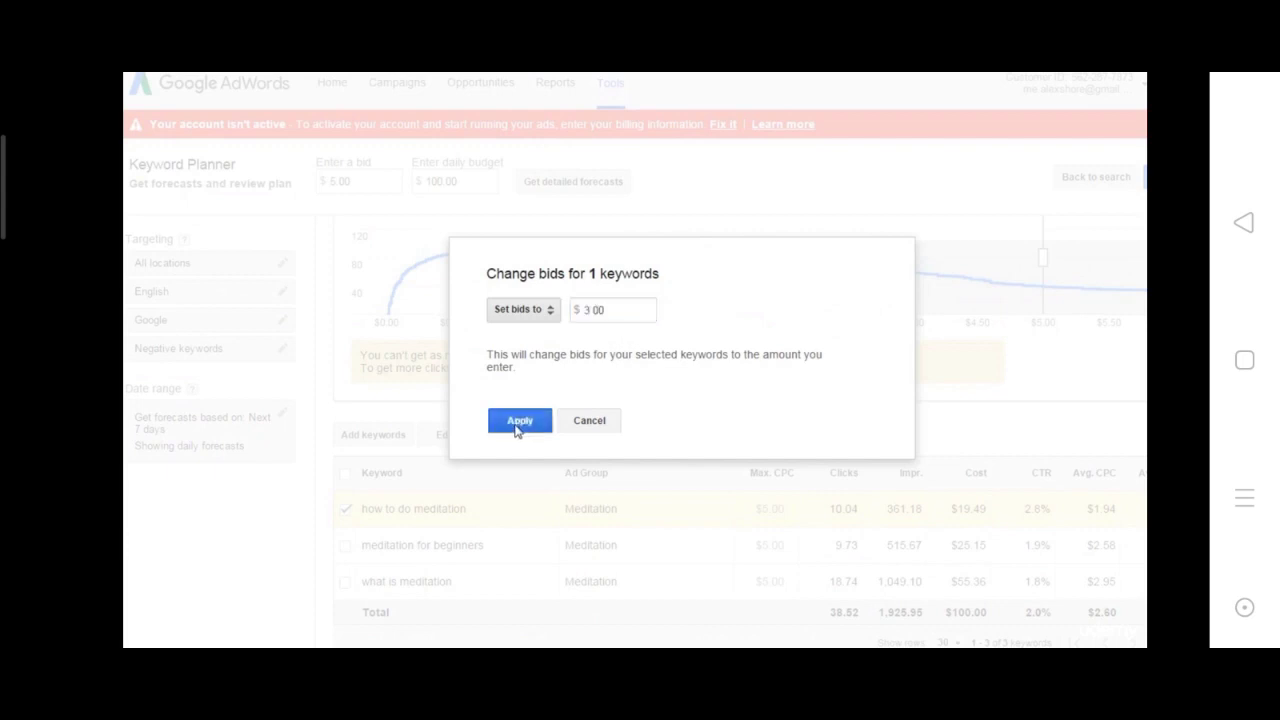
left_click(519, 420)
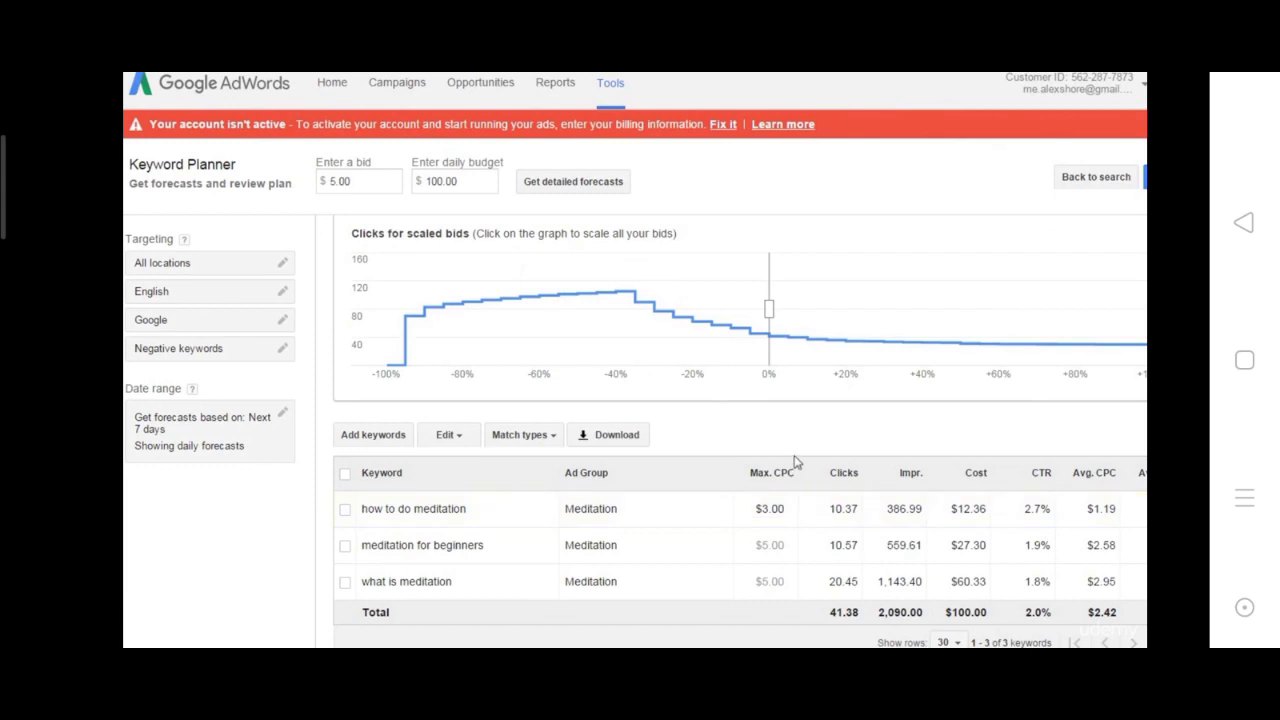
mouse_move(1017, 347)
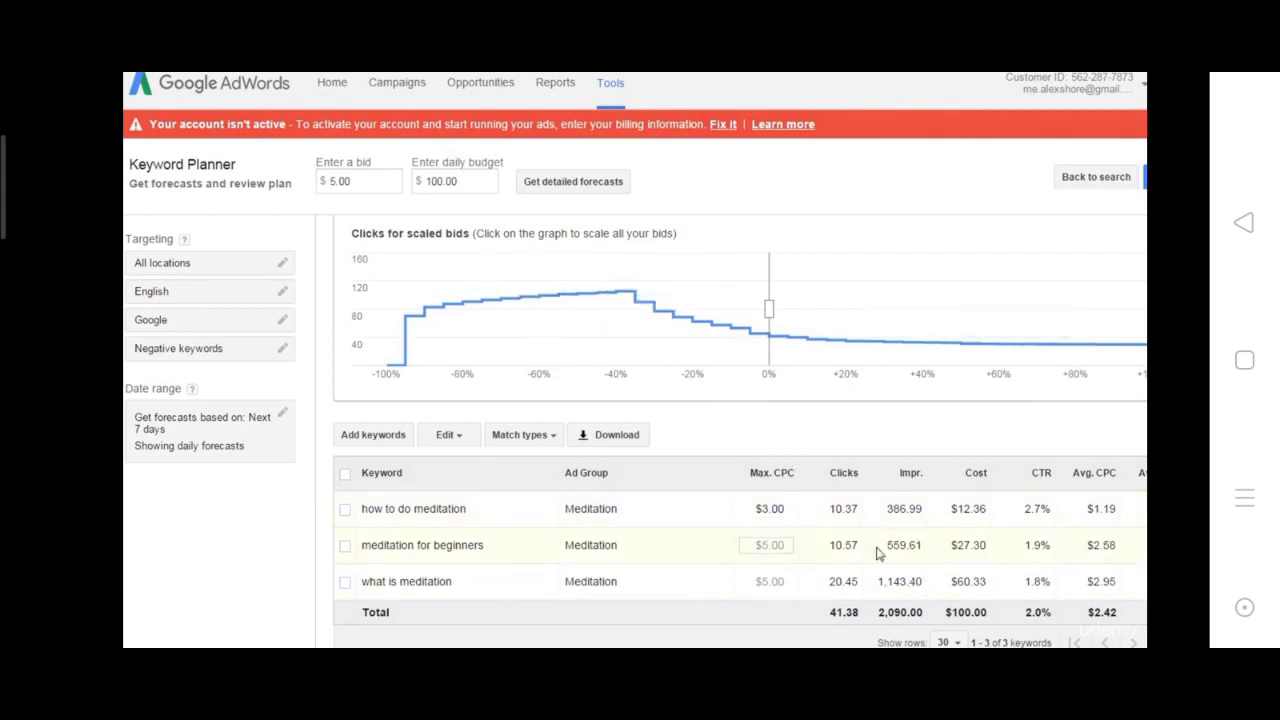
scroll("right", 3)
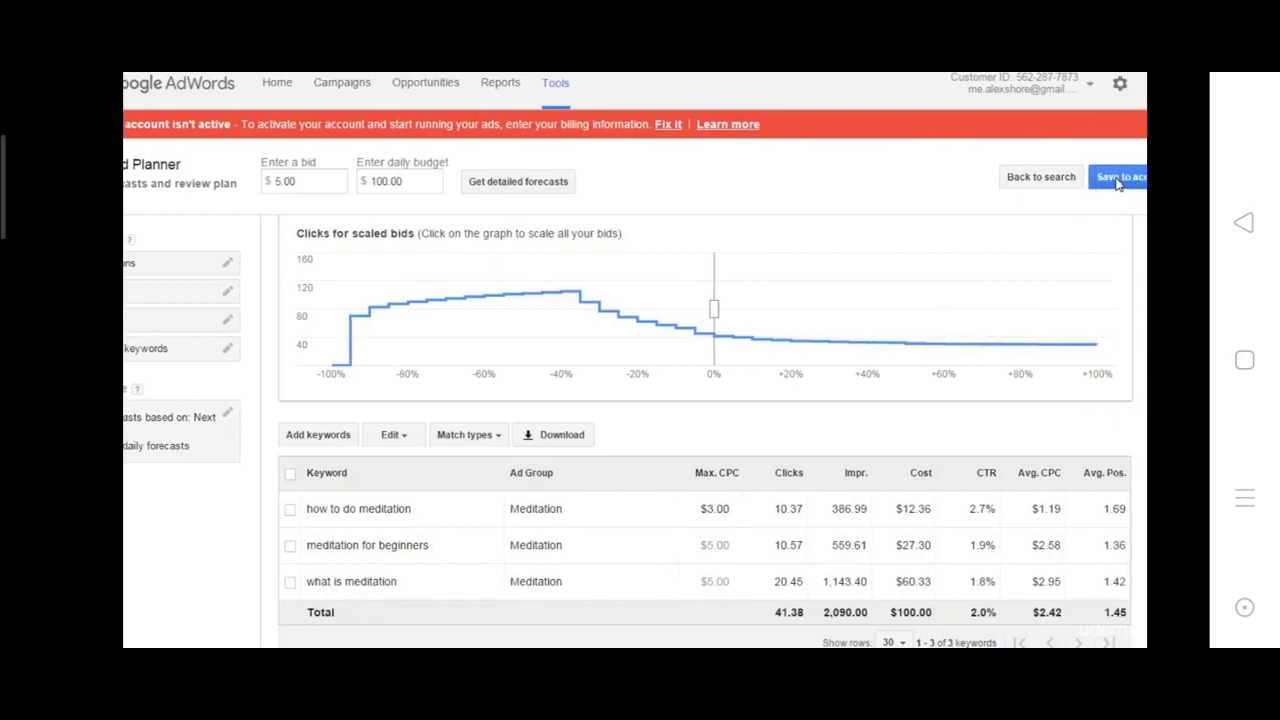
Step: Save the plan to the account, naming the new campaign 'Test'
left_click(1118, 177)
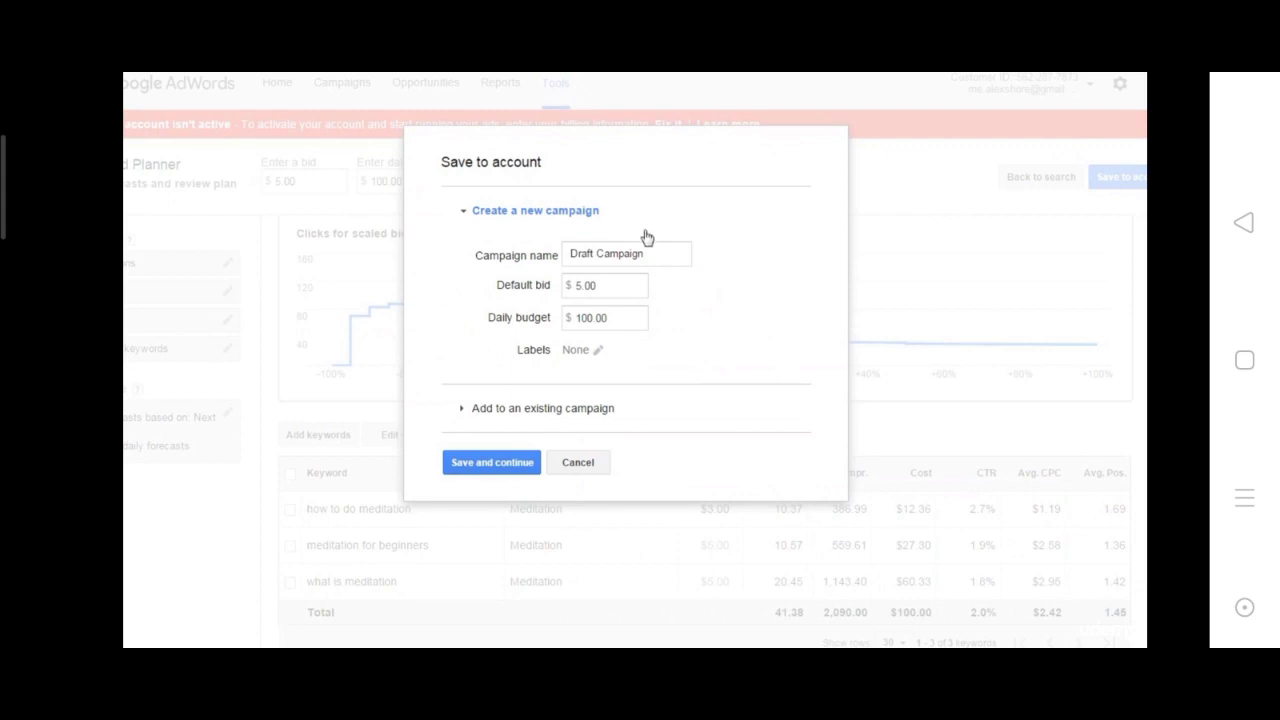
mouse_move(643, 222)
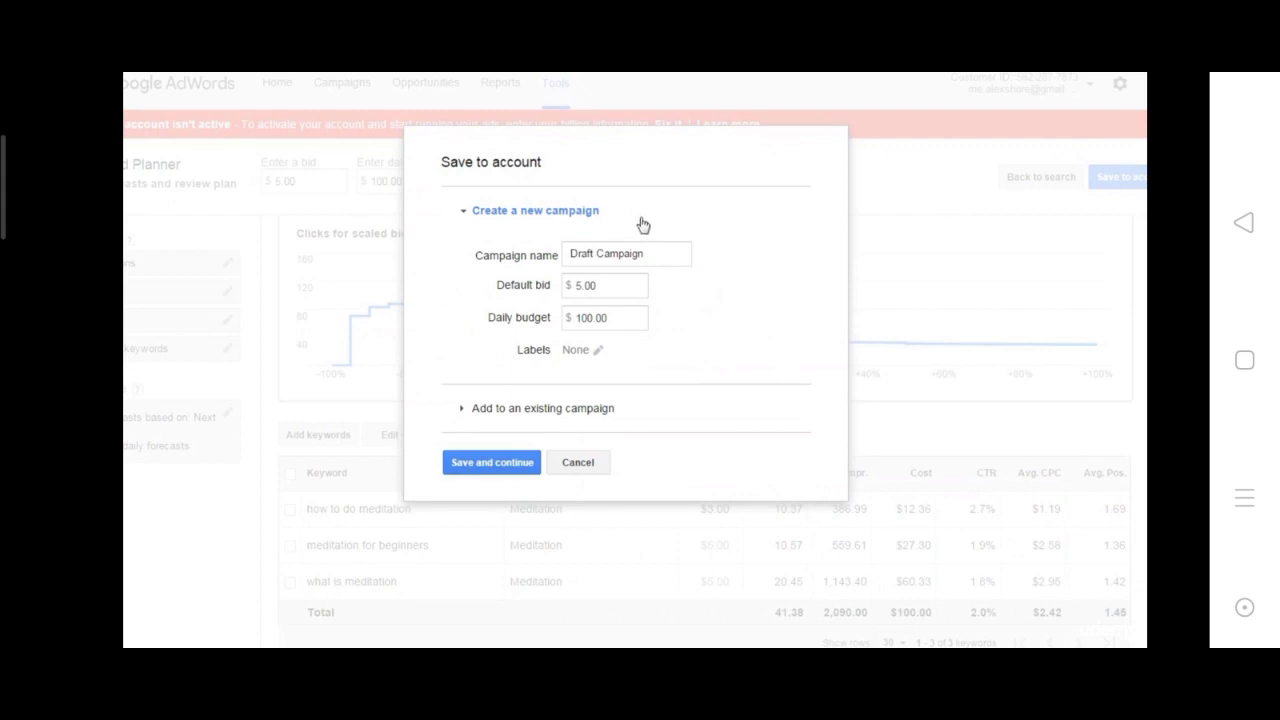
left_click(627, 253)
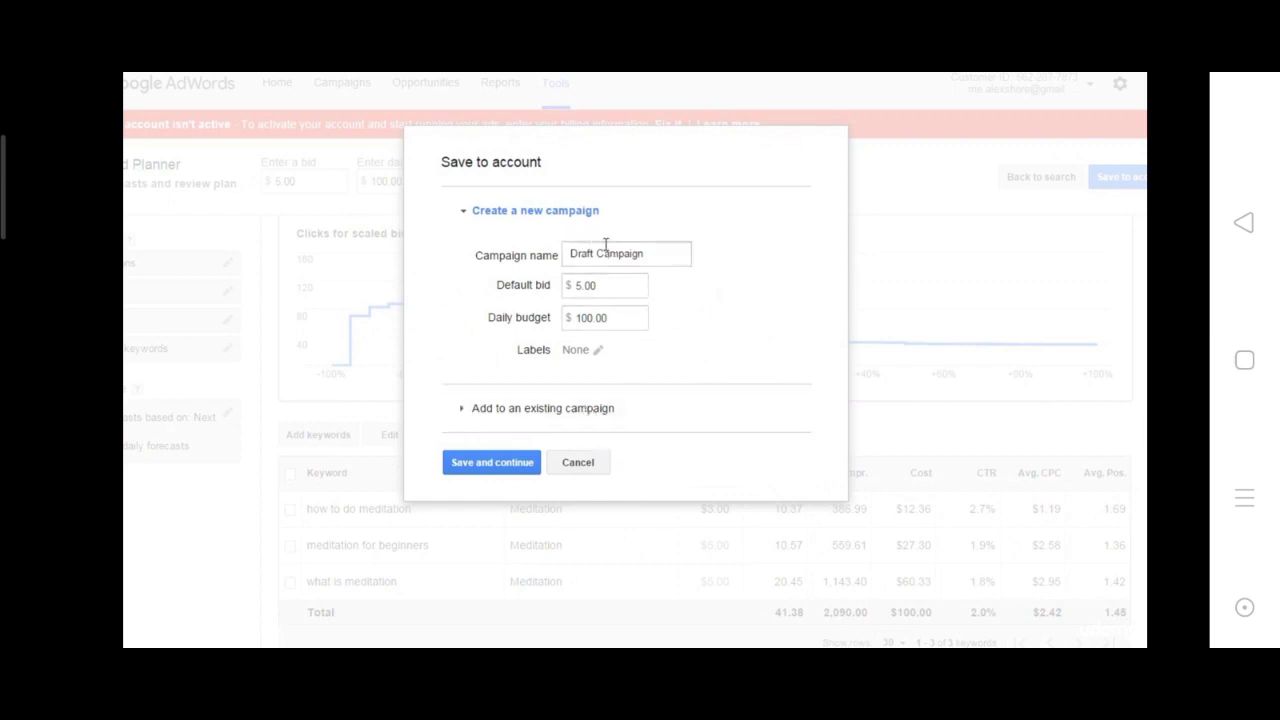
left_click(627, 253)
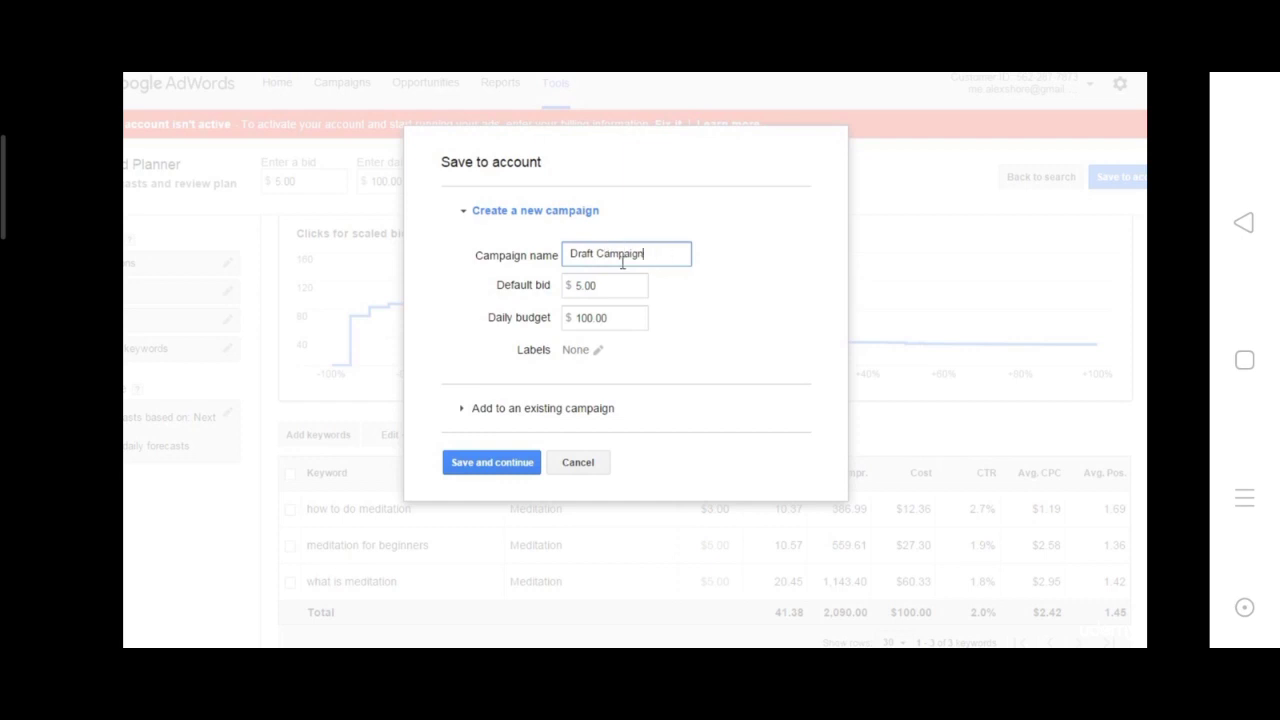
type("Test")
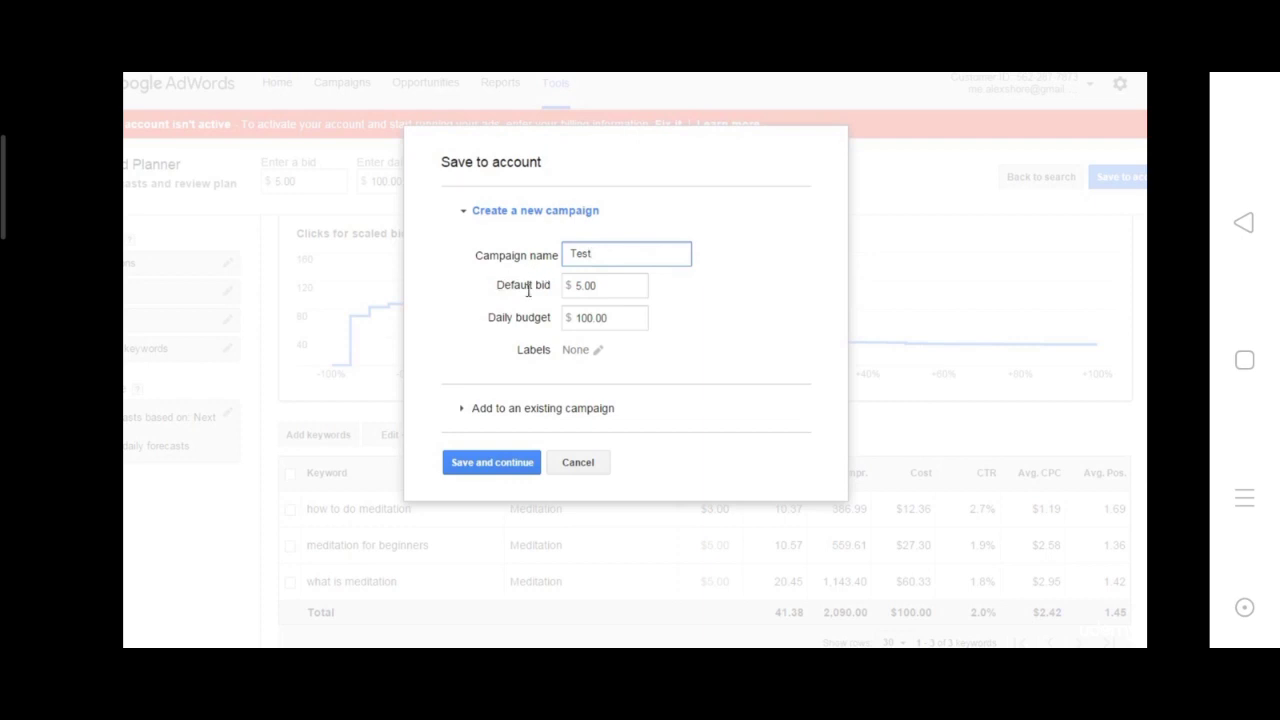
left_click(604, 285)
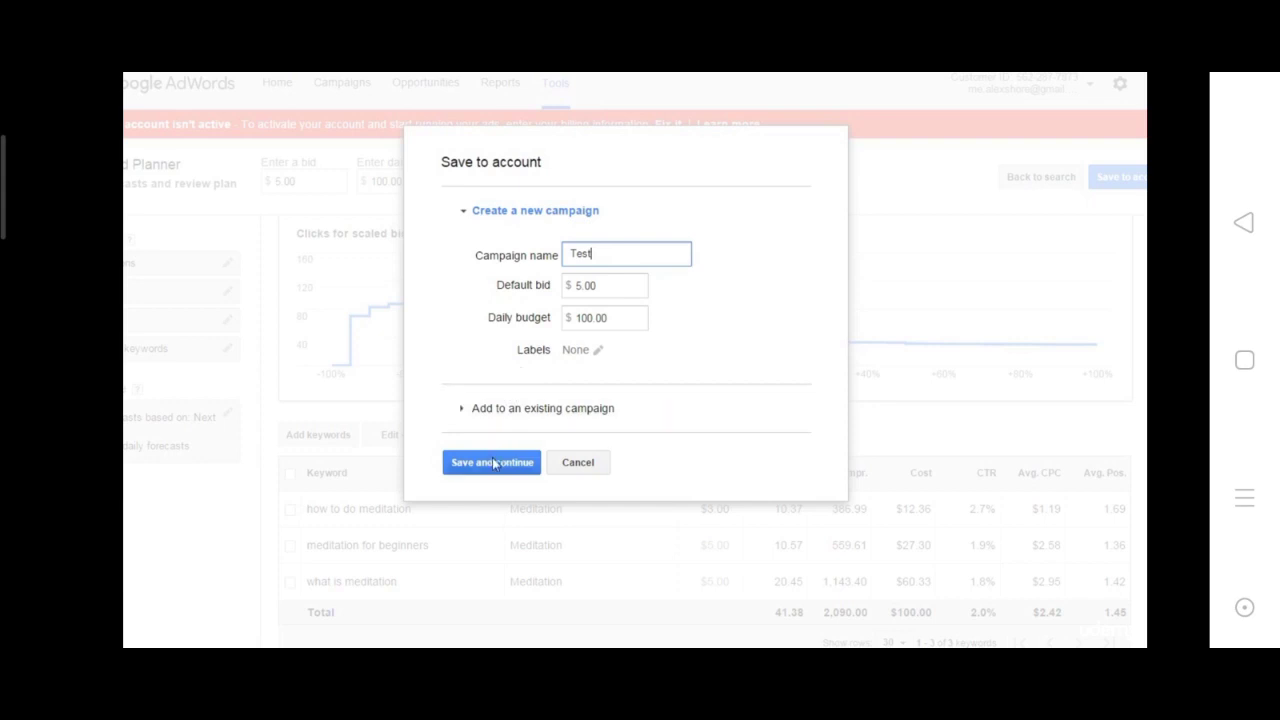
left_click(491, 462)
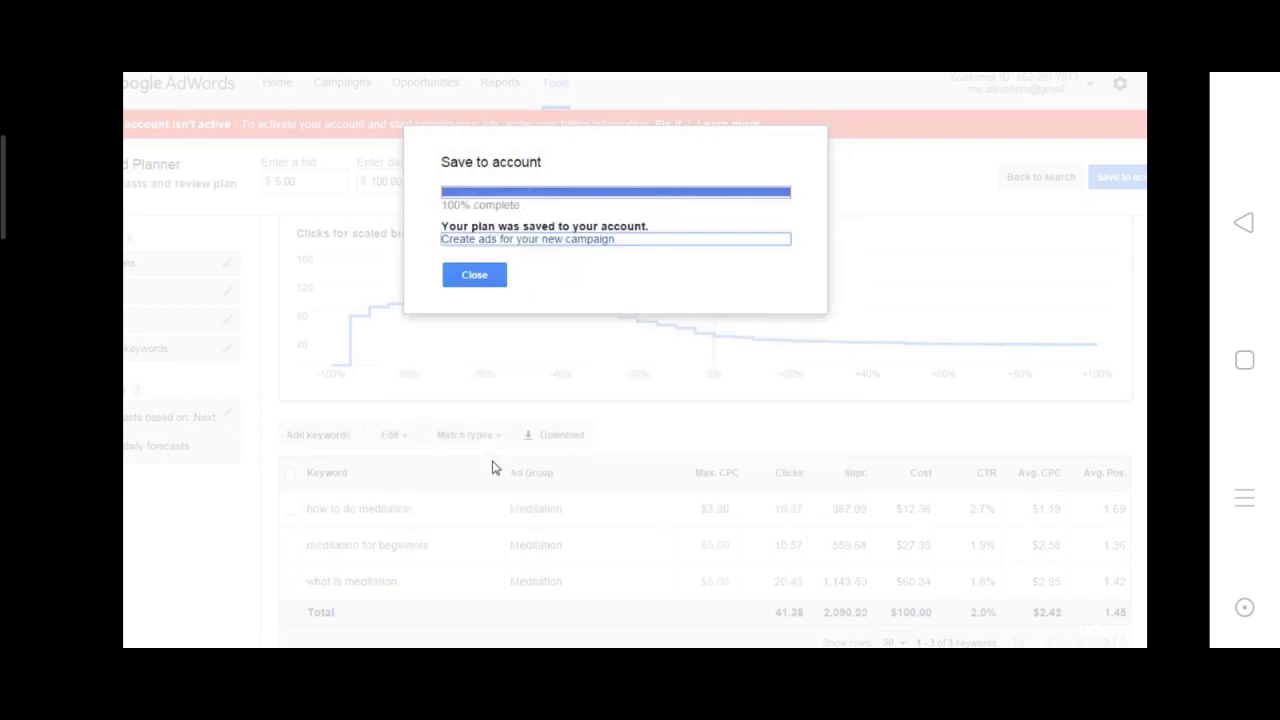